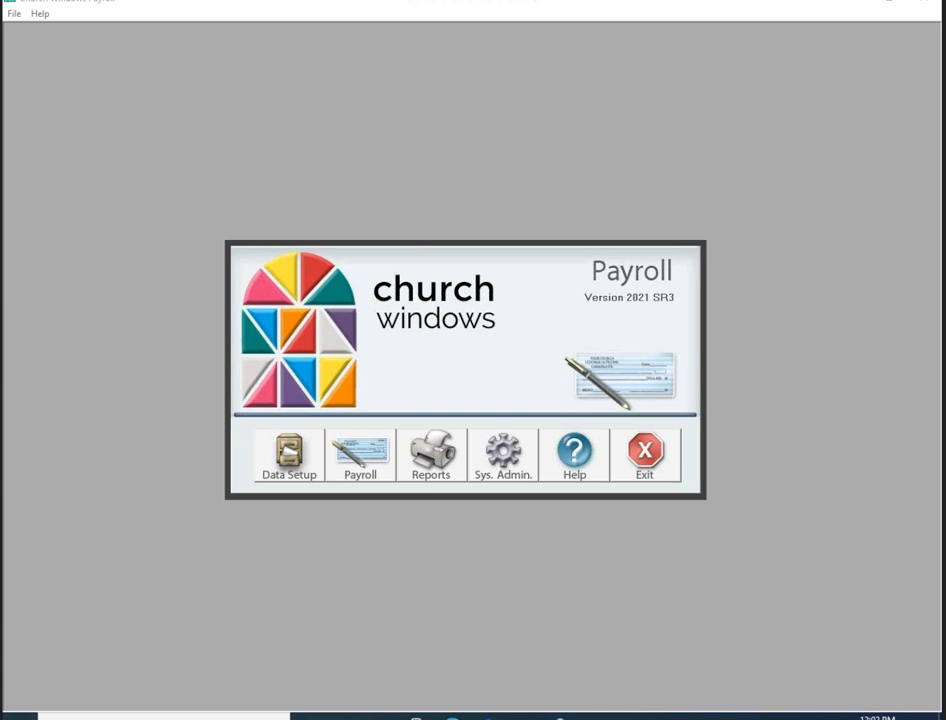
mouse_move(848, 394)
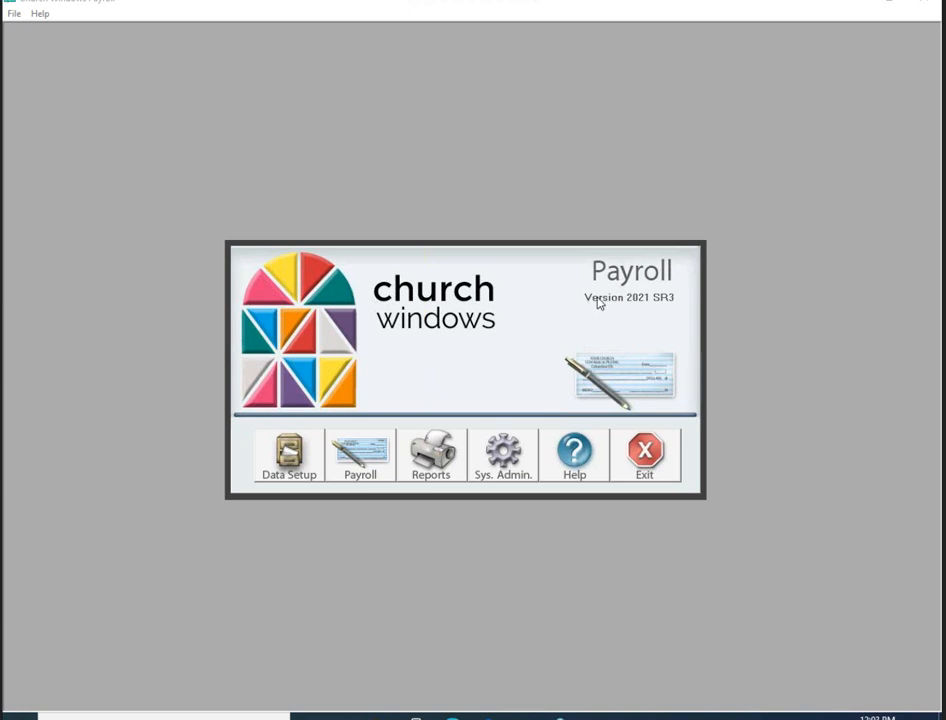
mouse_move(620, 252)
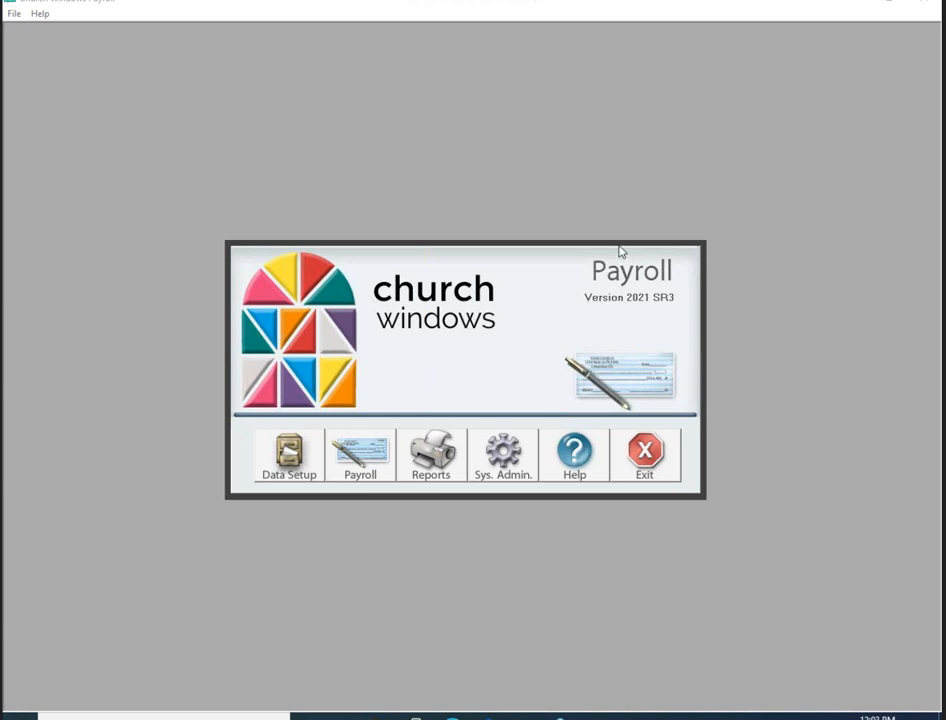
mouse_move(506, 252)
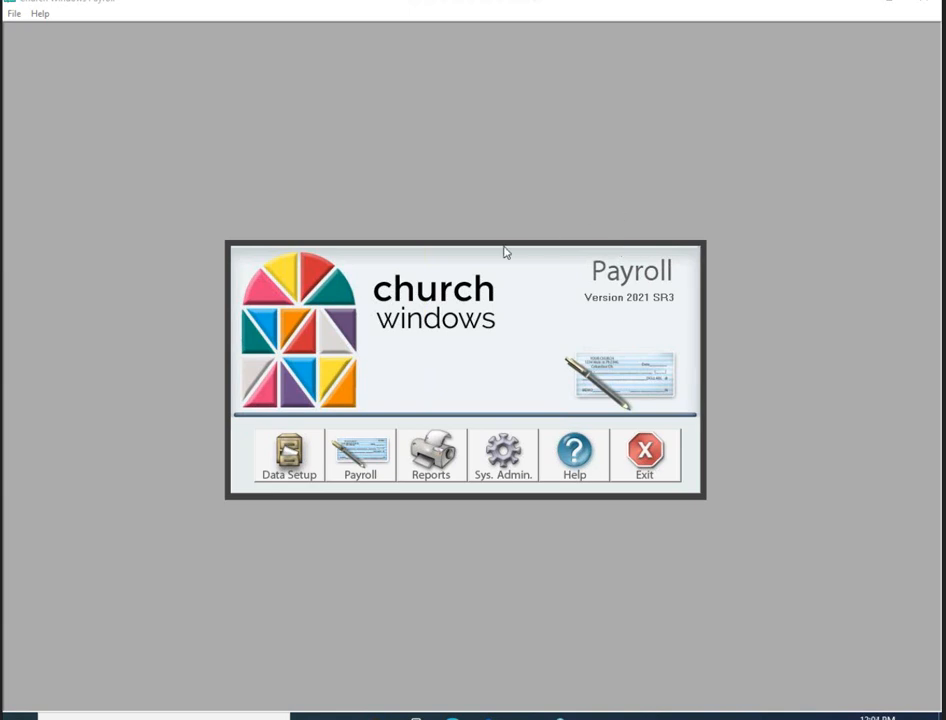
mouse_move(436, 264)
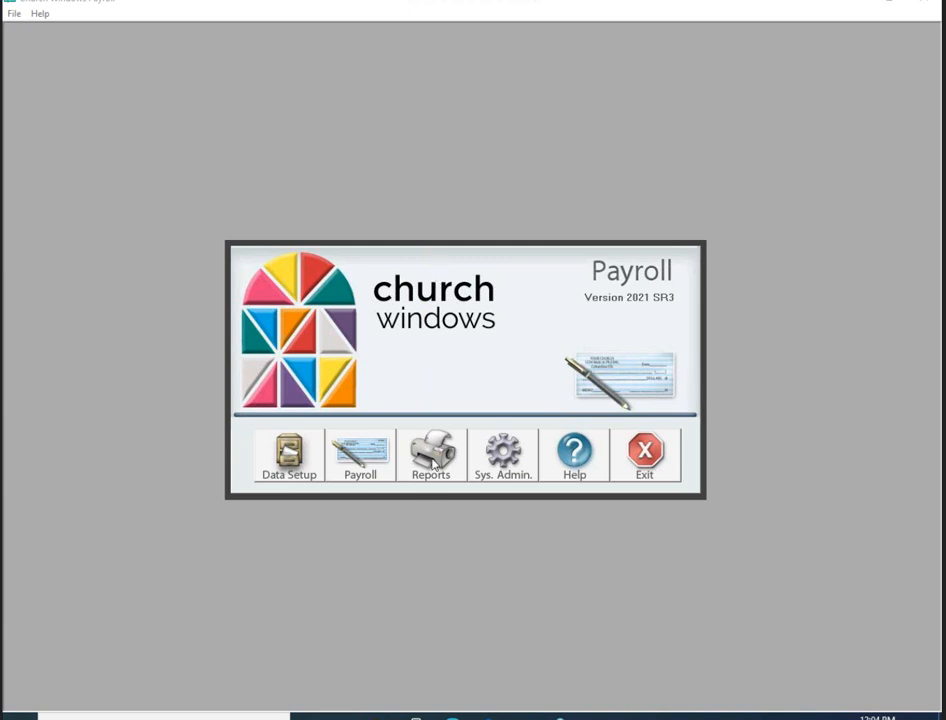
mouse_move(632, 300)
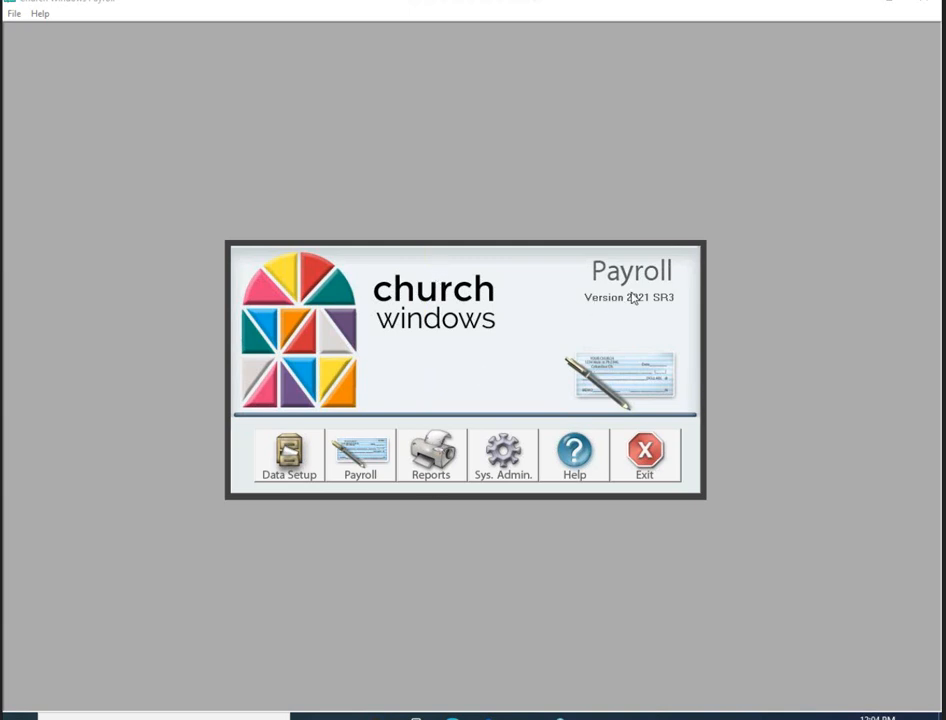
mouse_move(620, 294)
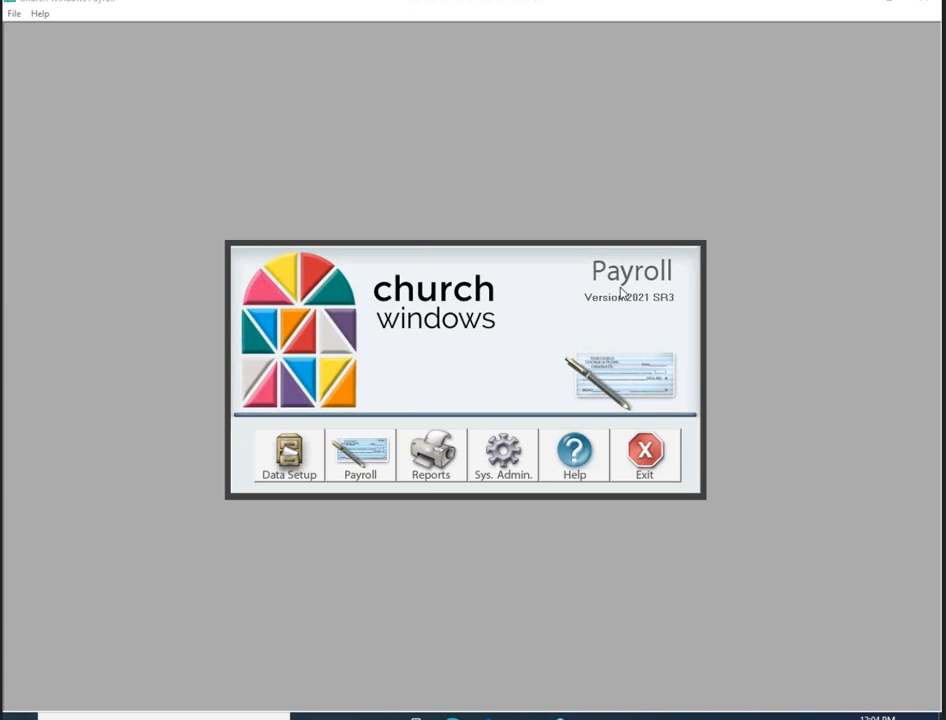
mouse_move(624, 288)
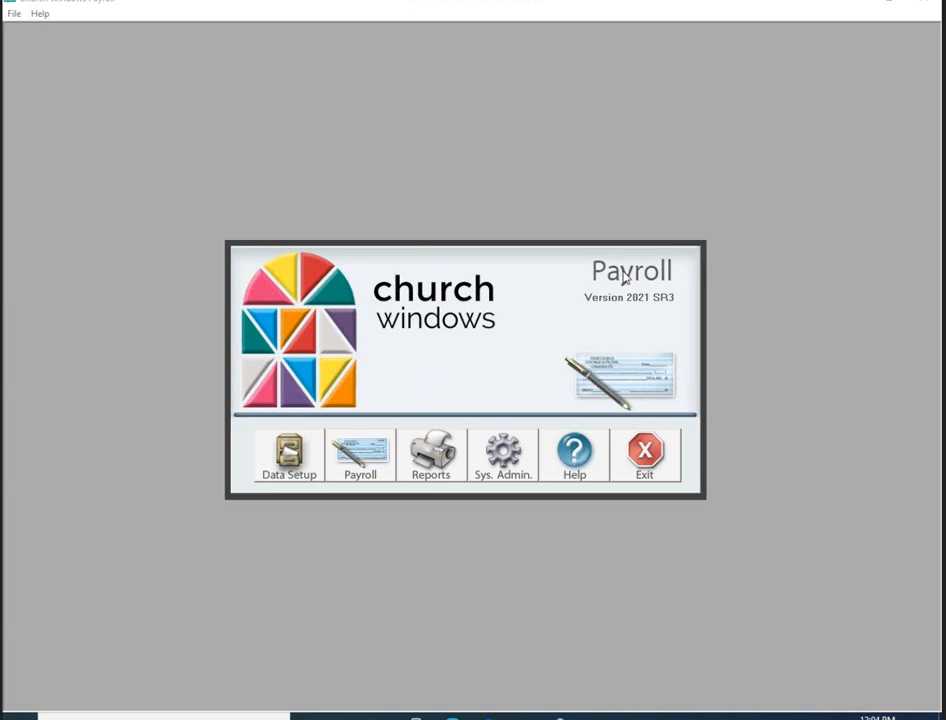
mouse_move(536, 304)
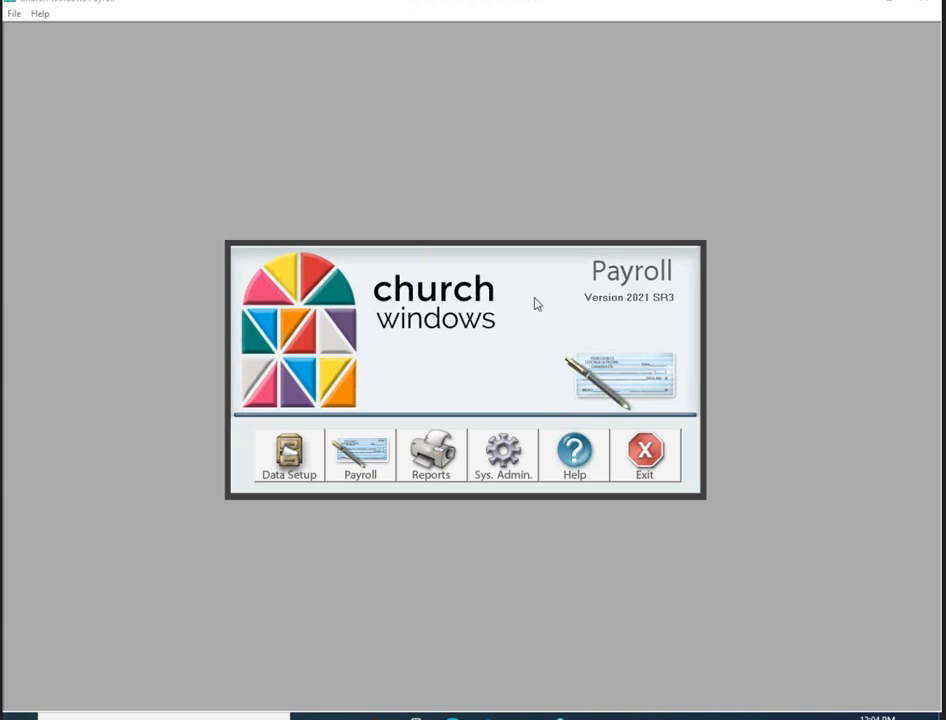
mouse_move(532, 298)
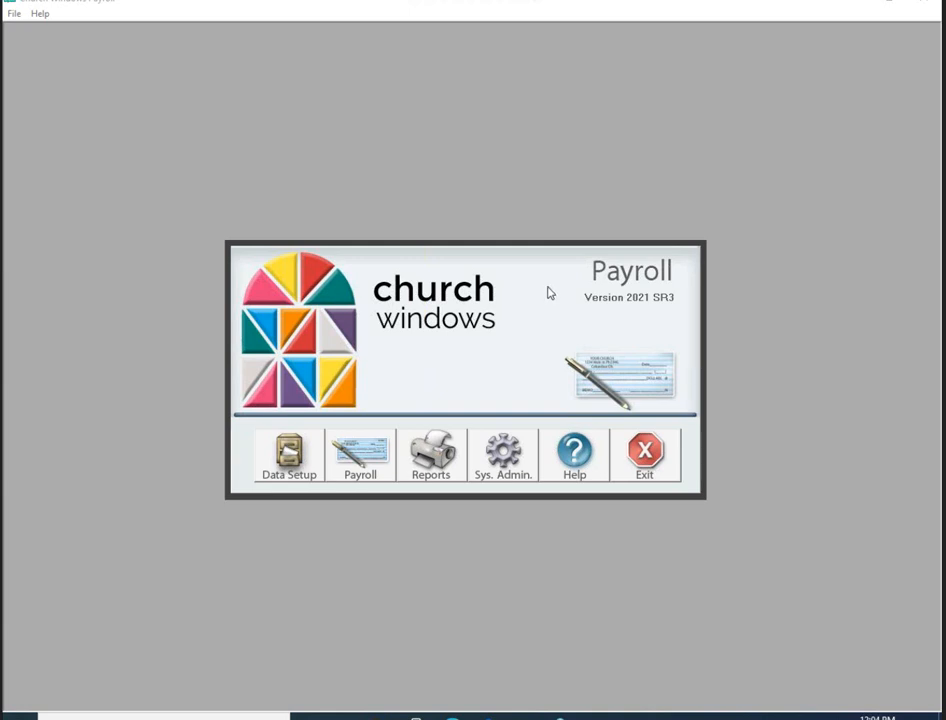
mouse_move(430, 470)
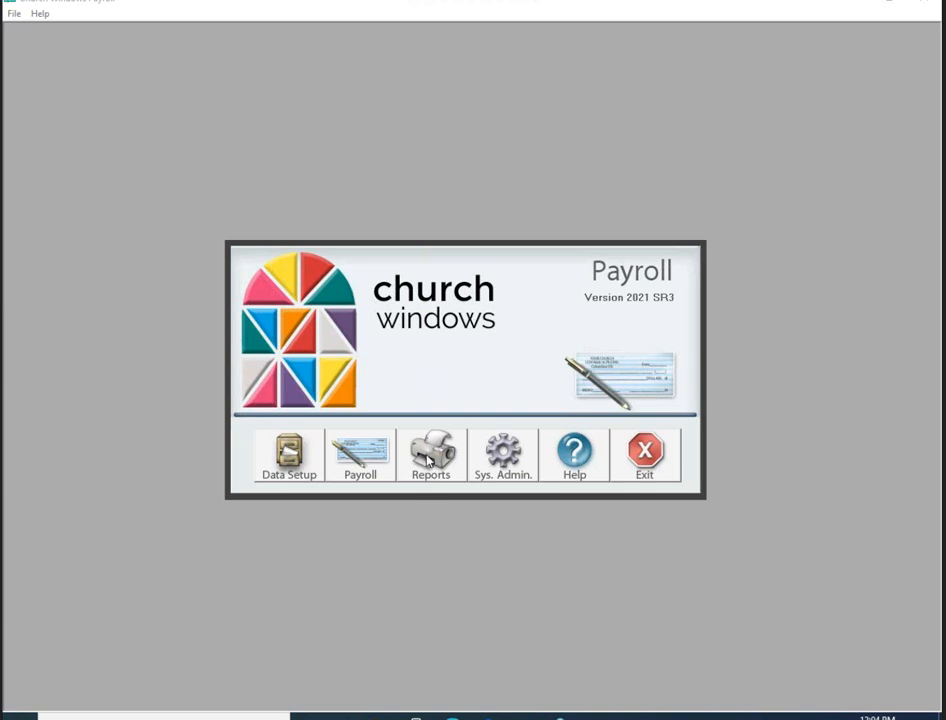
mouse_move(462, 300)
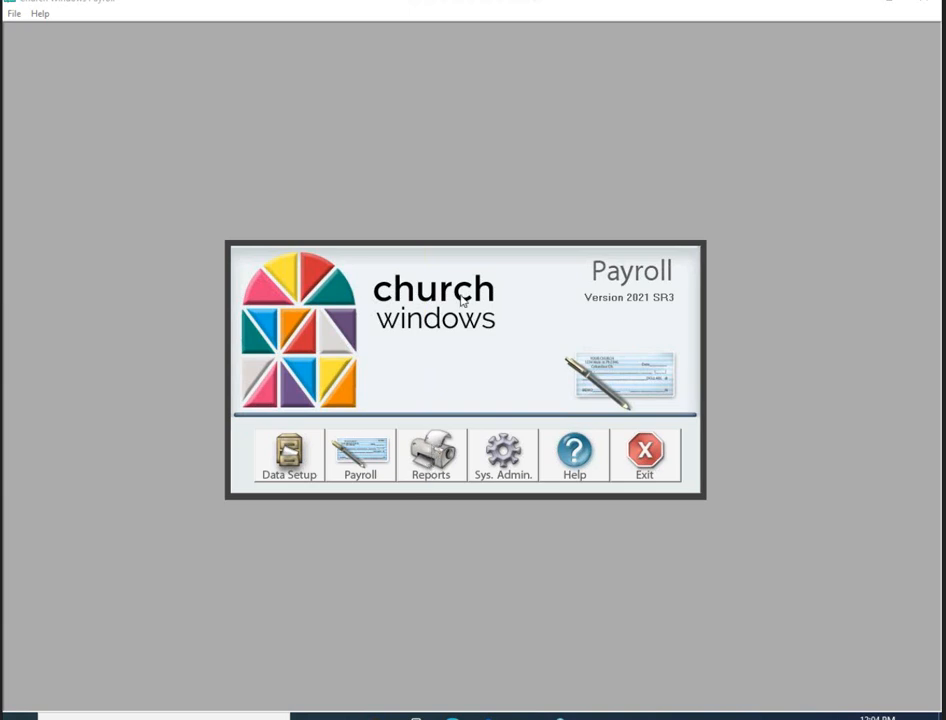
mouse_move(456, 318)
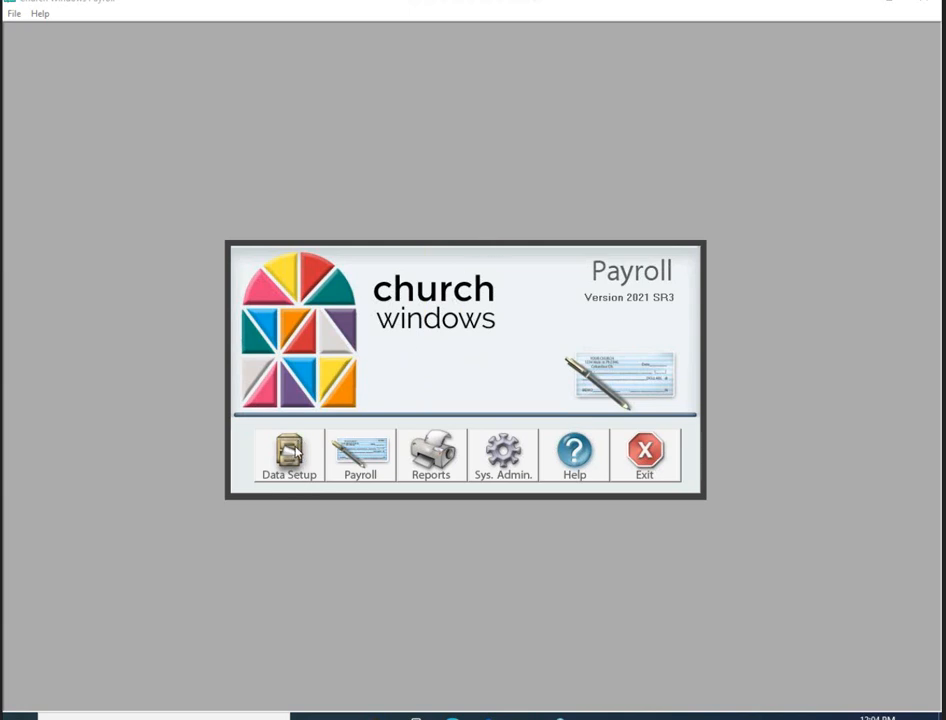
mouse_move(332, 388)
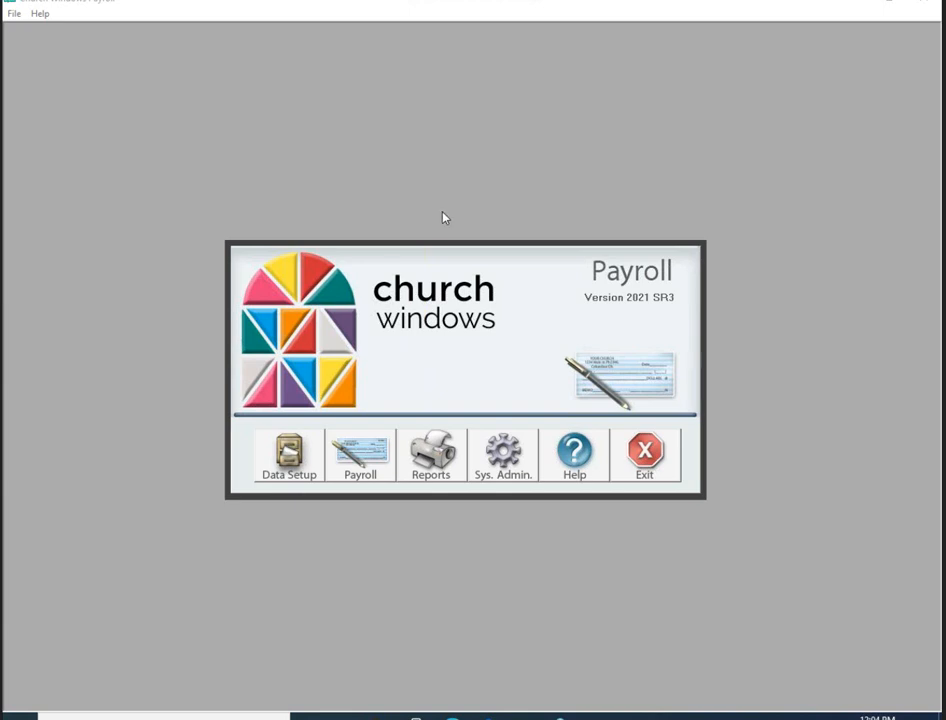
mouse_move(456, 196)
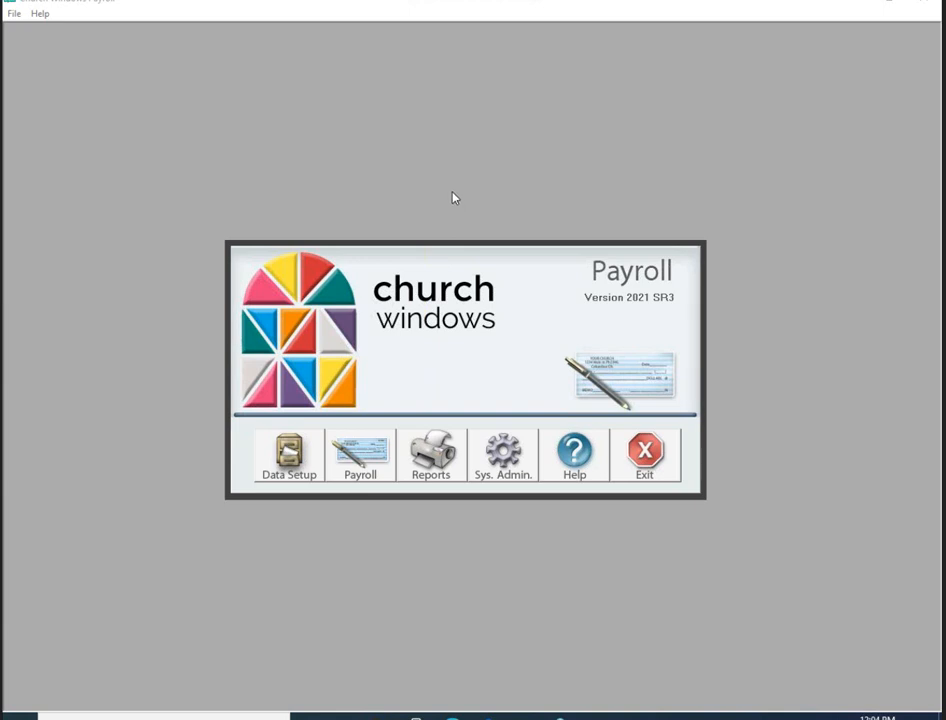
mouse_move(464, 194)
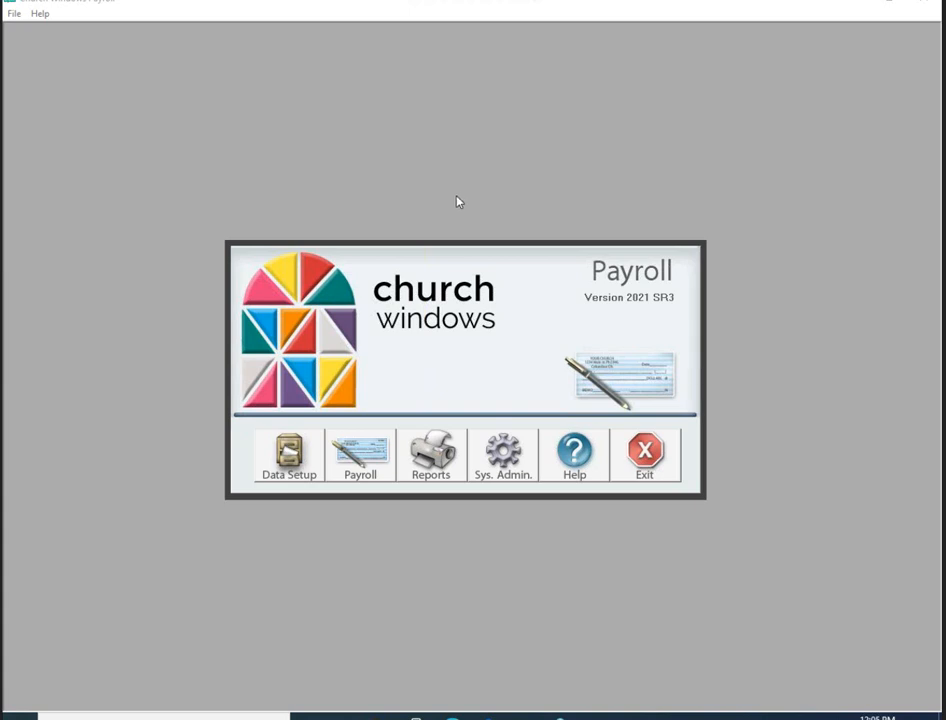
mouse_move(456, 232)
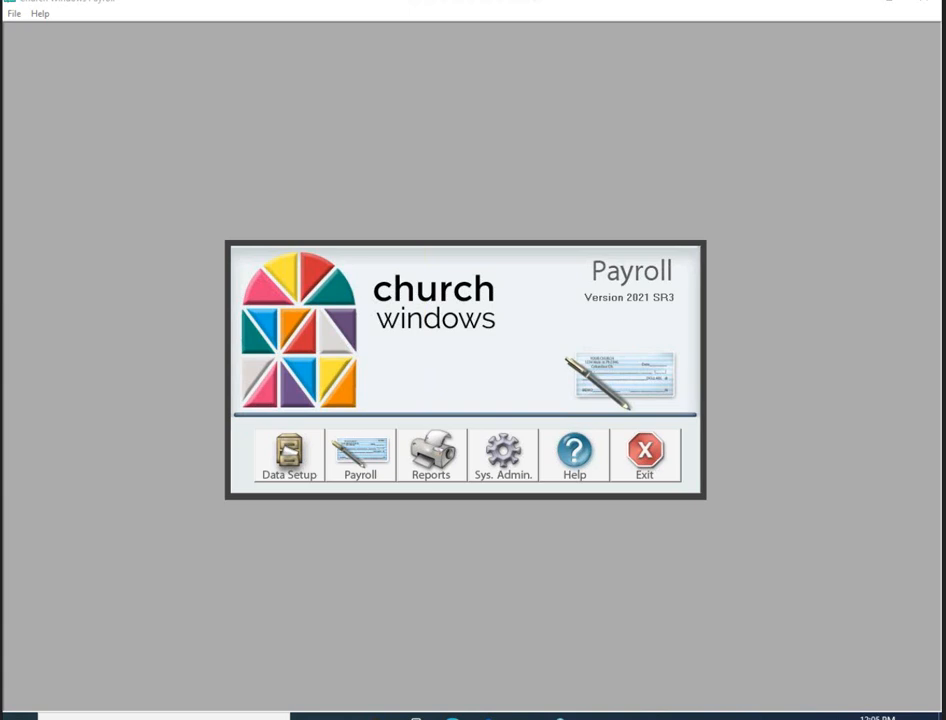
mouse_move(572, 248)
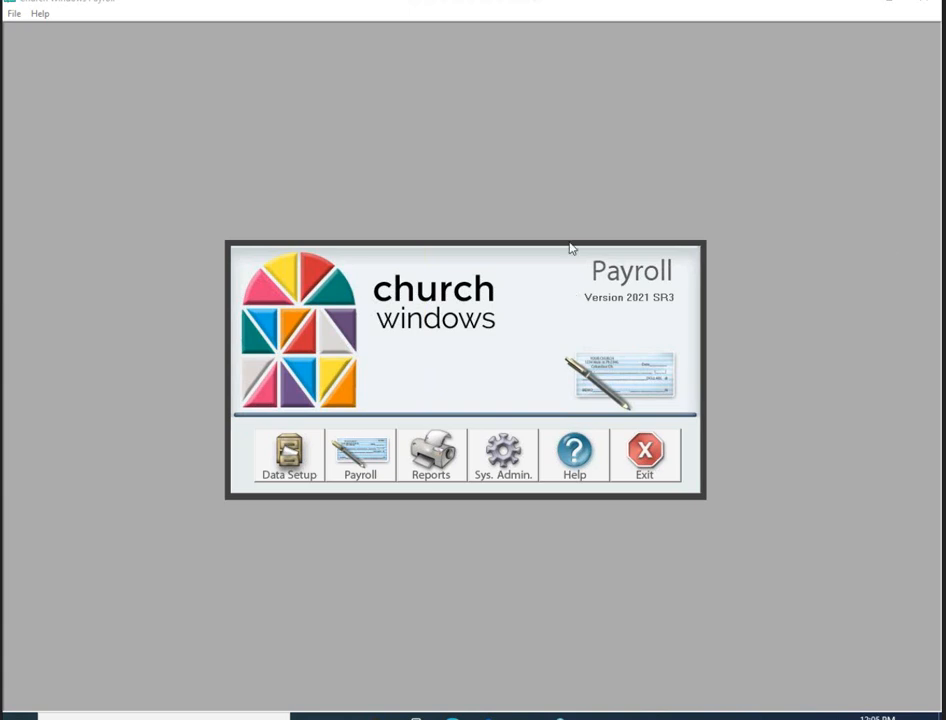
mouse_move(480, 348)
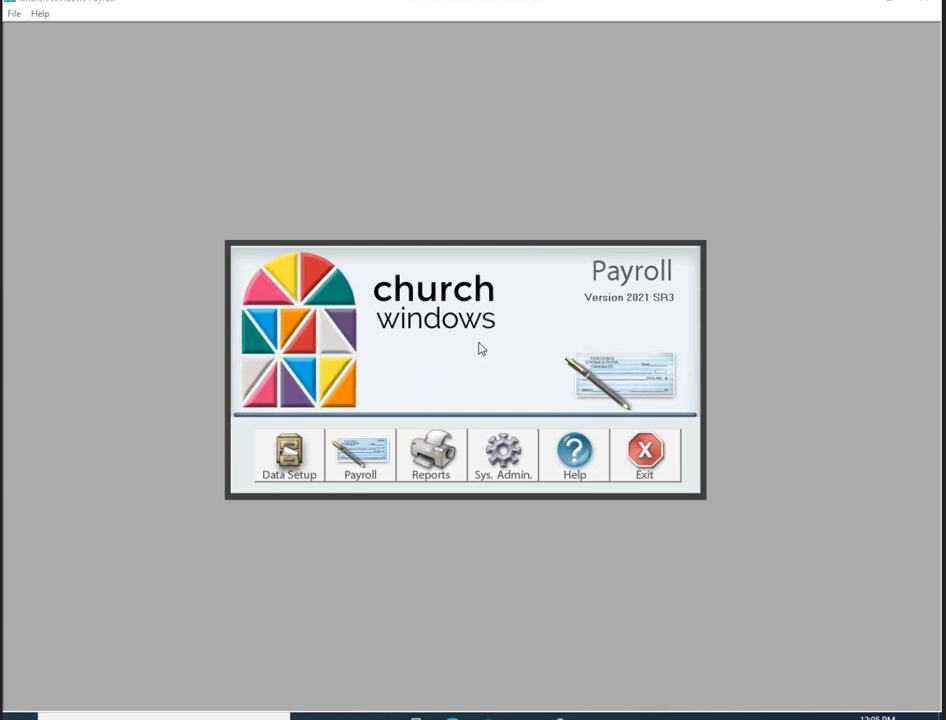
mouse_move(476, 456)
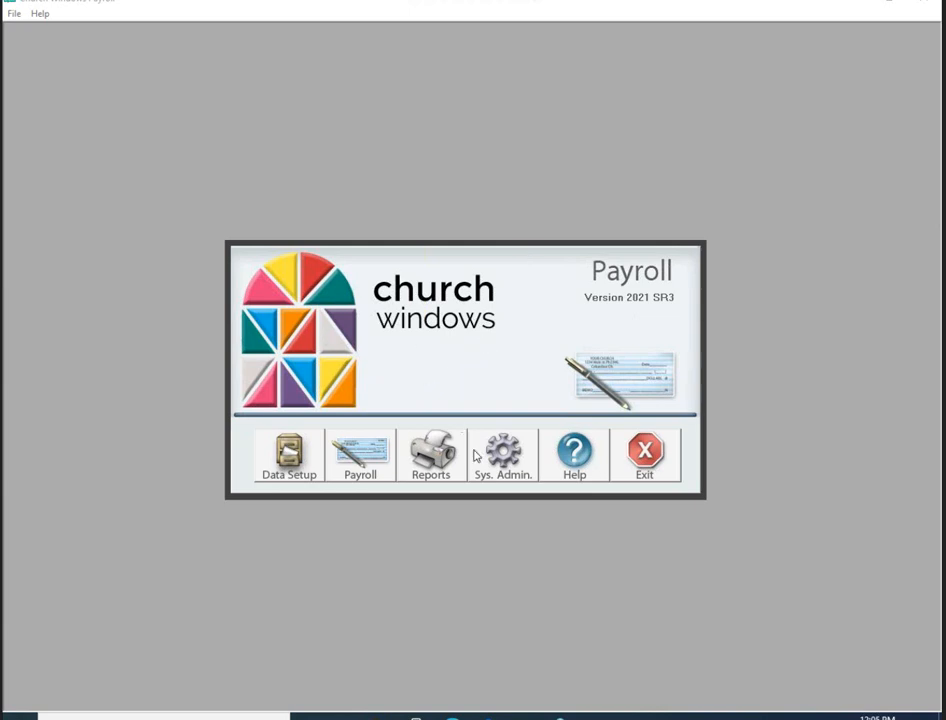
mouse_move(480, 450)
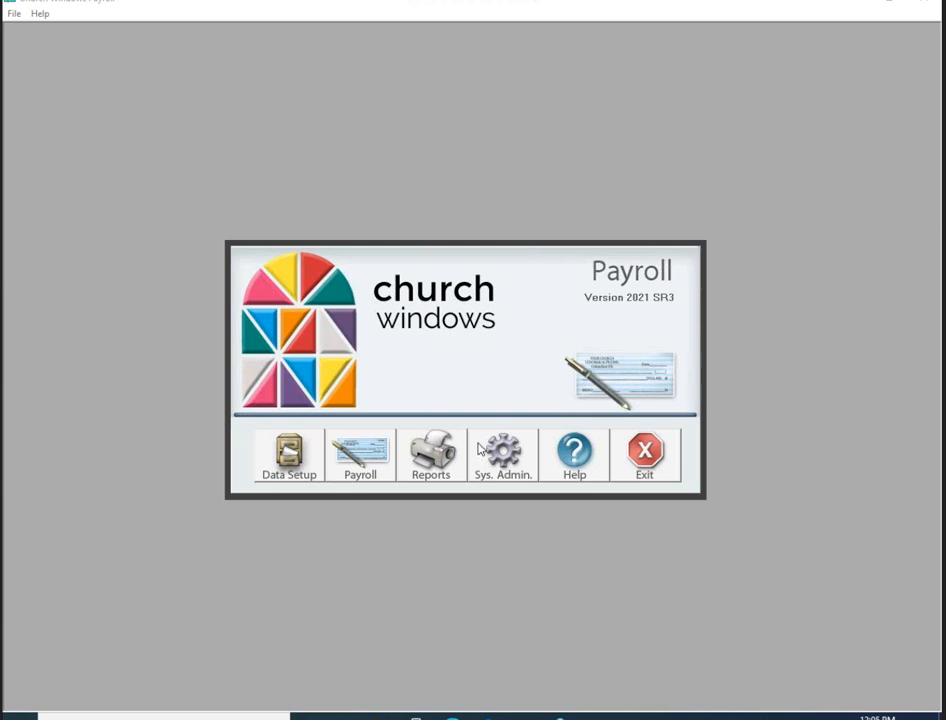
mouse_move(472, 312)
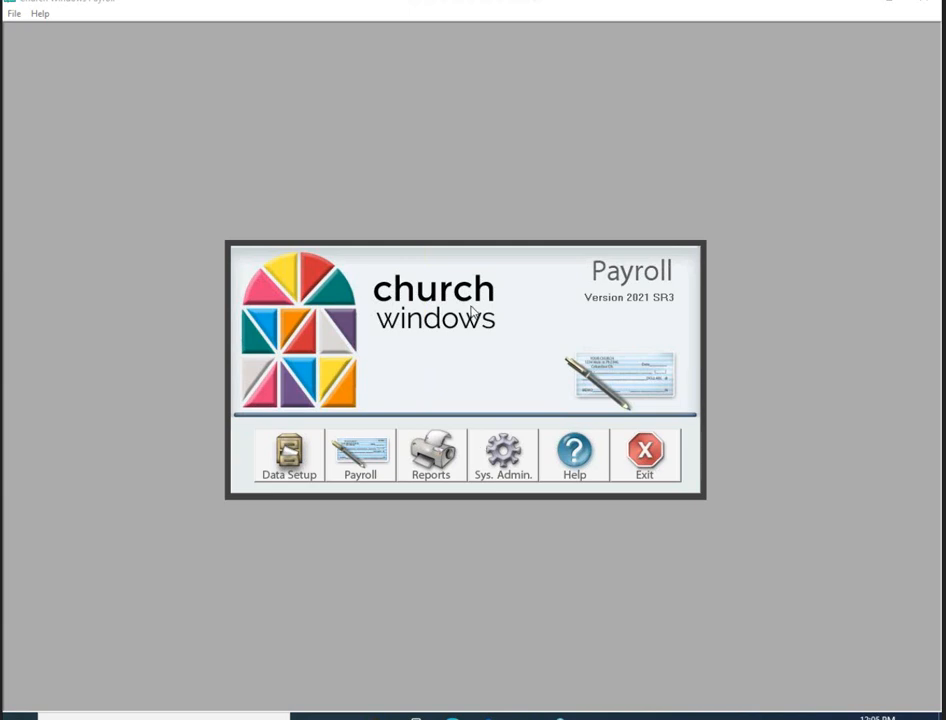
mouse_move(360, 462)
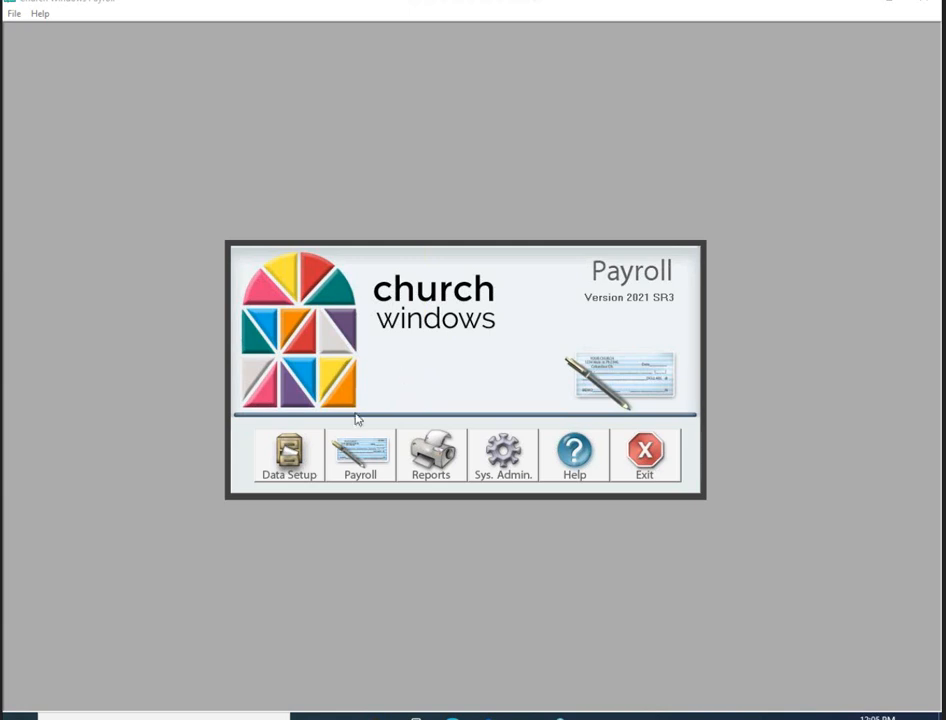
mouse_move(368, 436)
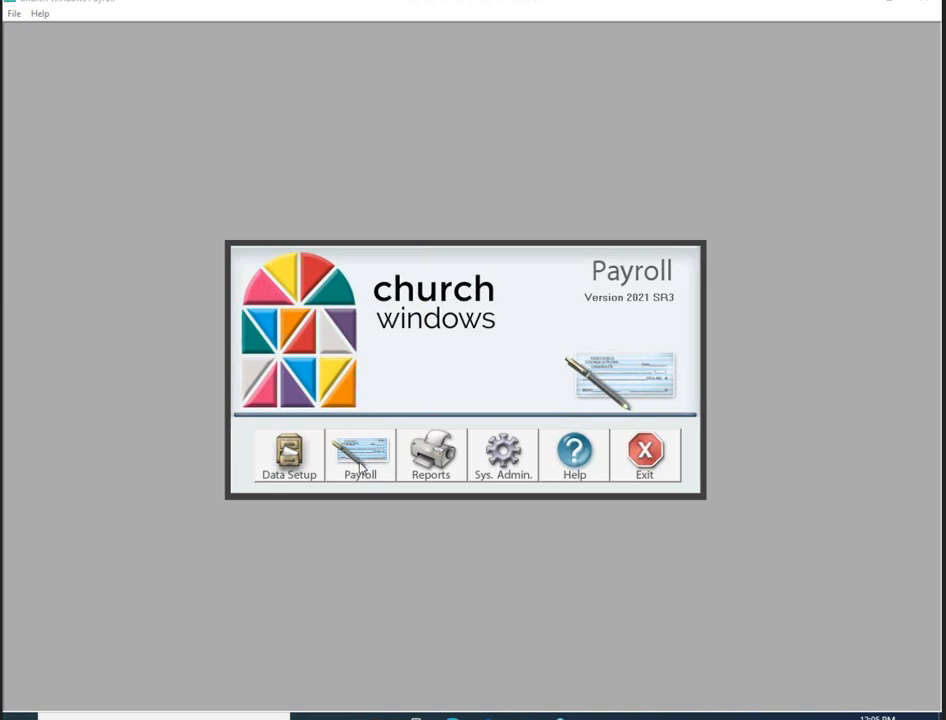
Start Calculate Payroll with pay date 06/30/2021 and pay period ended 06/25/2021
click(360, 456)
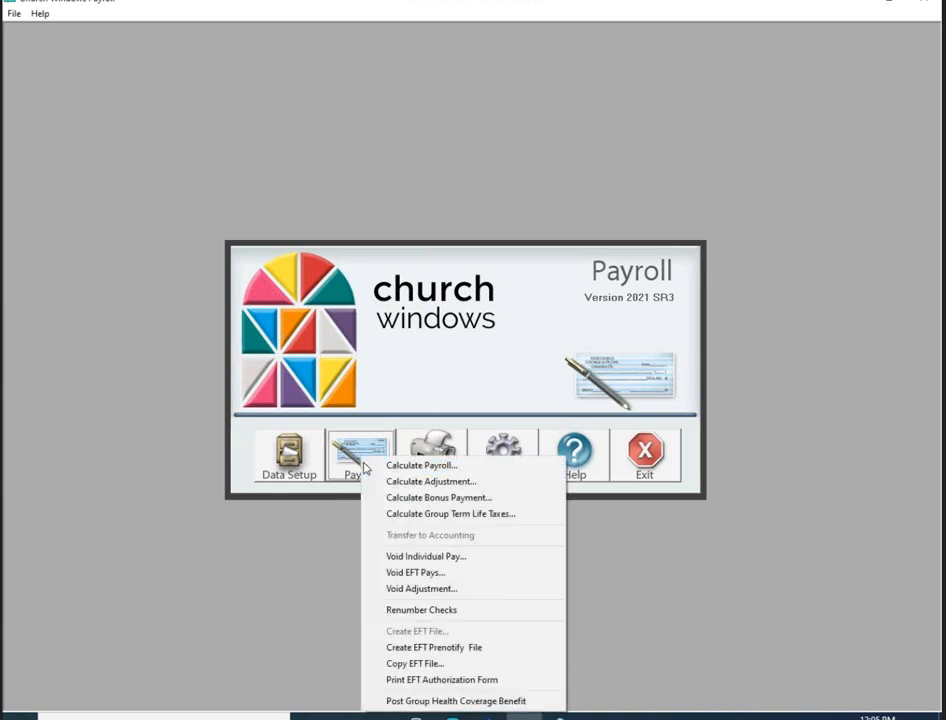
click(420, 464)
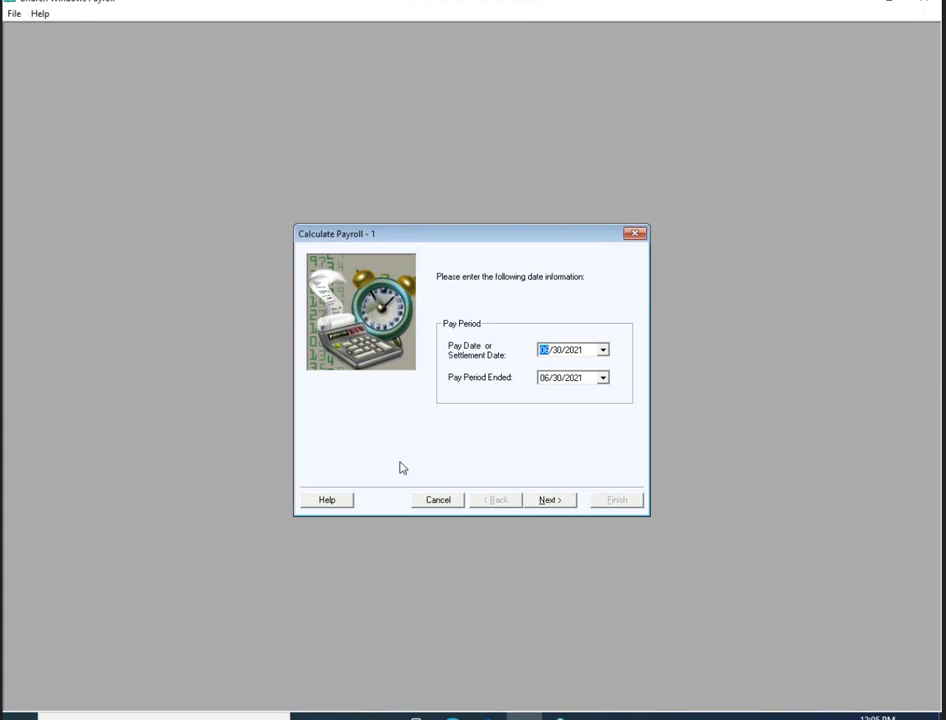
mouse_move(408, 398)
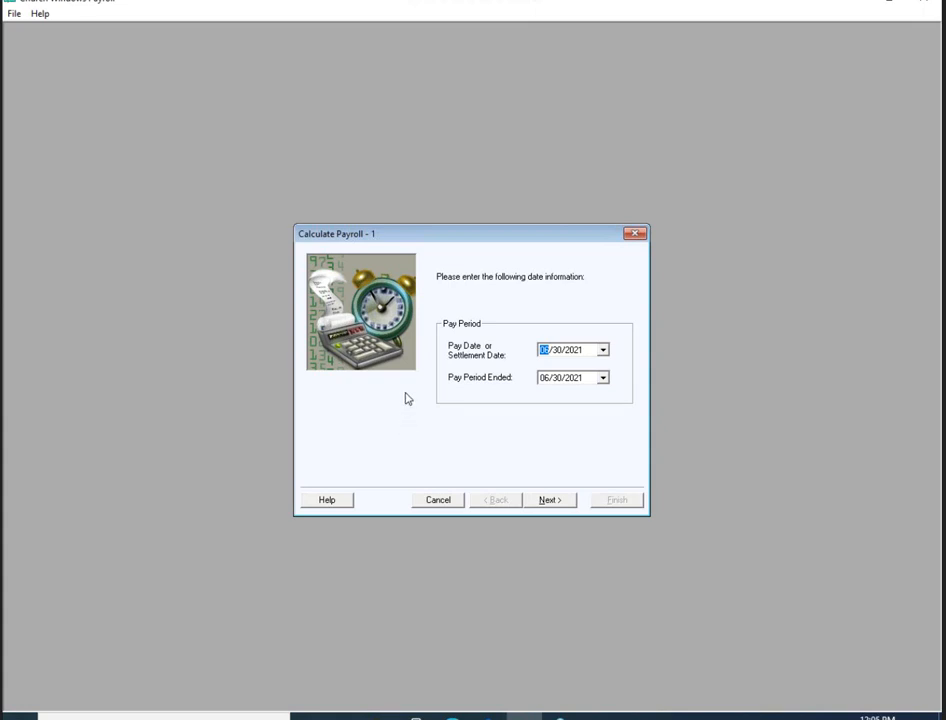
mouse_move(458, 512)
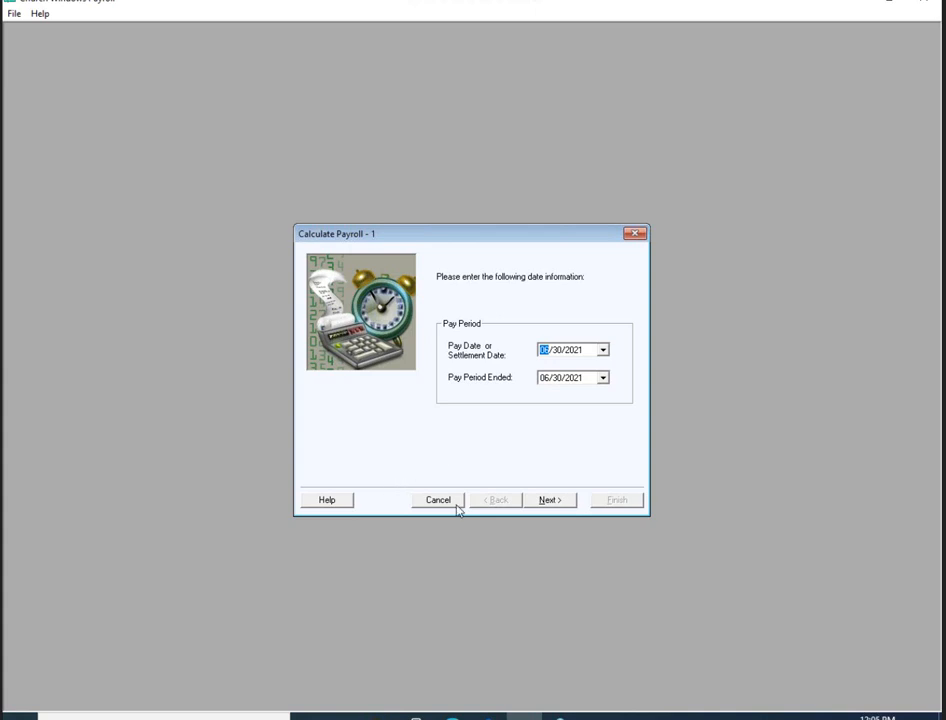
mouse_move(548, 502)
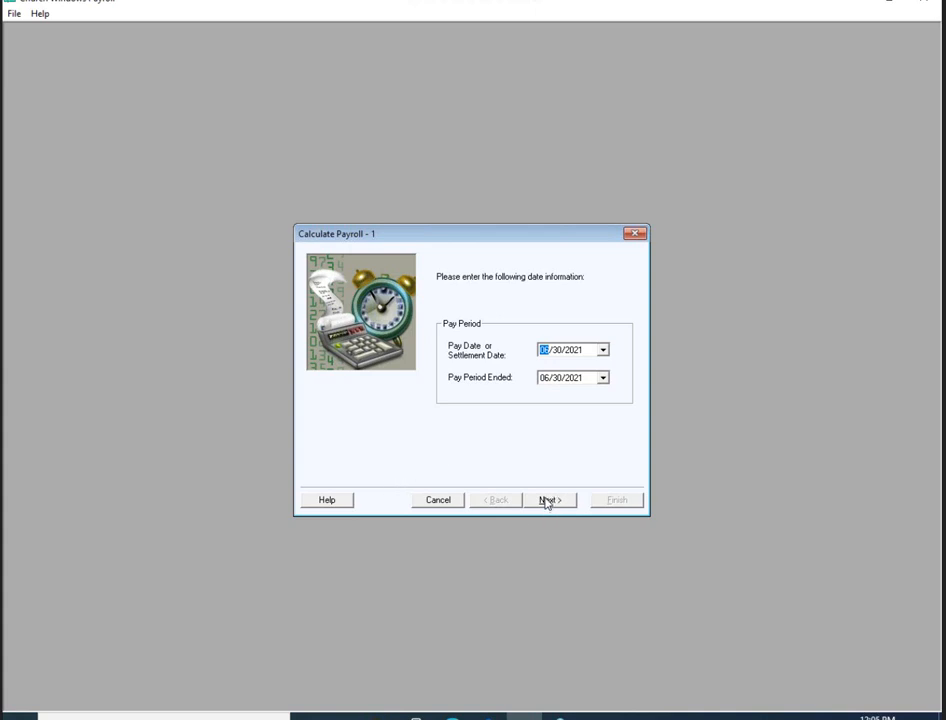
mouse_move(576, 352)
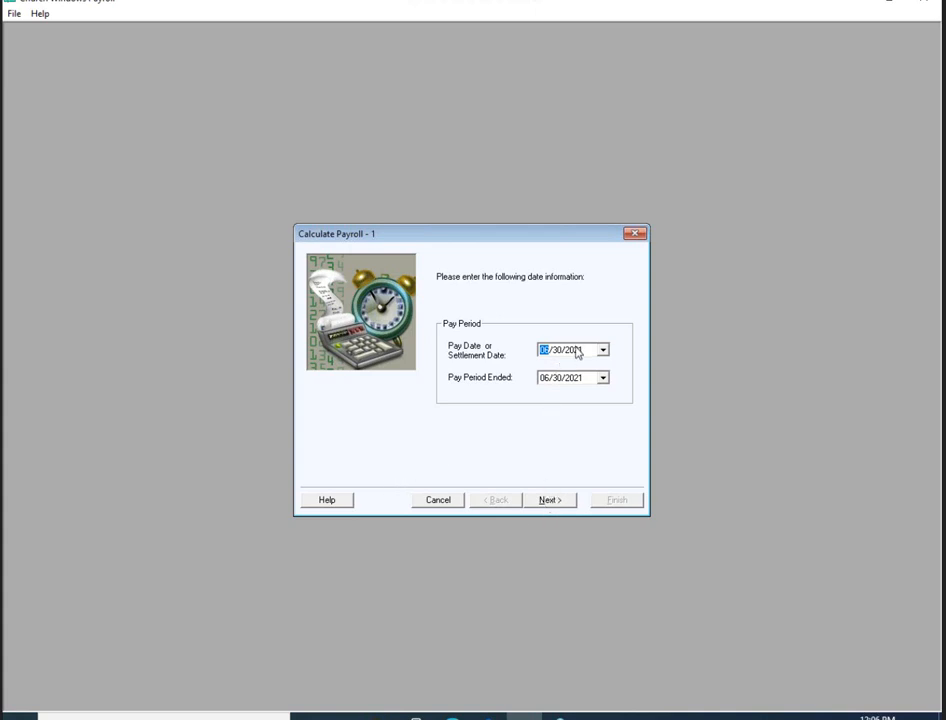
mouse_move(500, 364)
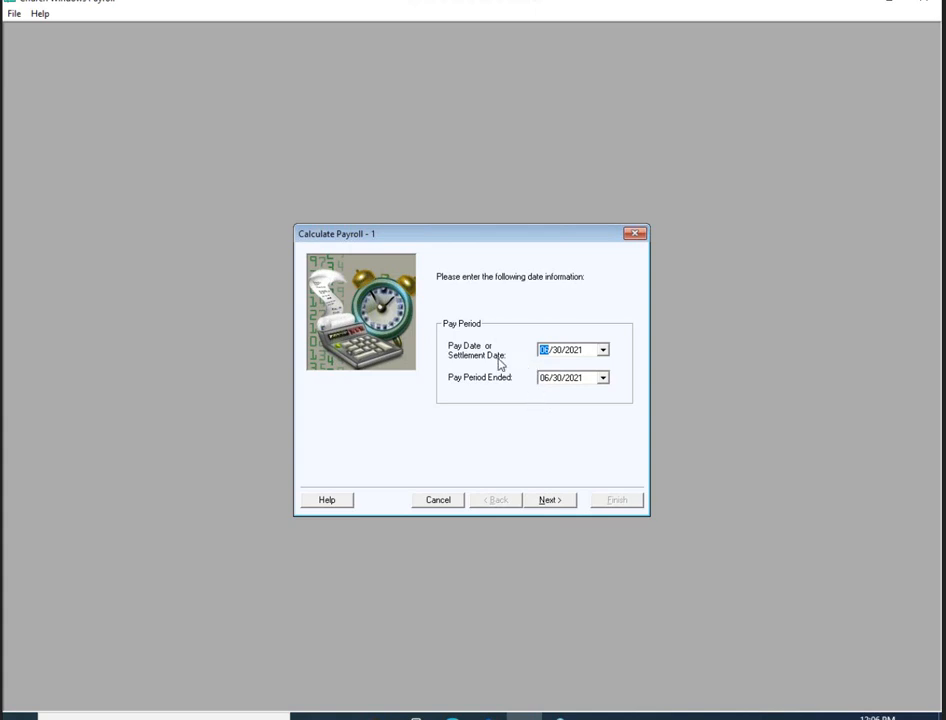
mouse_move(560, 388)
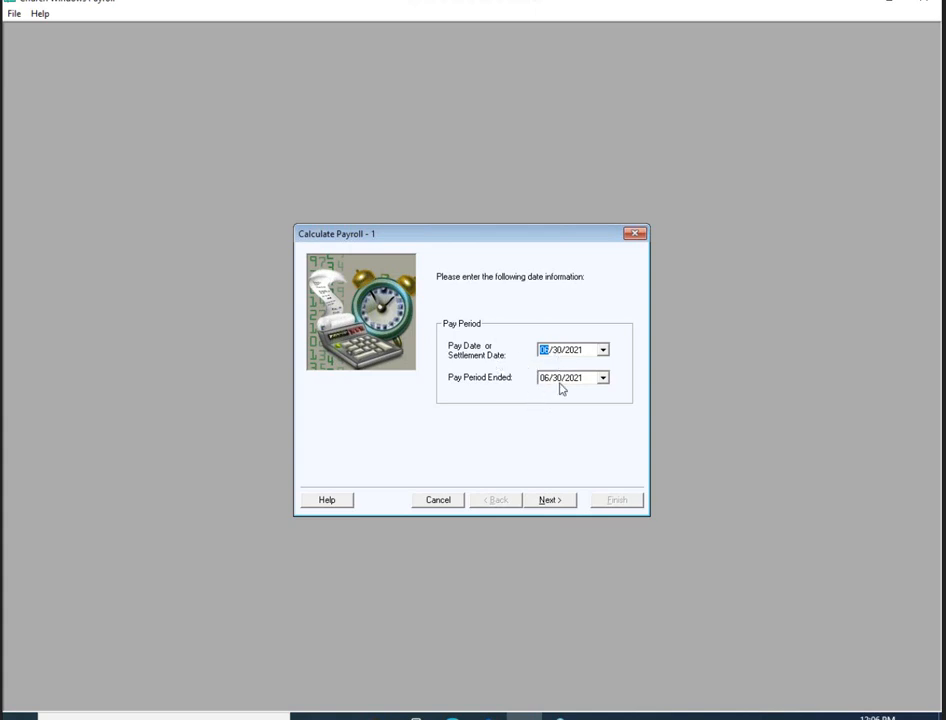
click(560, 378)
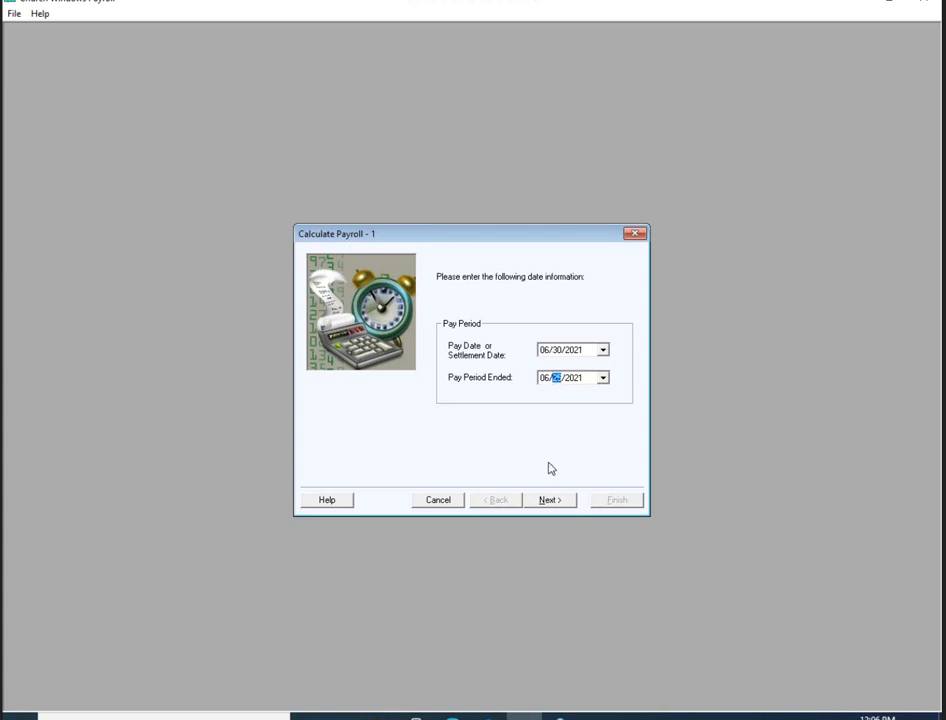
mouse_move(550, 500)
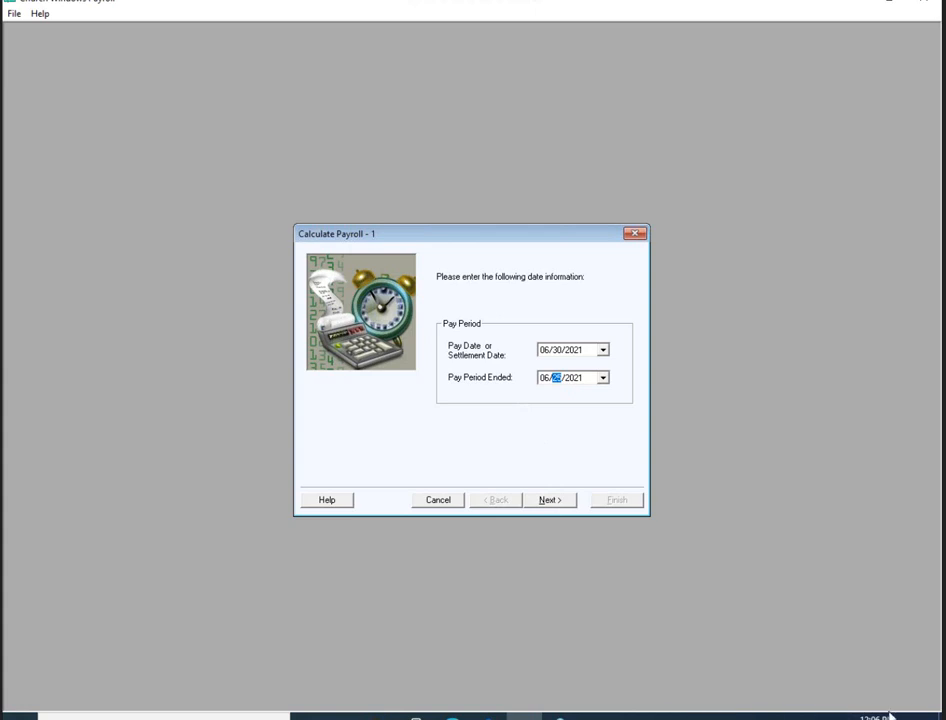
mouse_move(838, 552)
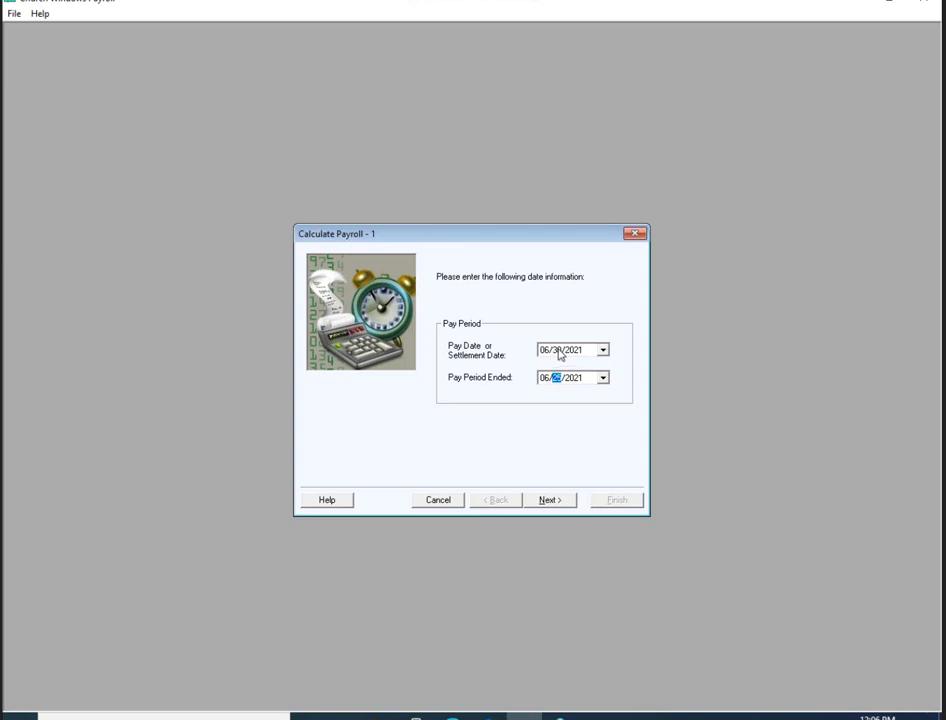
mouse_move(556, 336)
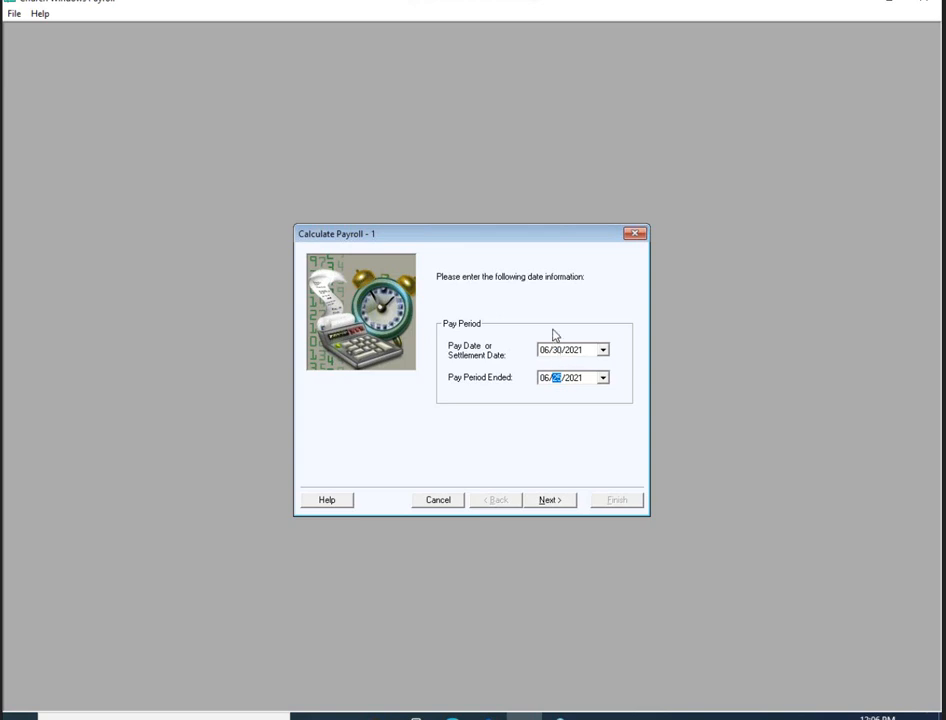
mouse_move(548, 316)
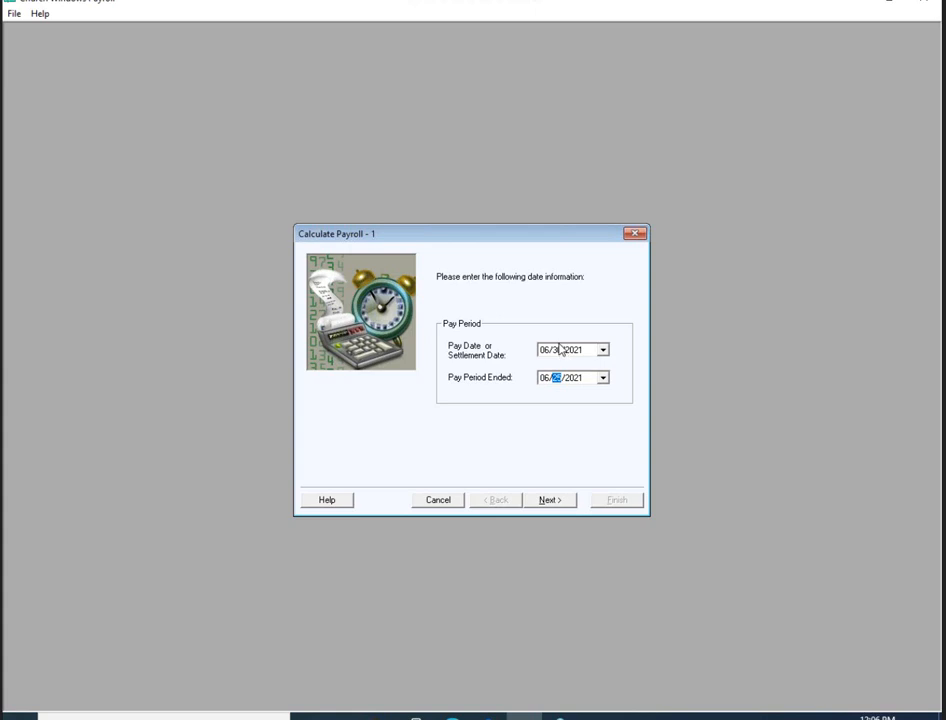
mouse_move(544, 272)
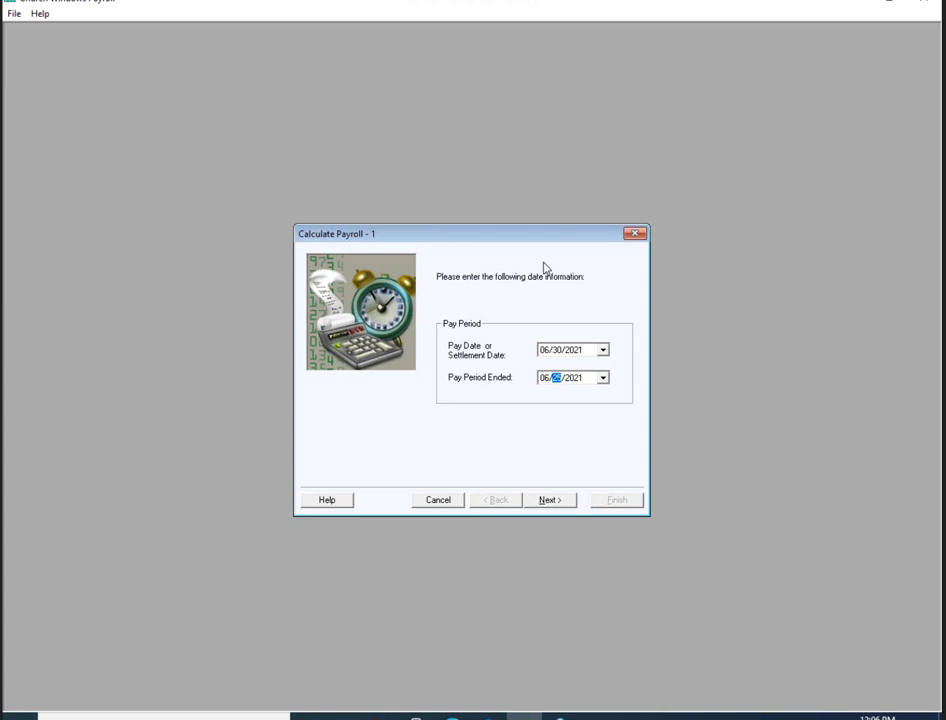
mouse_move(548, 308)
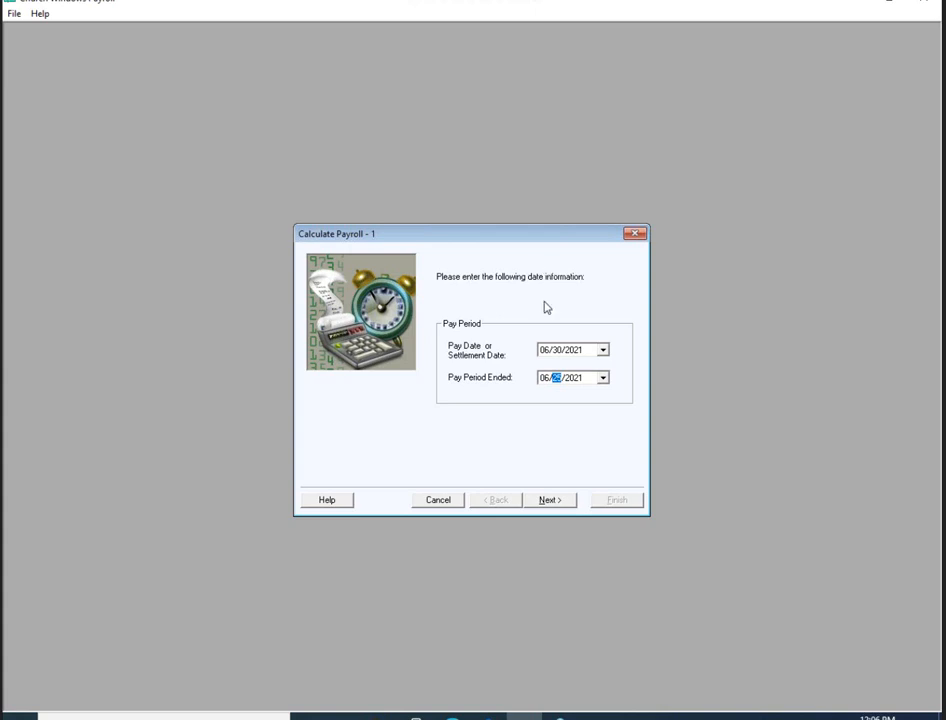
mouse_move(562, 356)
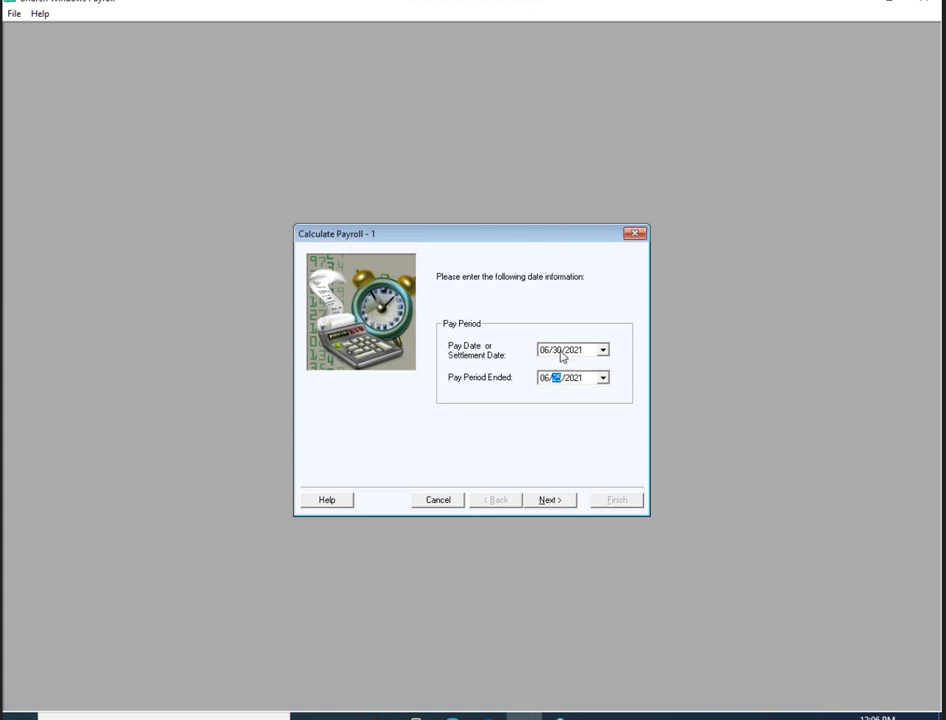
mouse_move(524, 248)
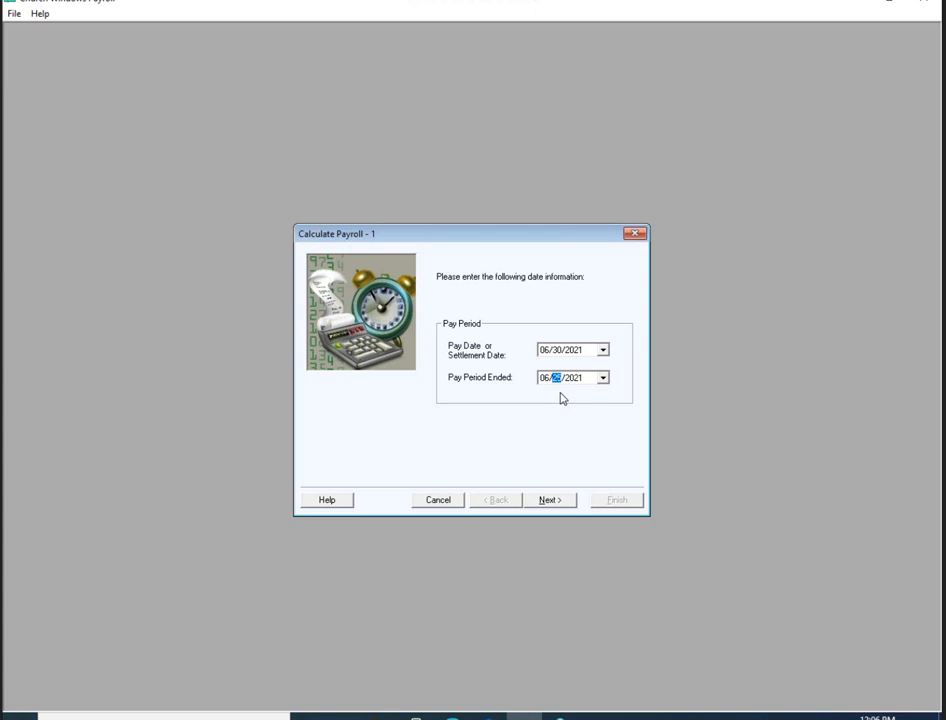
mouse_move(556, 302)
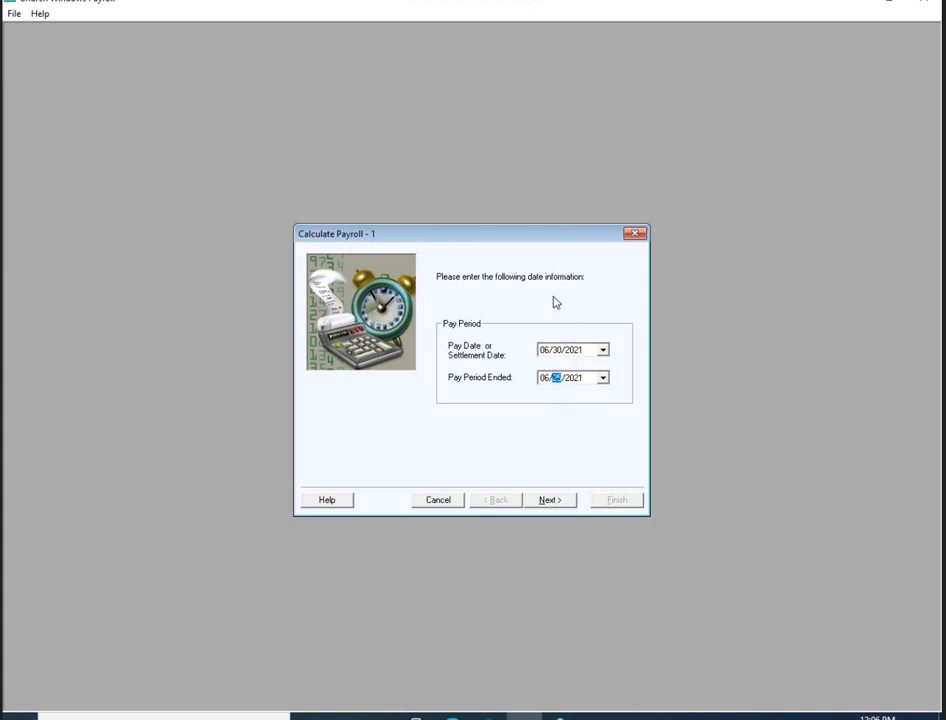
mouse_move(548, 292)
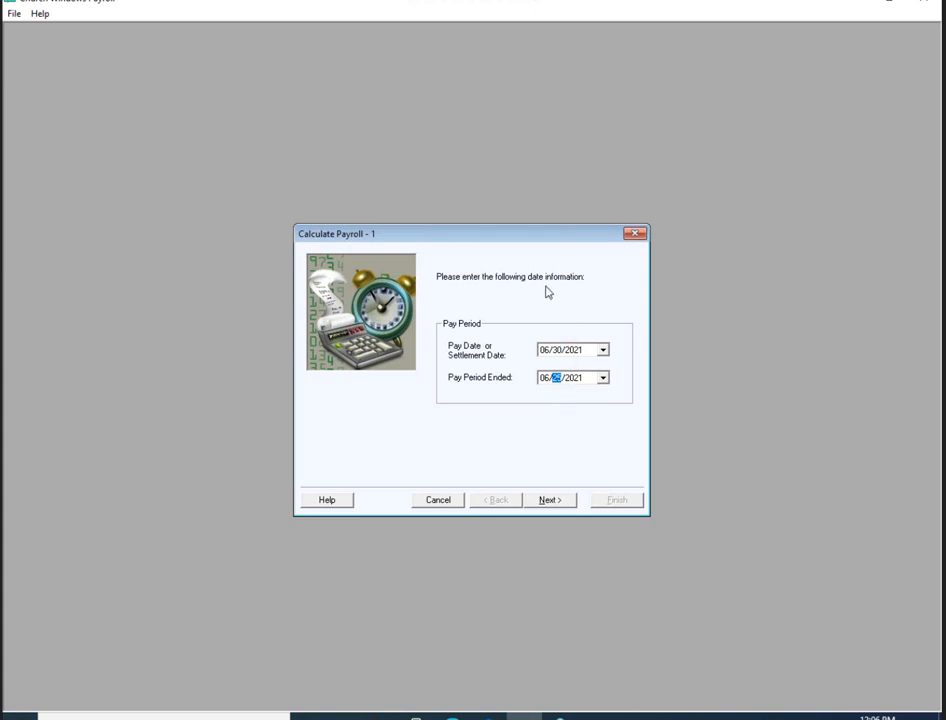
mouse_move(536, 504)
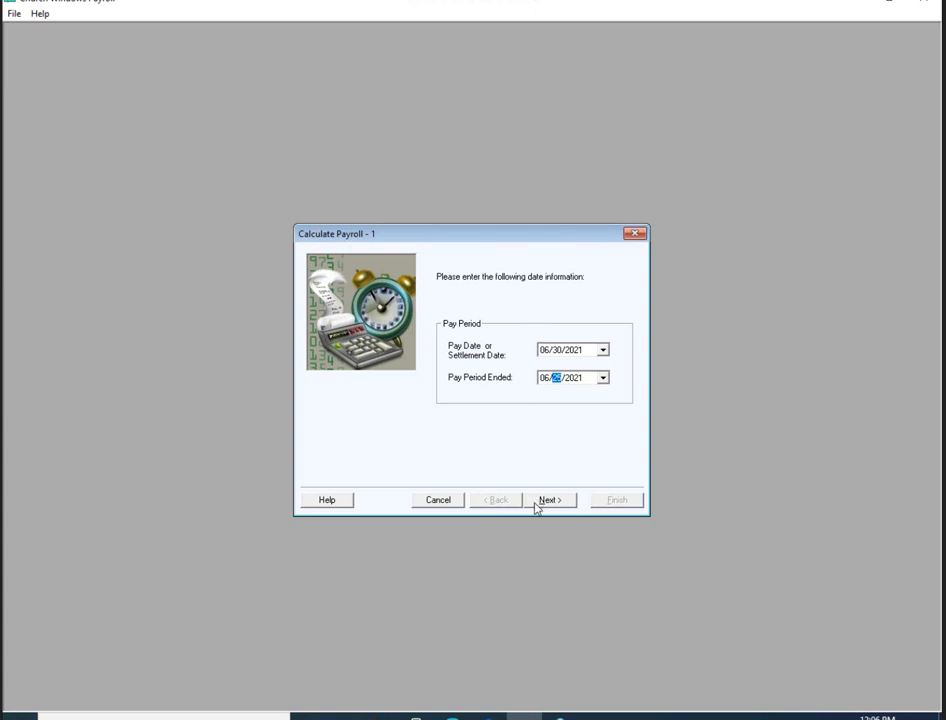
mouse_move(552, 500)
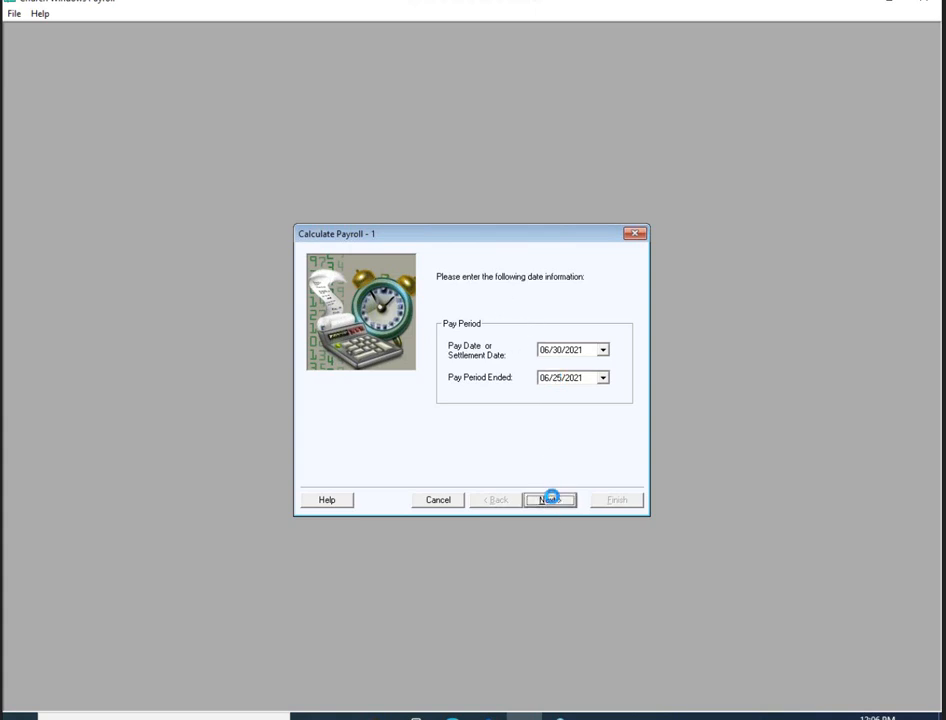
Keep All Employees/Contractors with all pay types, periods and departments, and continue to the employee list
click(548, 500)
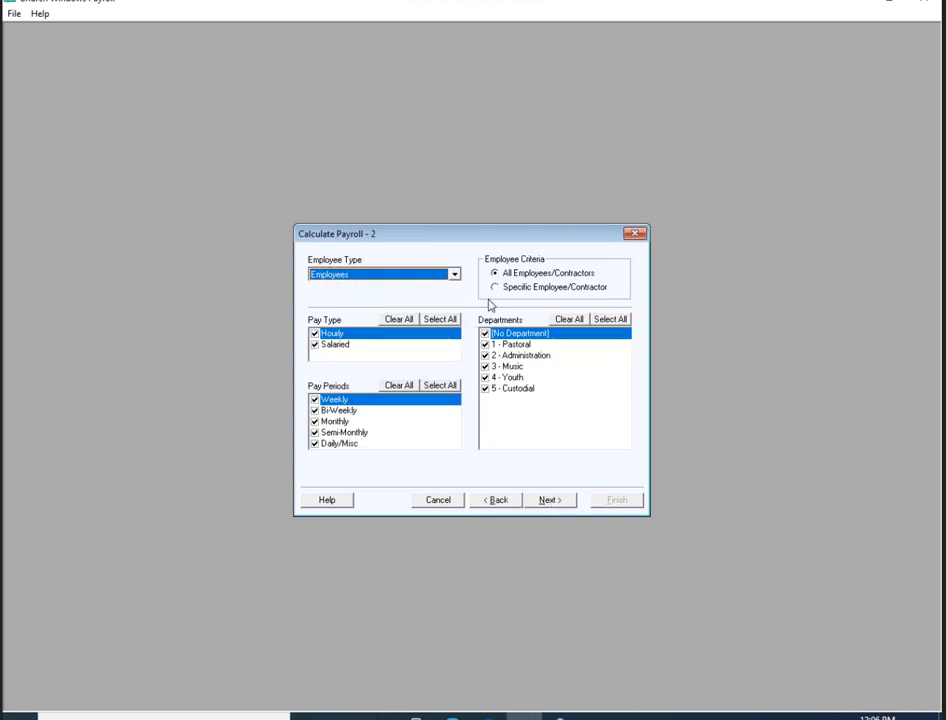
mouse_move(492, 290)
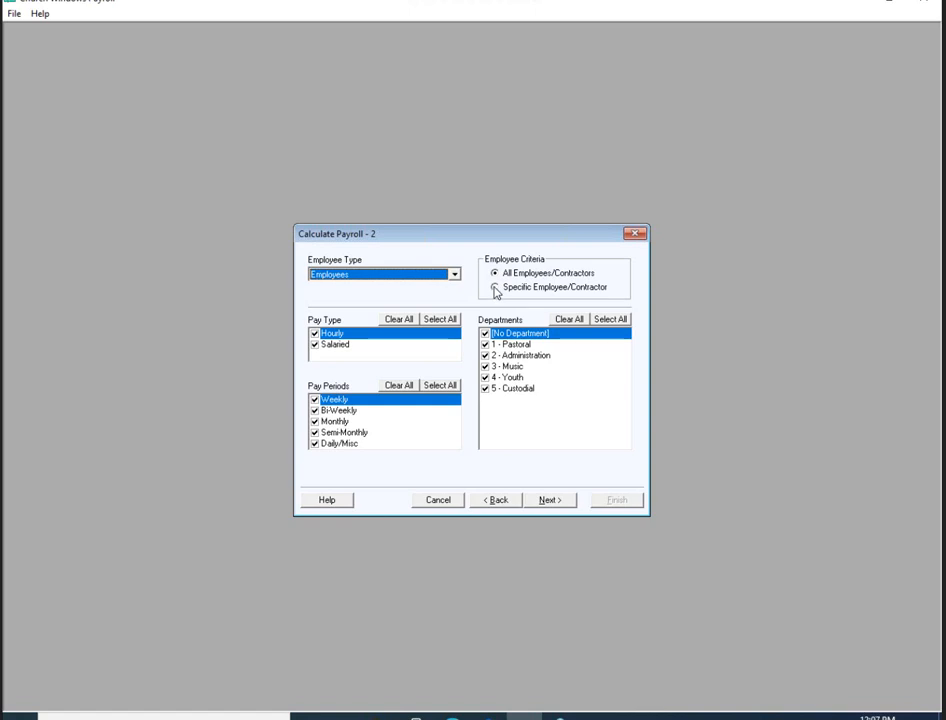
mouse_move(496, 296)
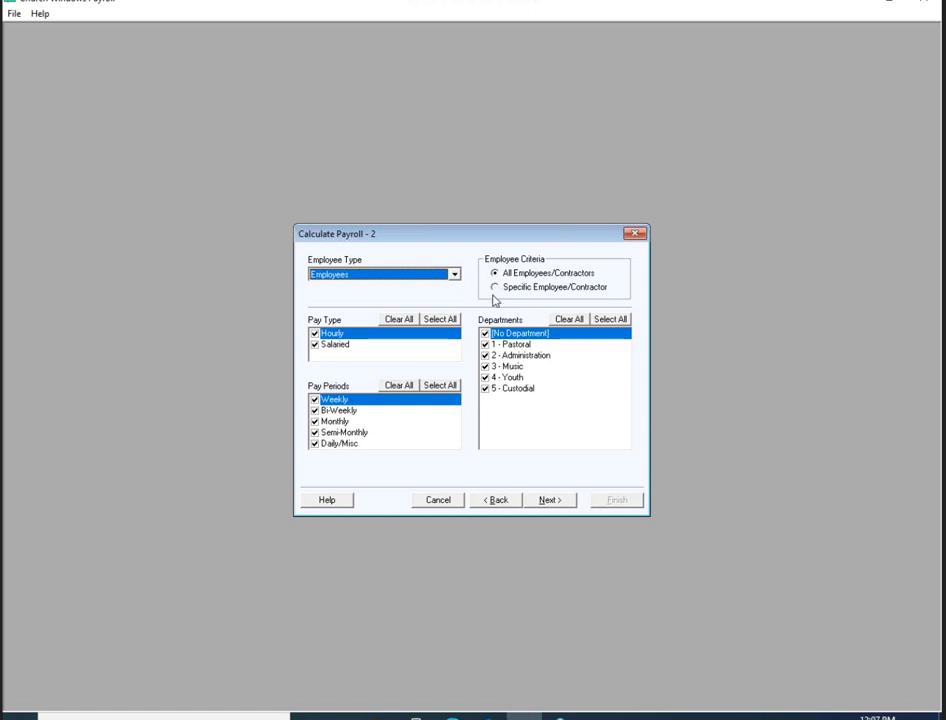
click(548, 500)
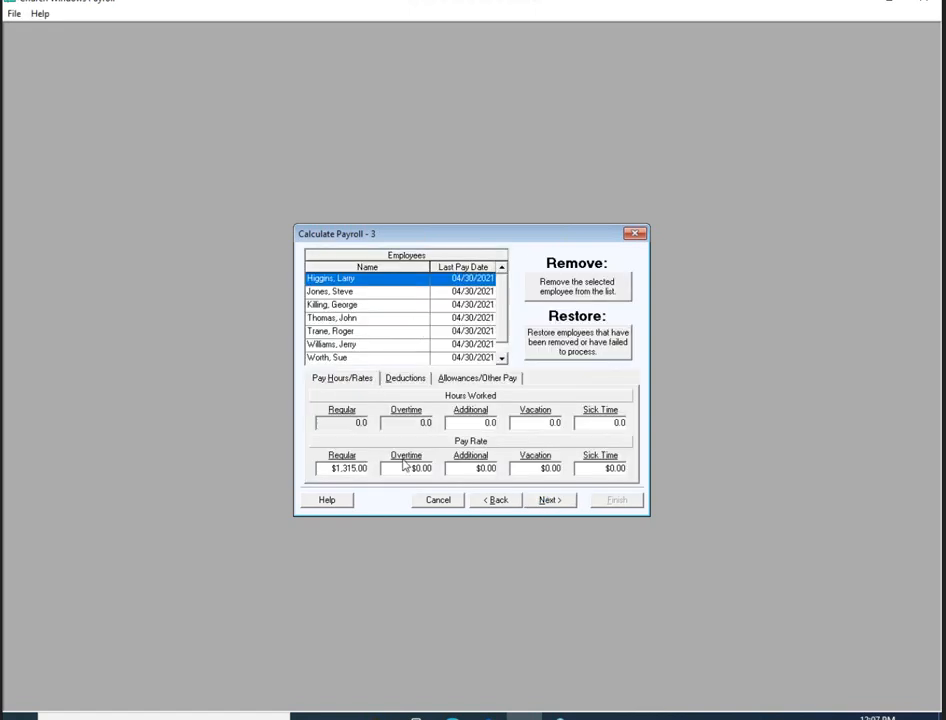
mouse_move(372, 348)
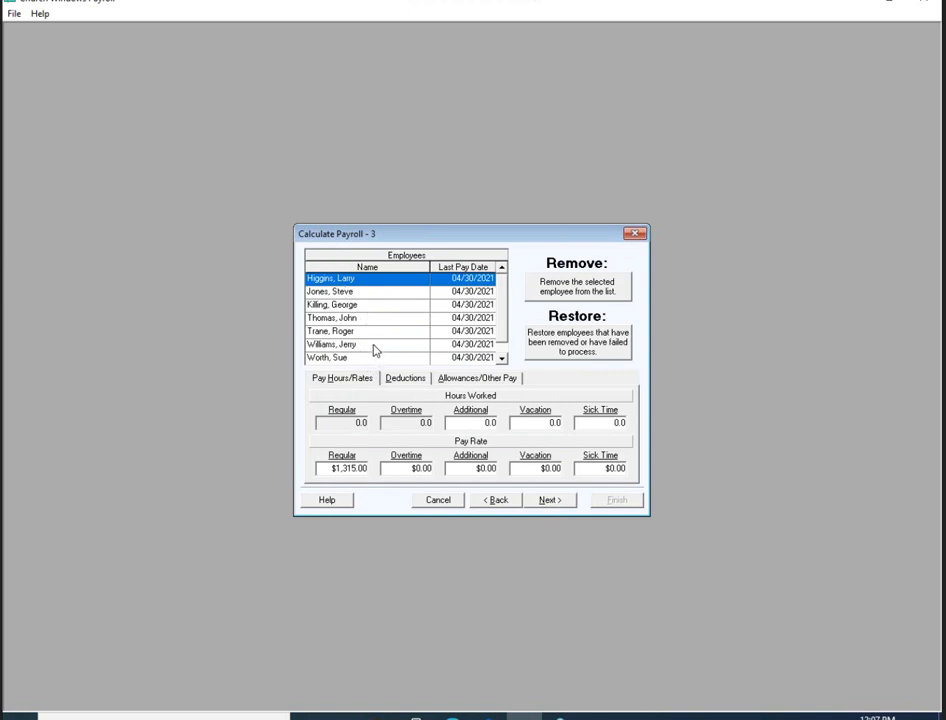
mouse_move(356, 304)
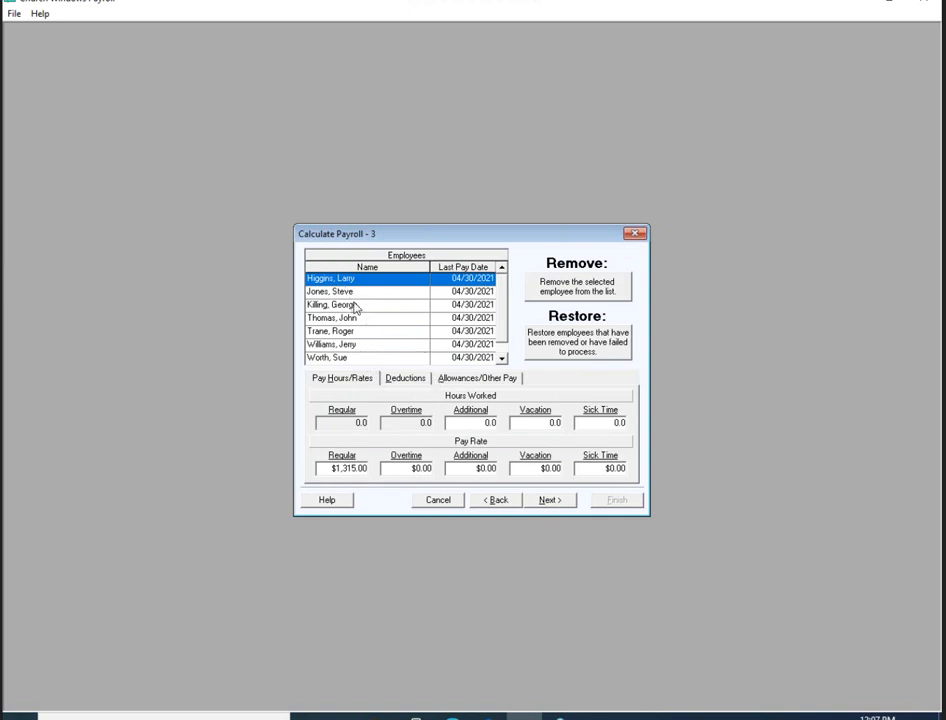
mouse_move(550, 504)
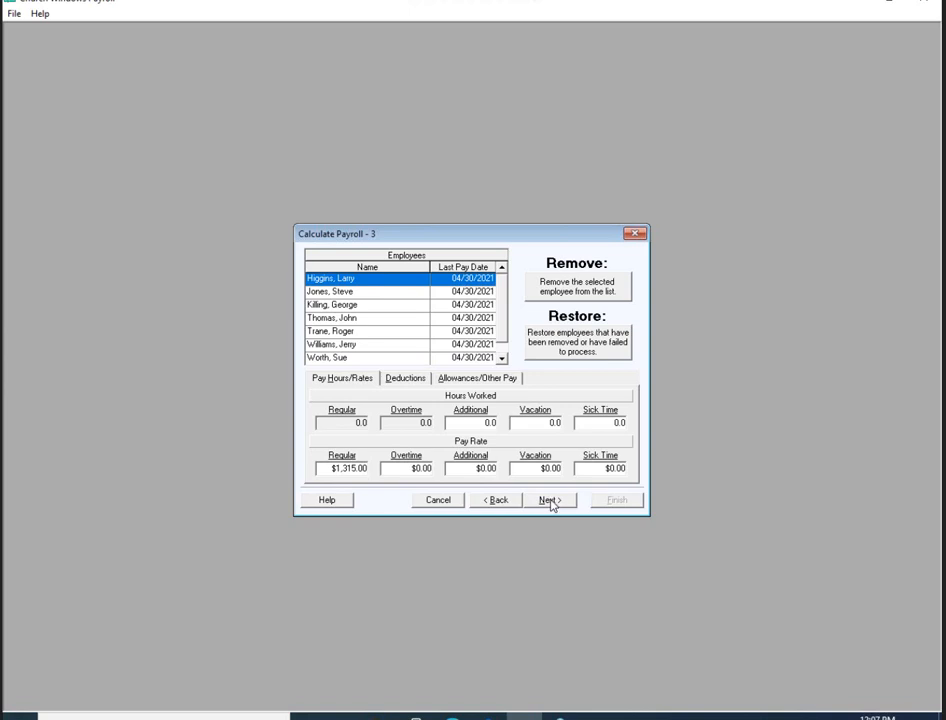
Browse the calculated payments for each employee, then cancel back to the reports step
click(548, 500)
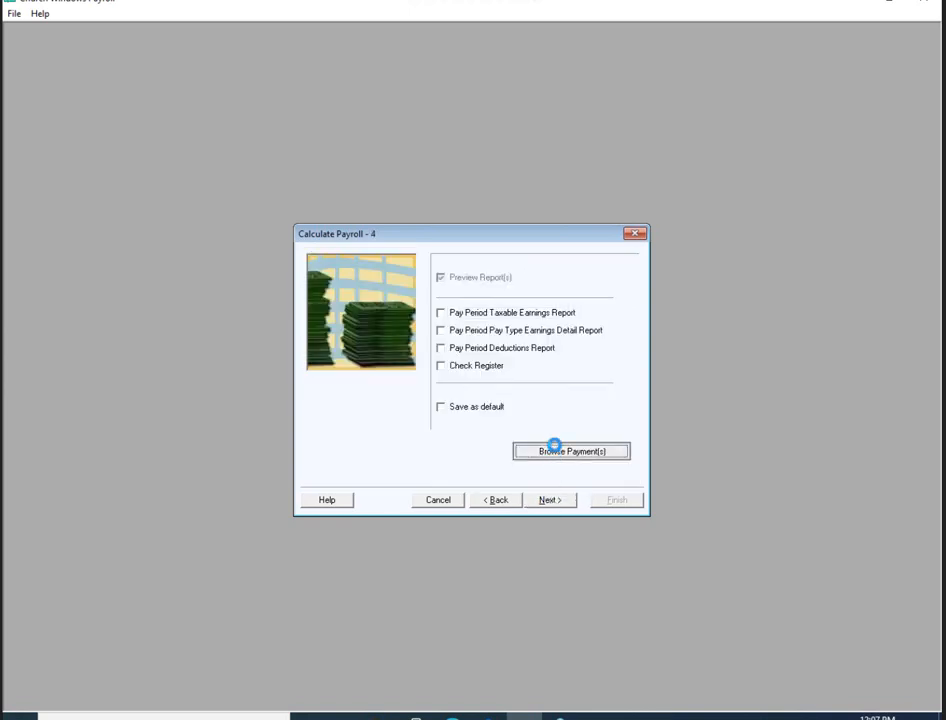
click(572, 452)
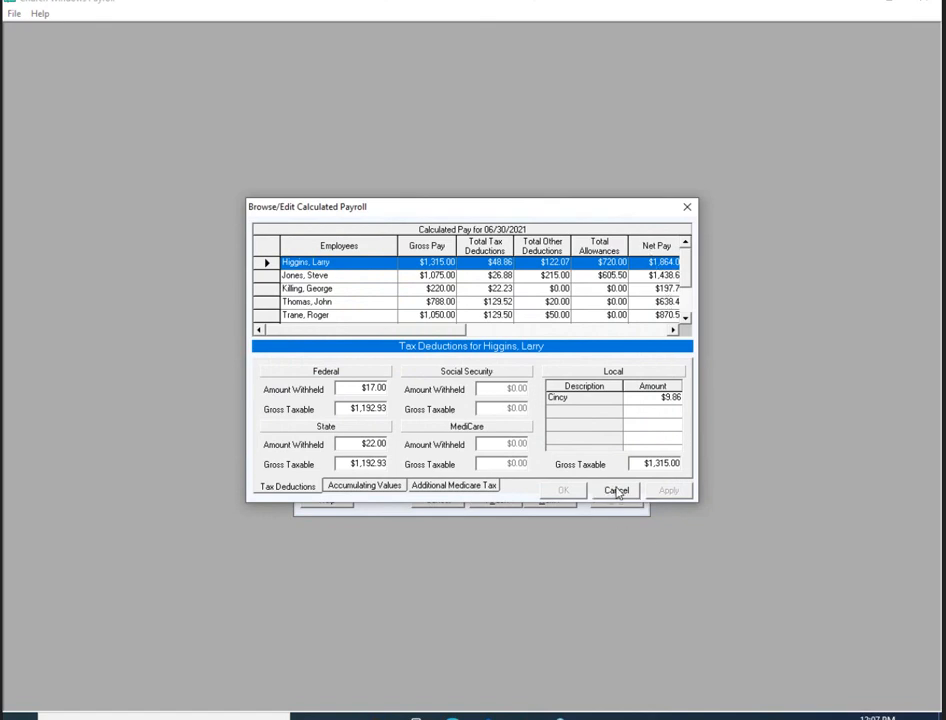
click(616, 490)
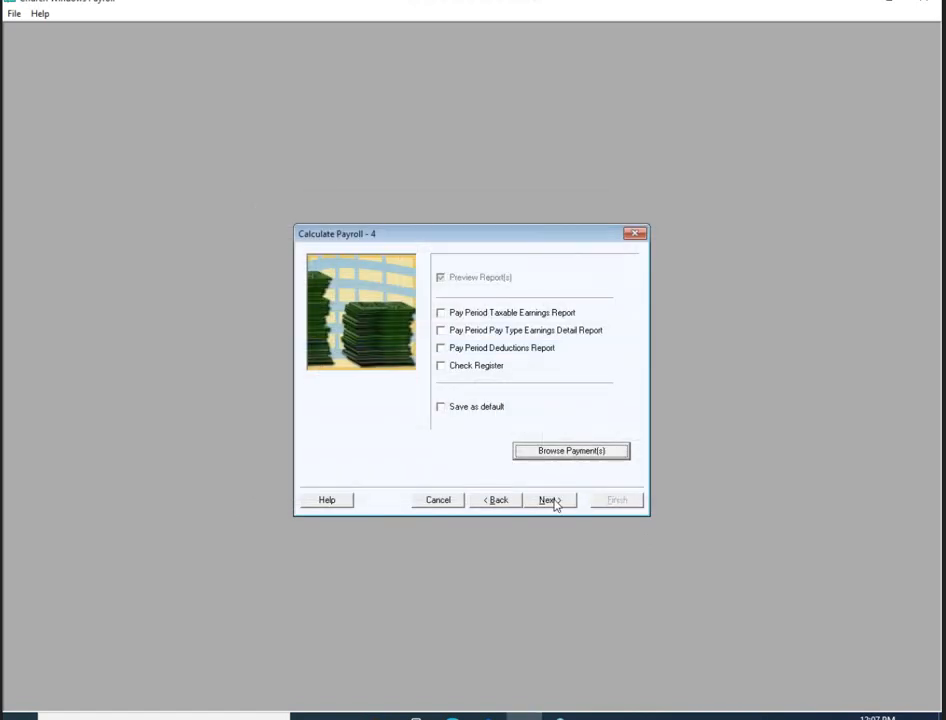
Finish posting with Create EFT, Print Checks and Transfer to Accounting left checked
click(548, 500)
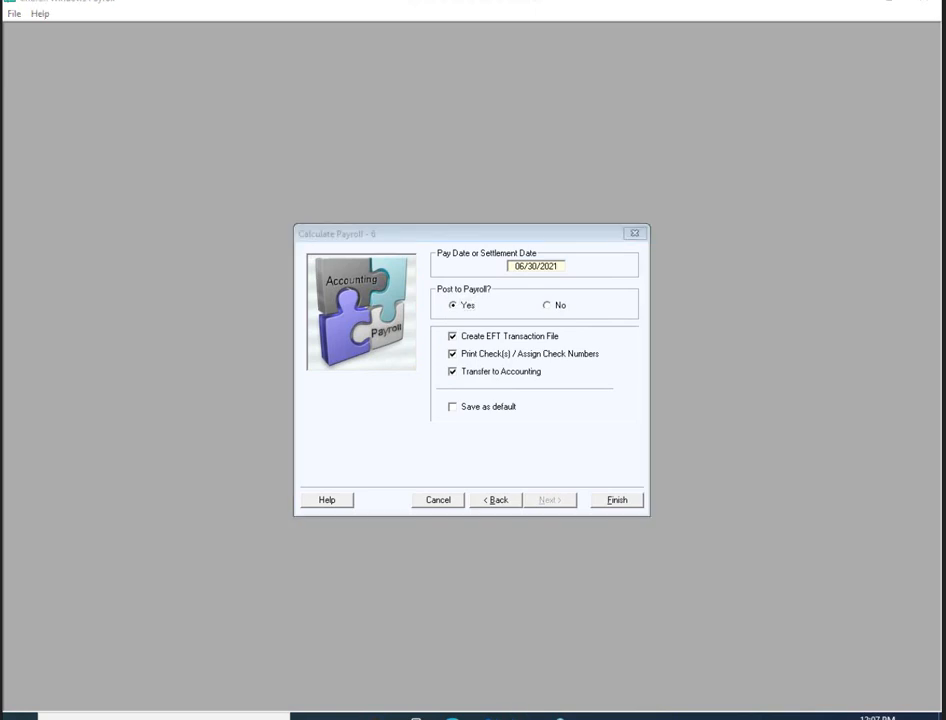
mouse_move(680, 276)
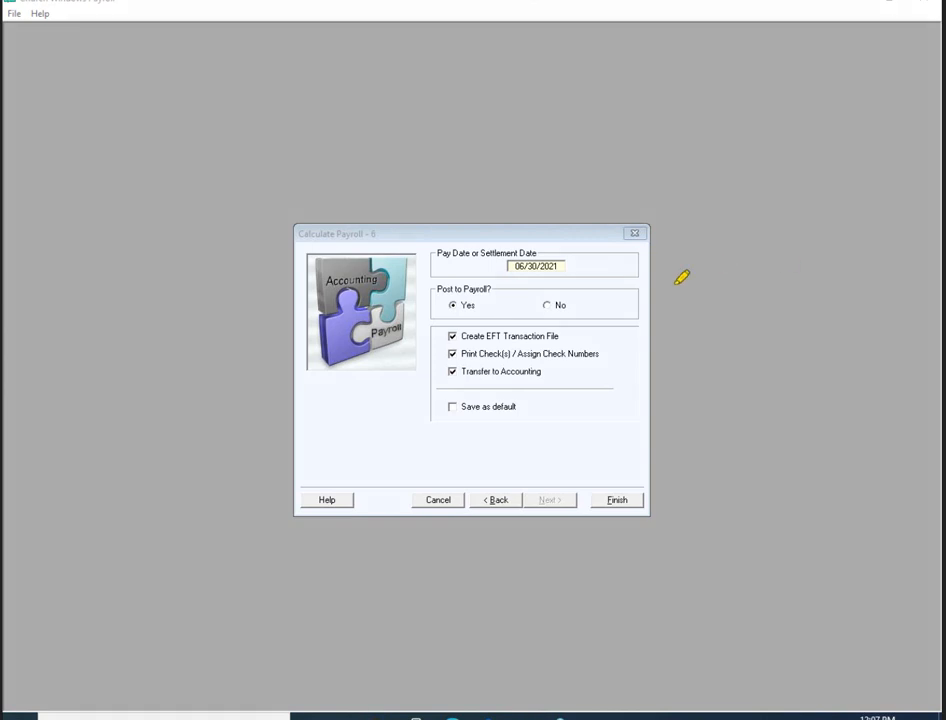
mouse_move(540, 304)
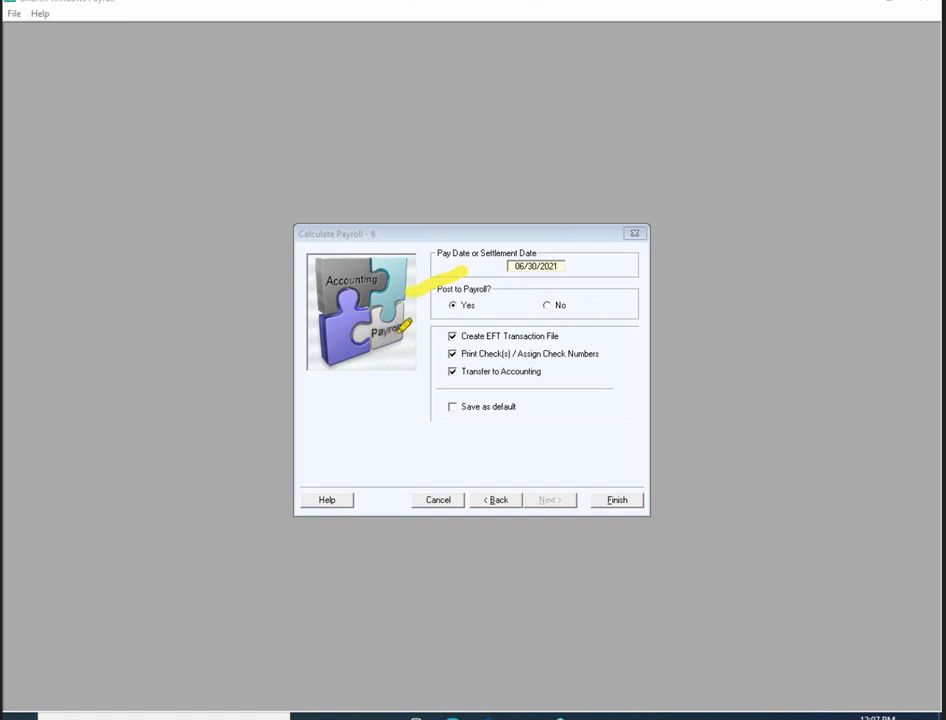
mouse_move(434, 330)
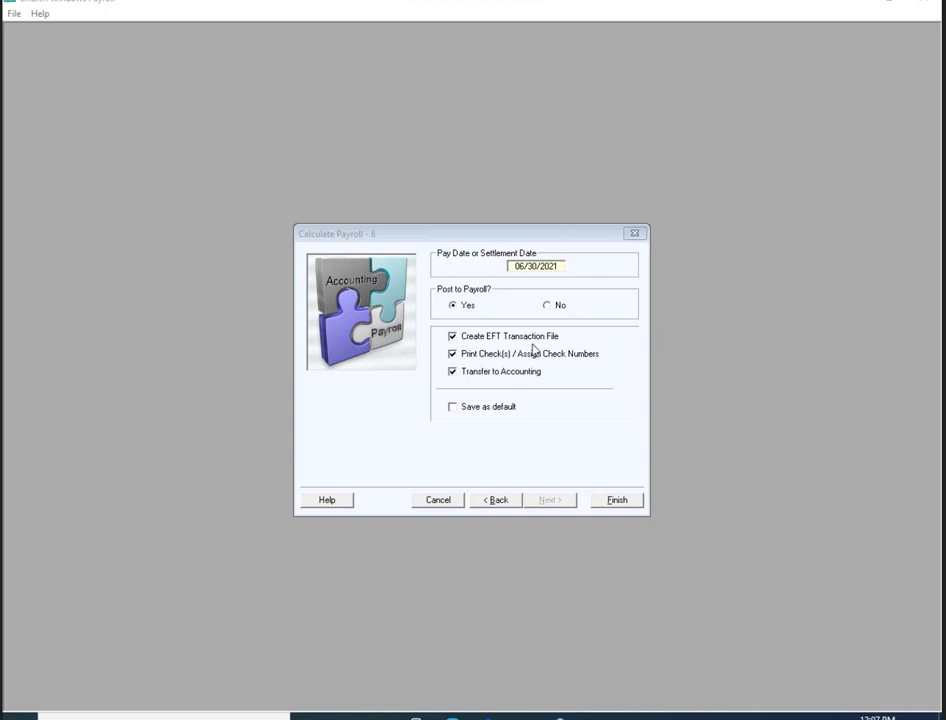
mouse_move(568, 360)
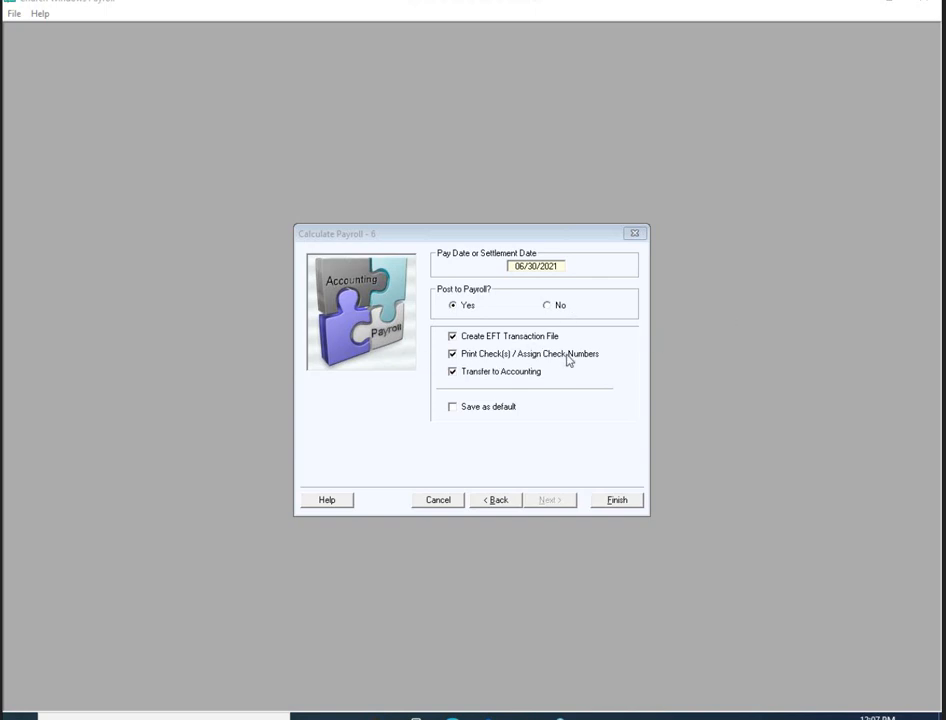
mouse_move(616, 468)
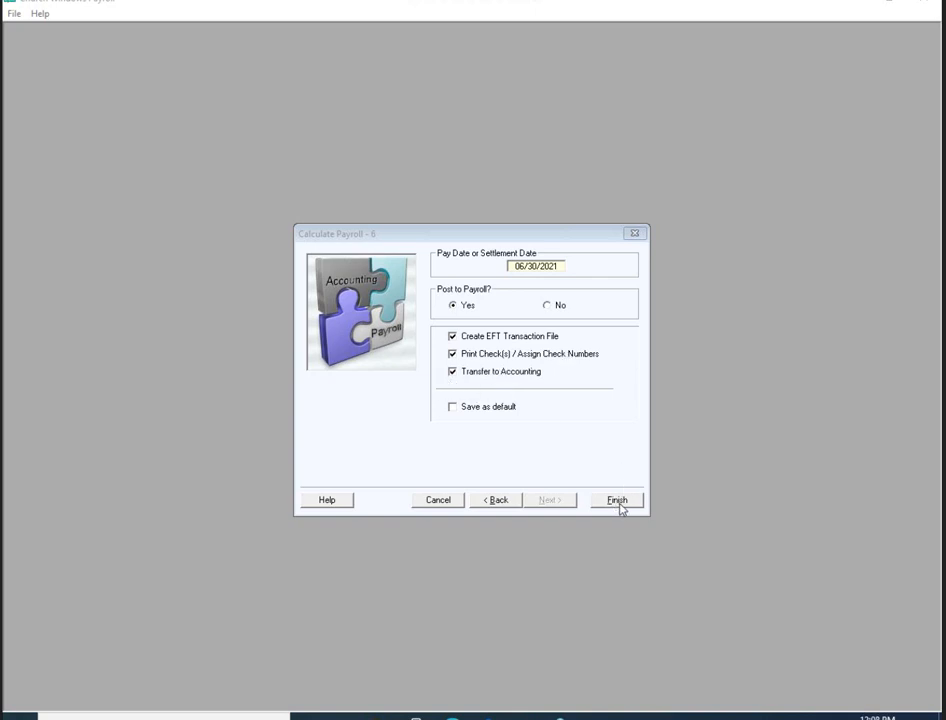
click(616, 500)
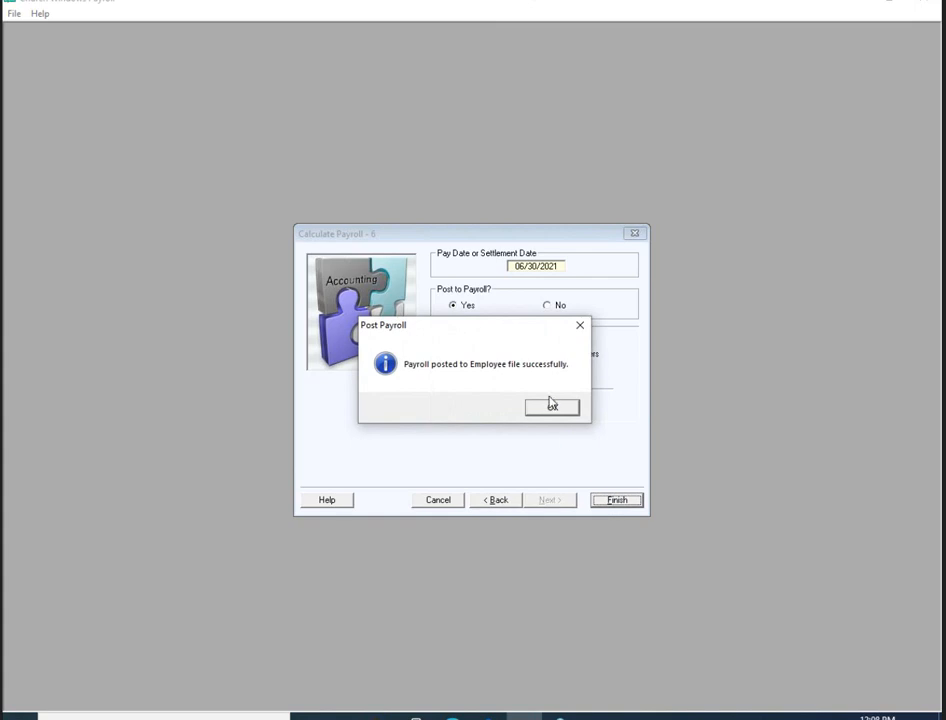
mouse_move(544, 408)
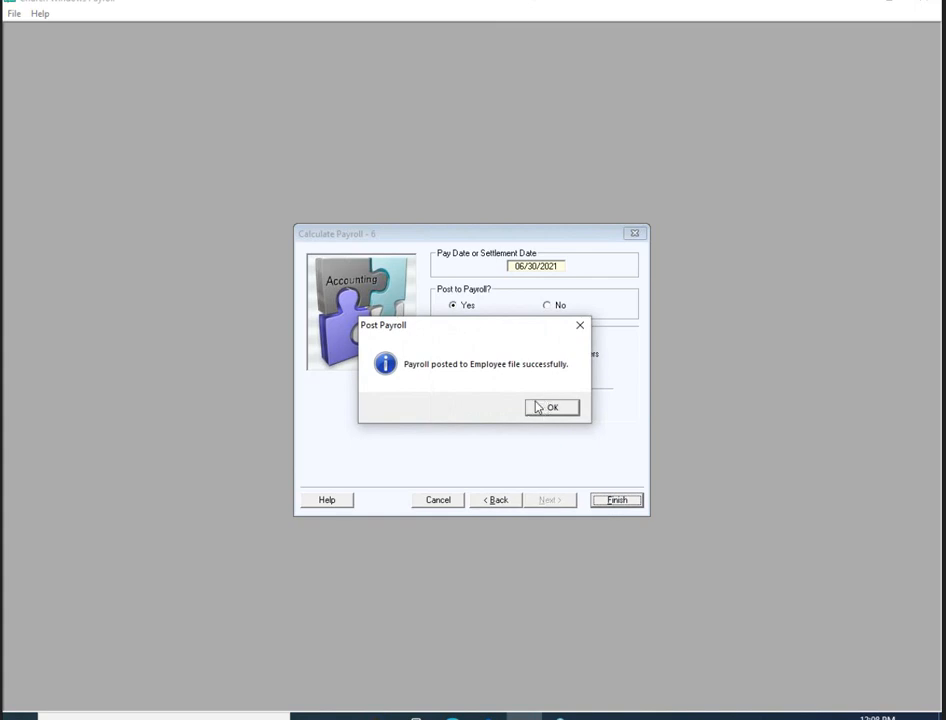
click(552, 408)
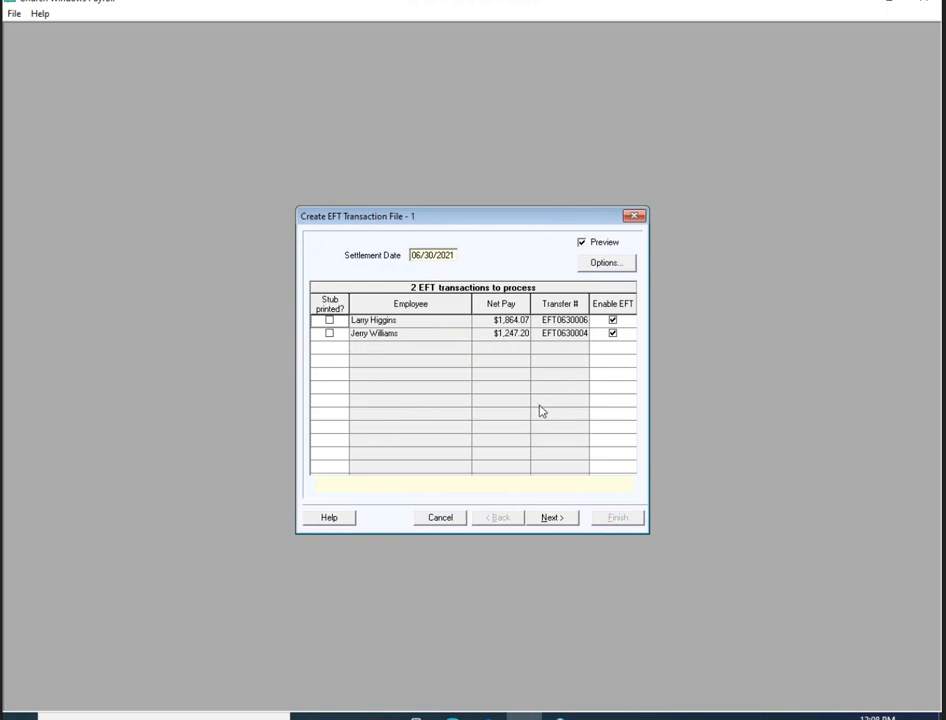
mouse_move(372, 252)
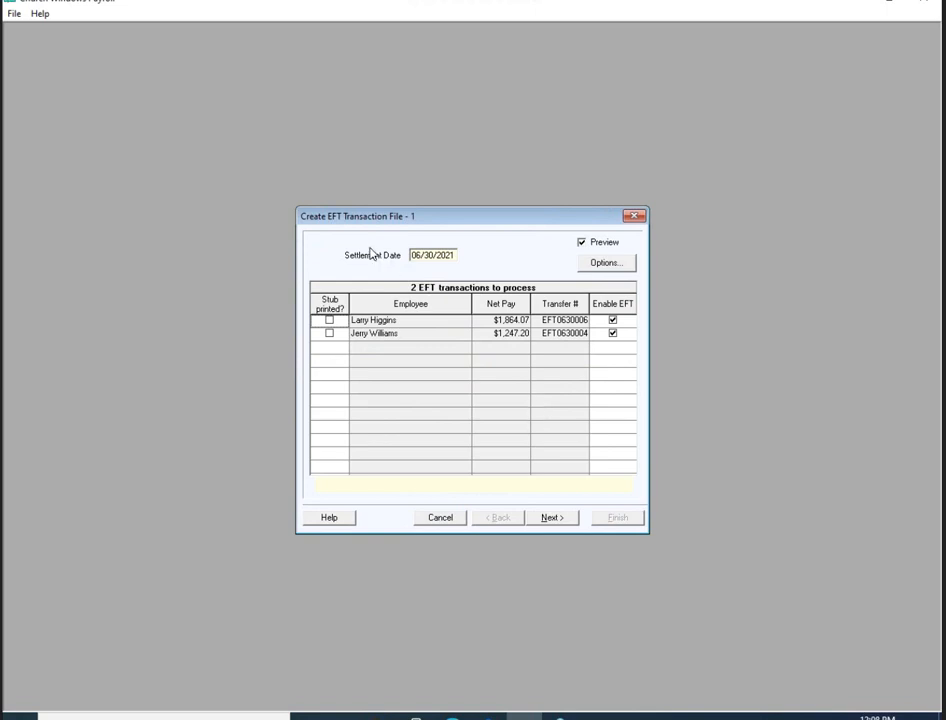
mouse_move(404, 234)
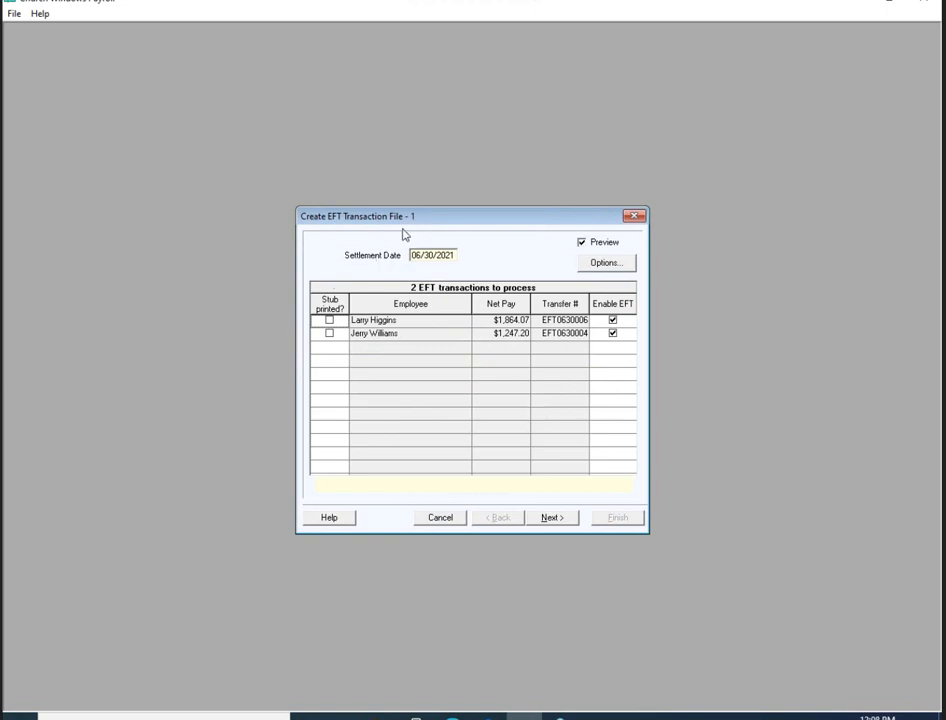
mouse_move(500, 228)
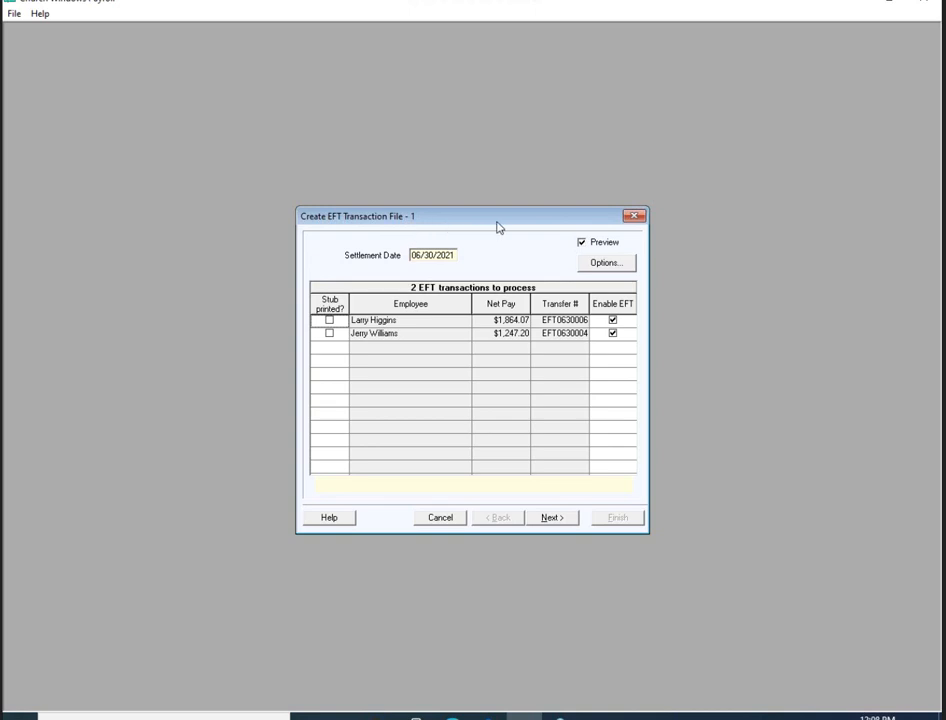
mouse_move(352, 308)
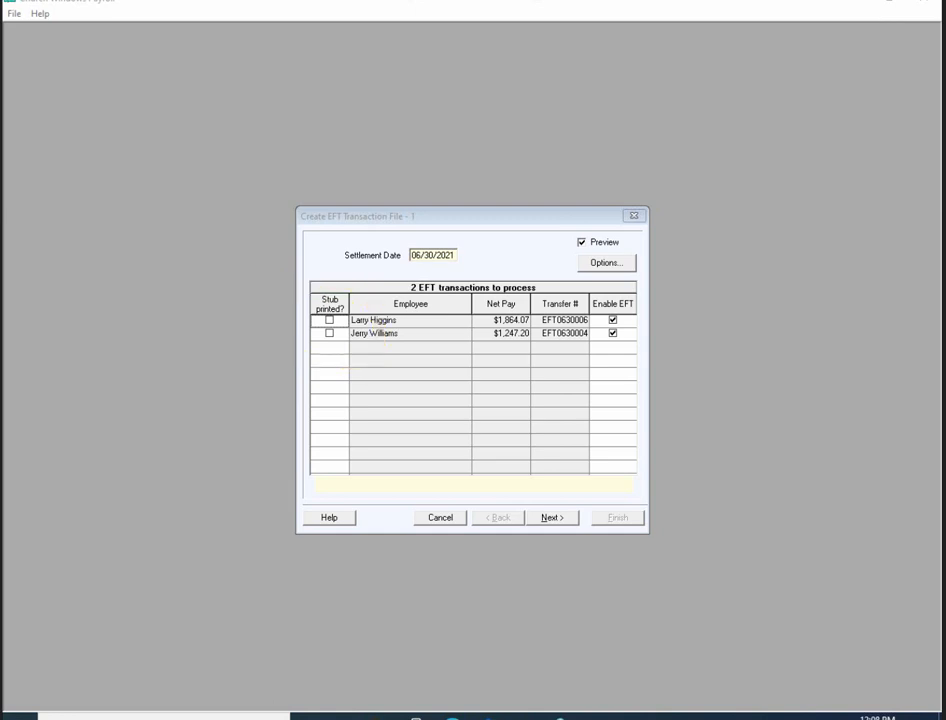
mouse_move(496, 296)
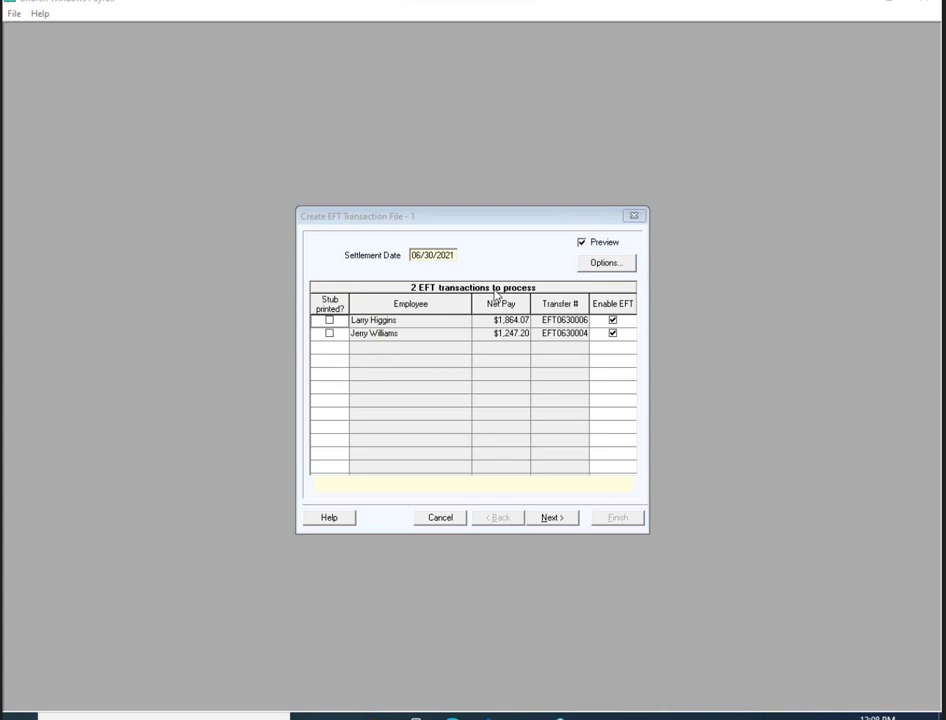
mouse_move(330, 328)
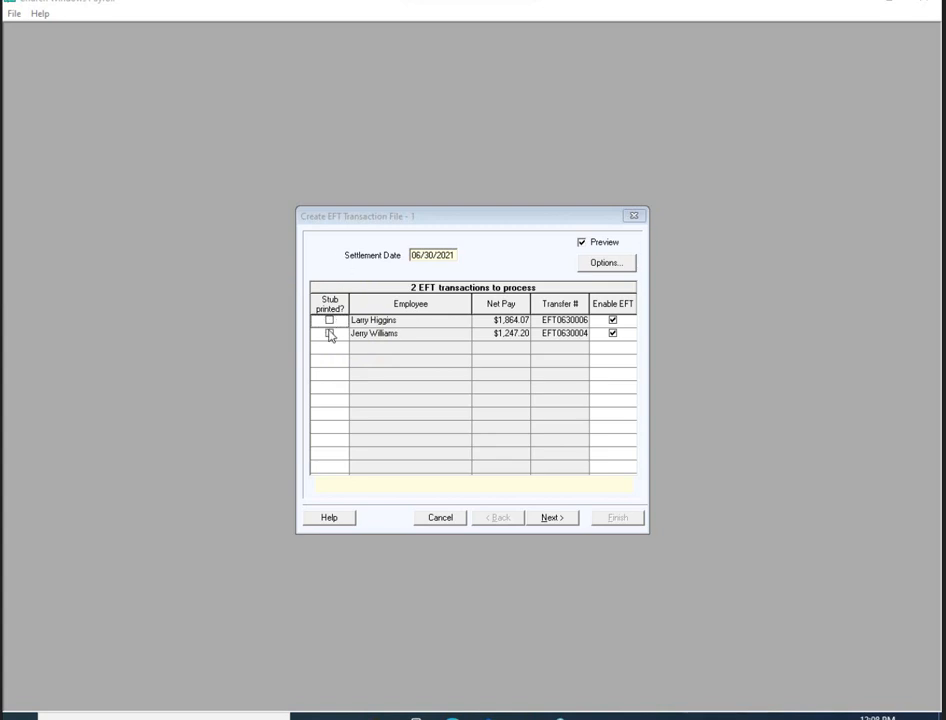
mouse_move(358, 388)
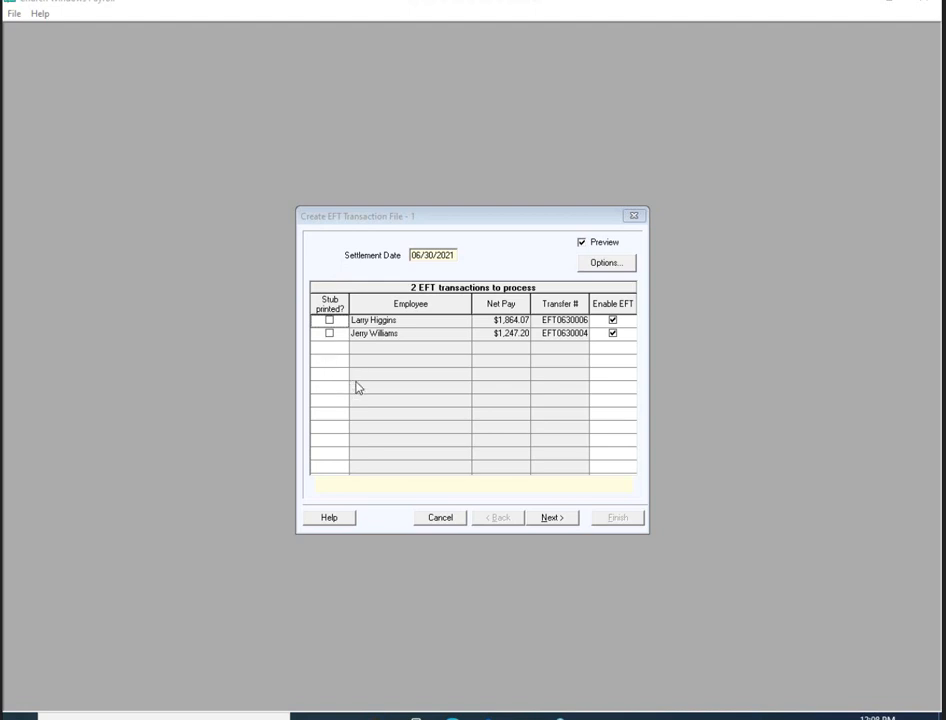
mouse_move(494, 336)
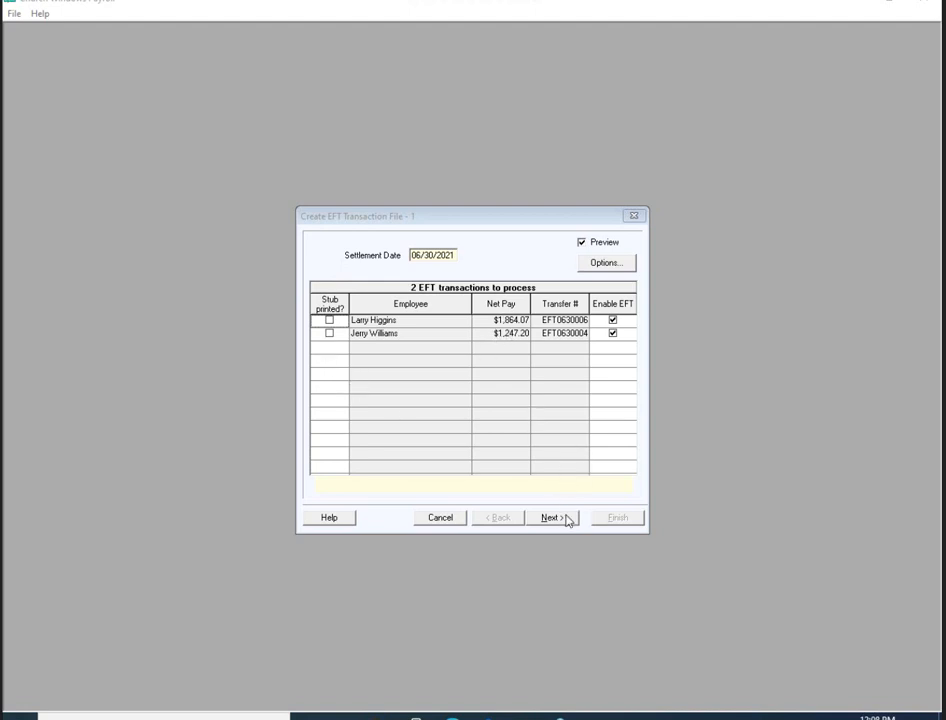
click(552, 516)
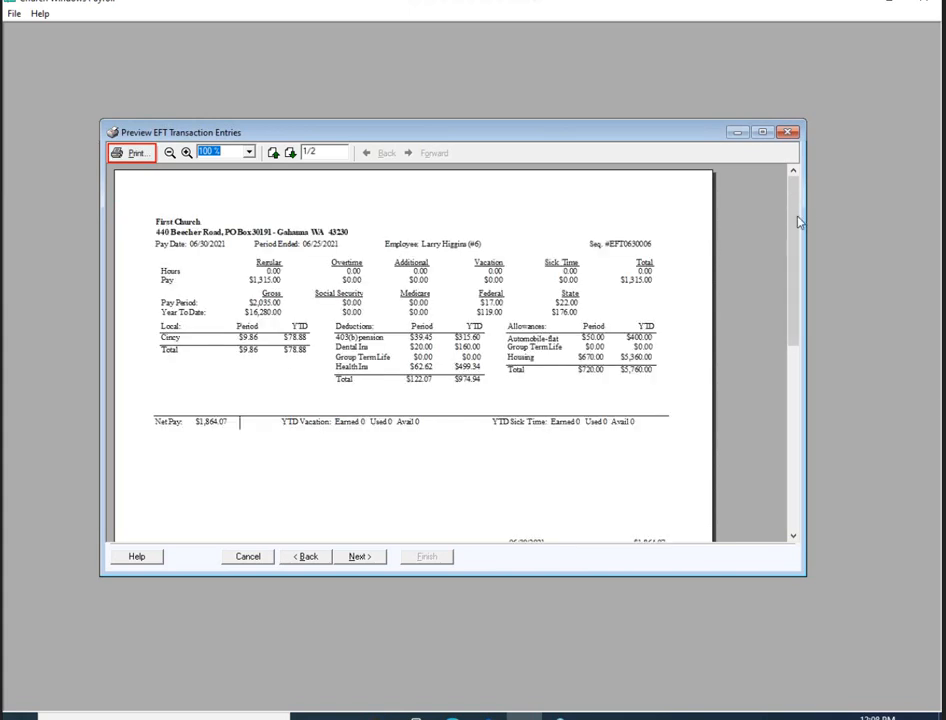
scroll(down, 3)
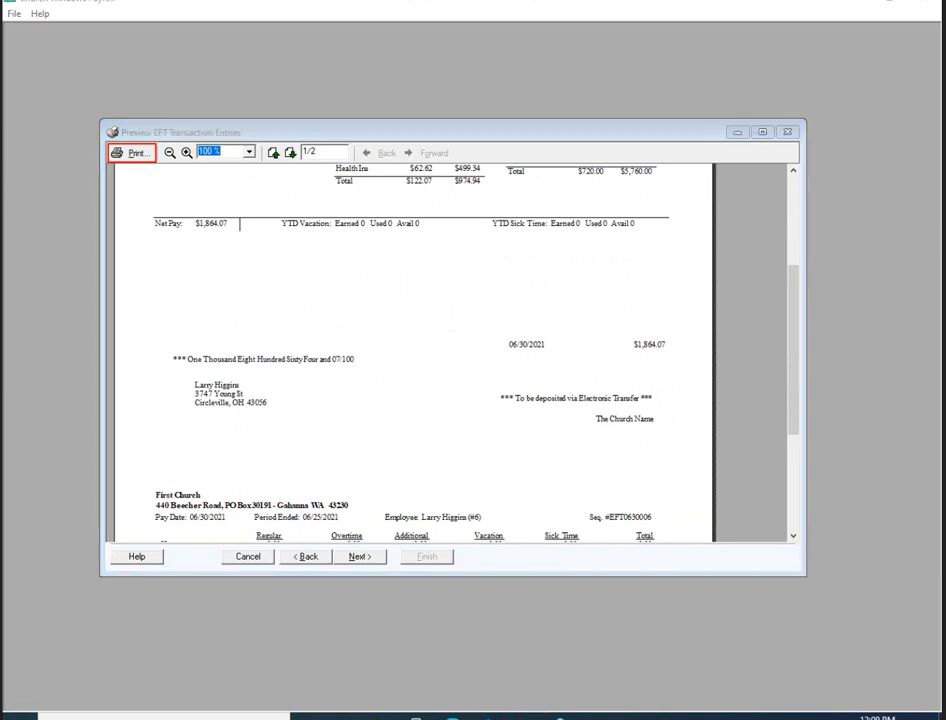
mouse_move(460, 364)
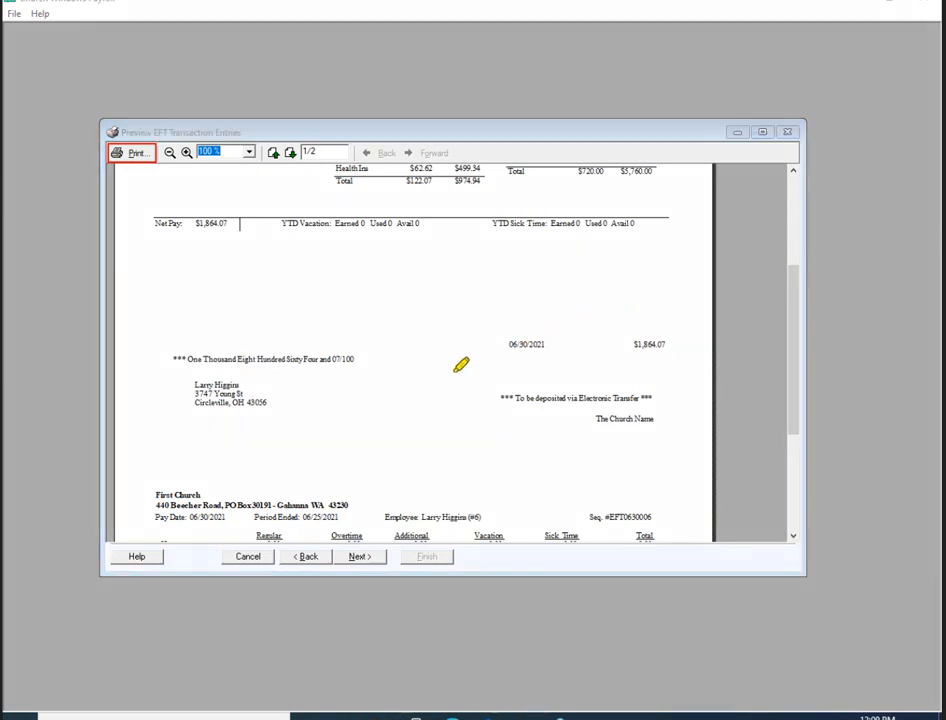
drag(476, 378, 688, 402)
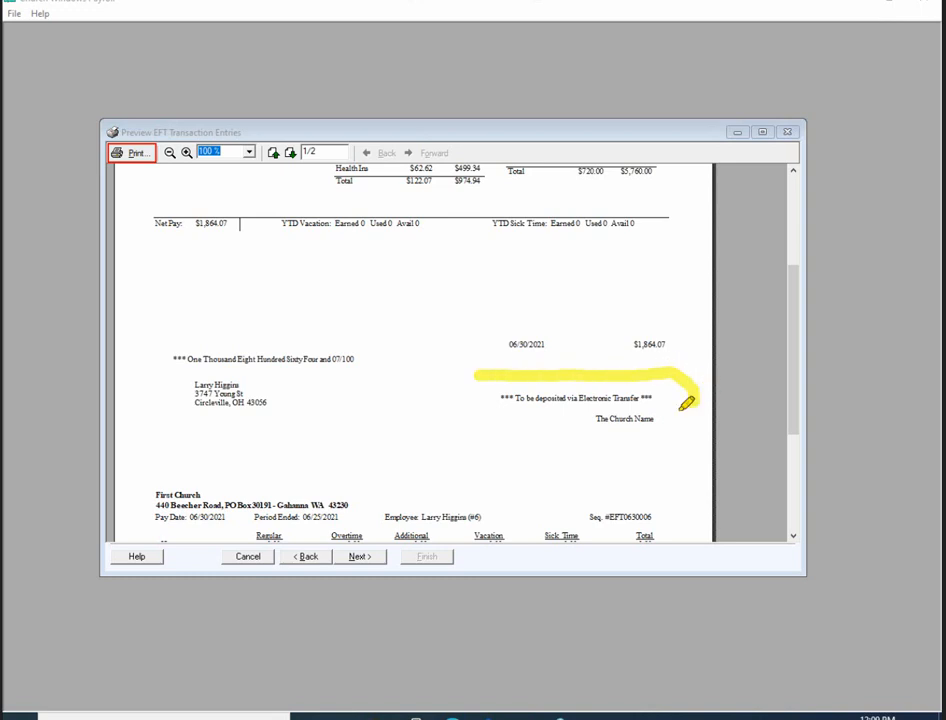
drag(684, 404, 850, 344)
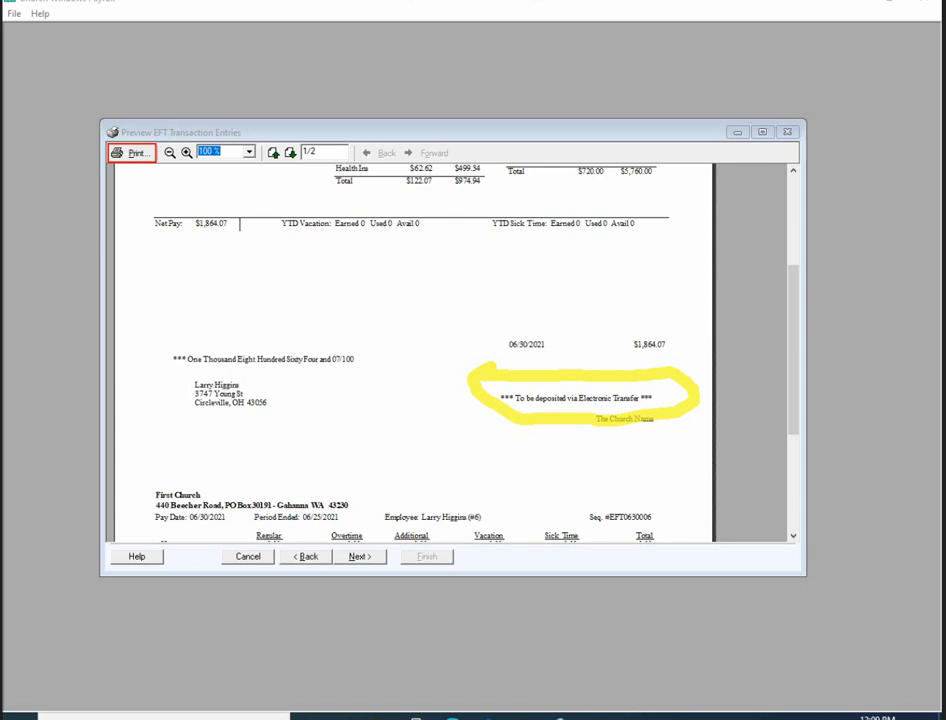
click(132, 152)
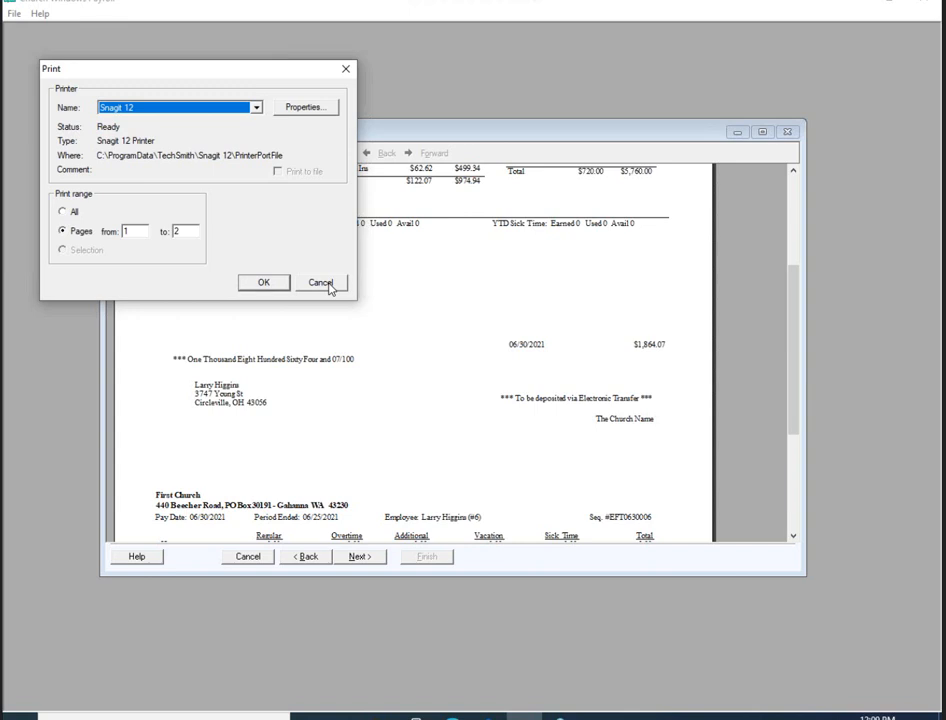
click(320, 282)
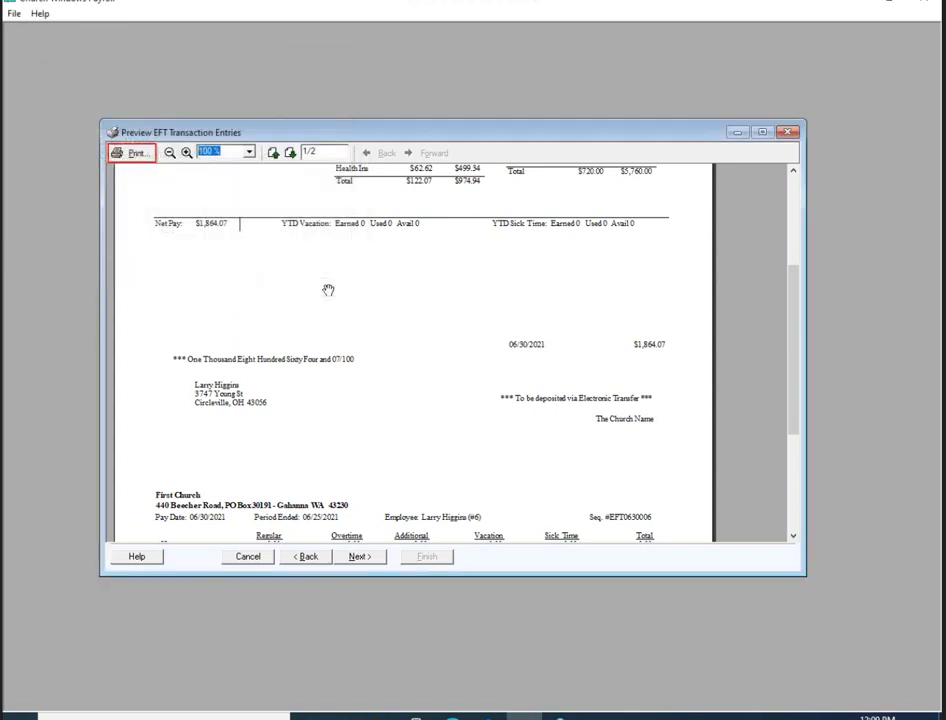
click(358, 556)
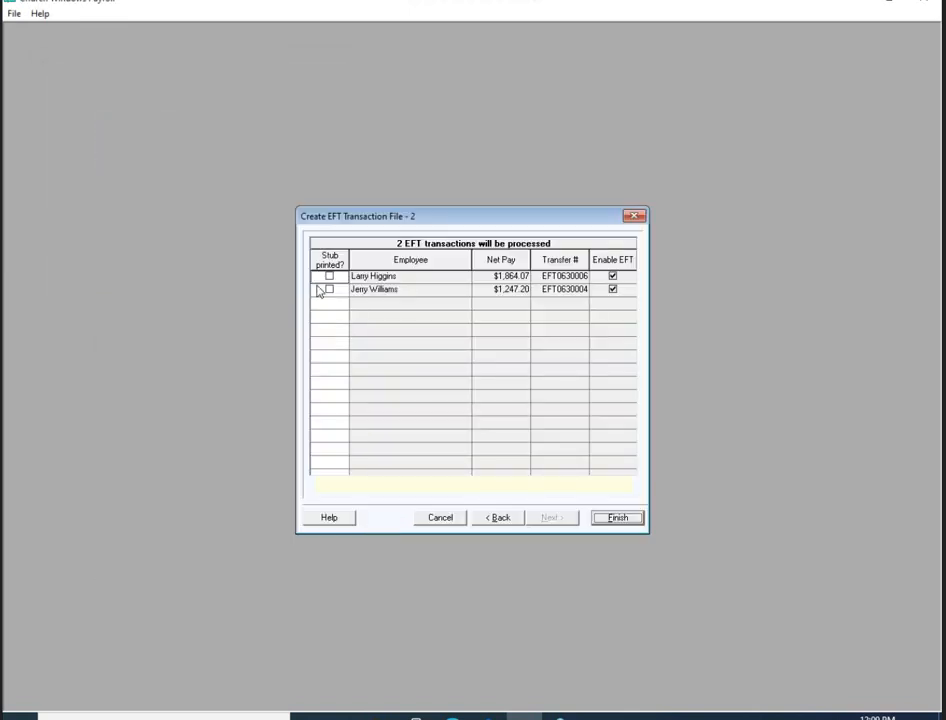
click(328, 276)
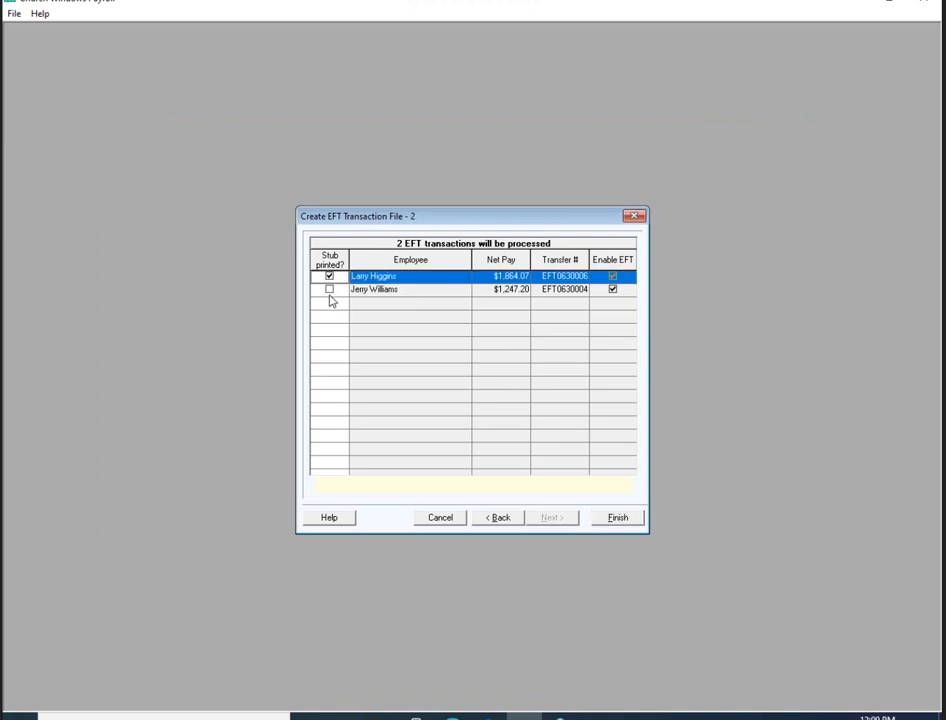
click(328, 288)
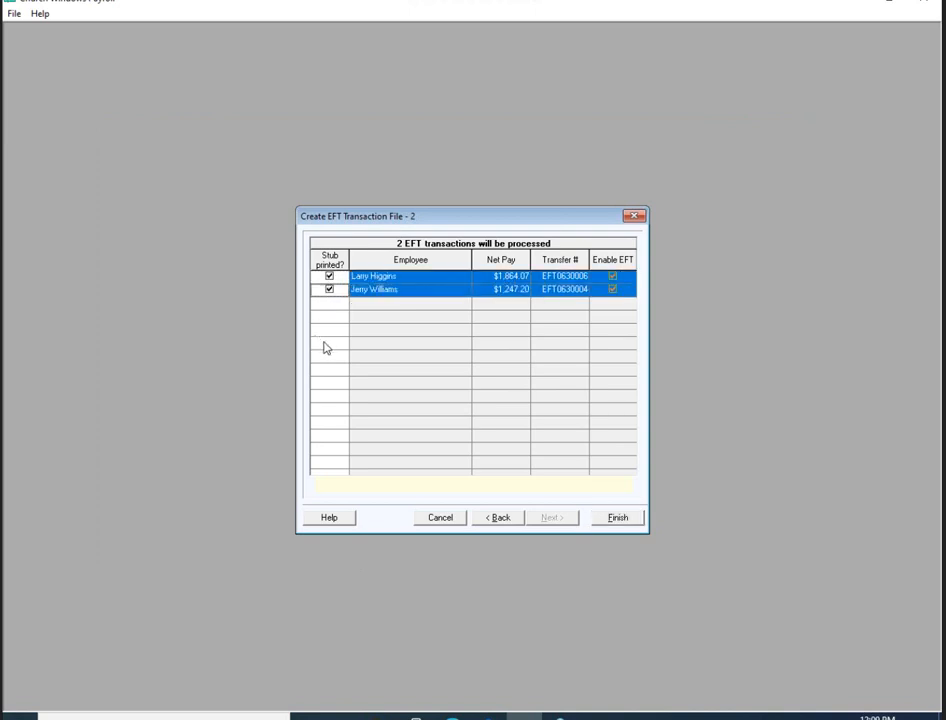
mouse_move(344, 276)
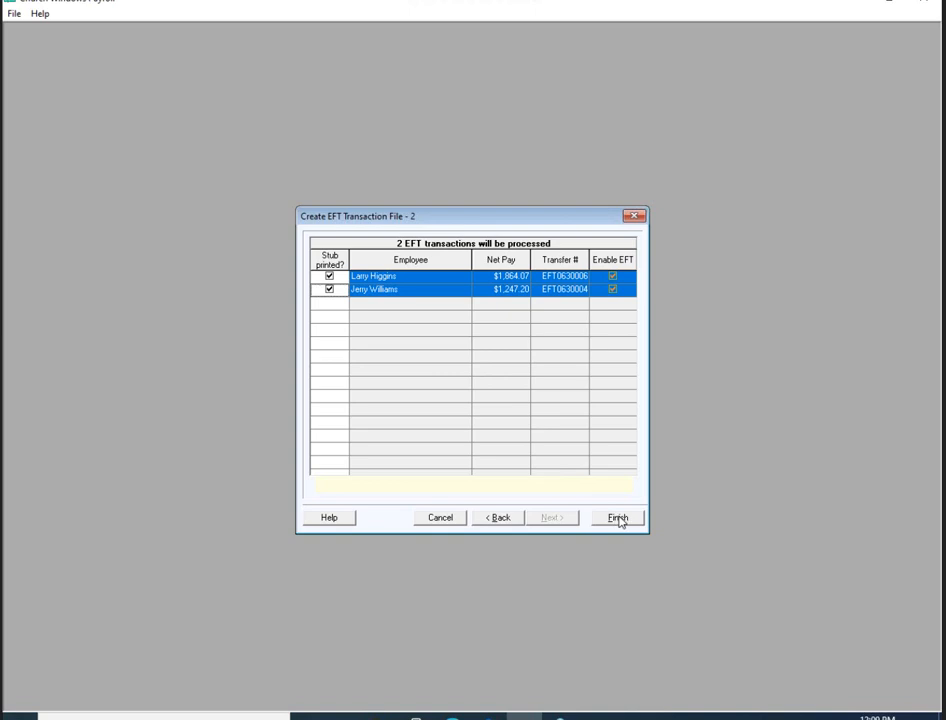
click(616, 516)
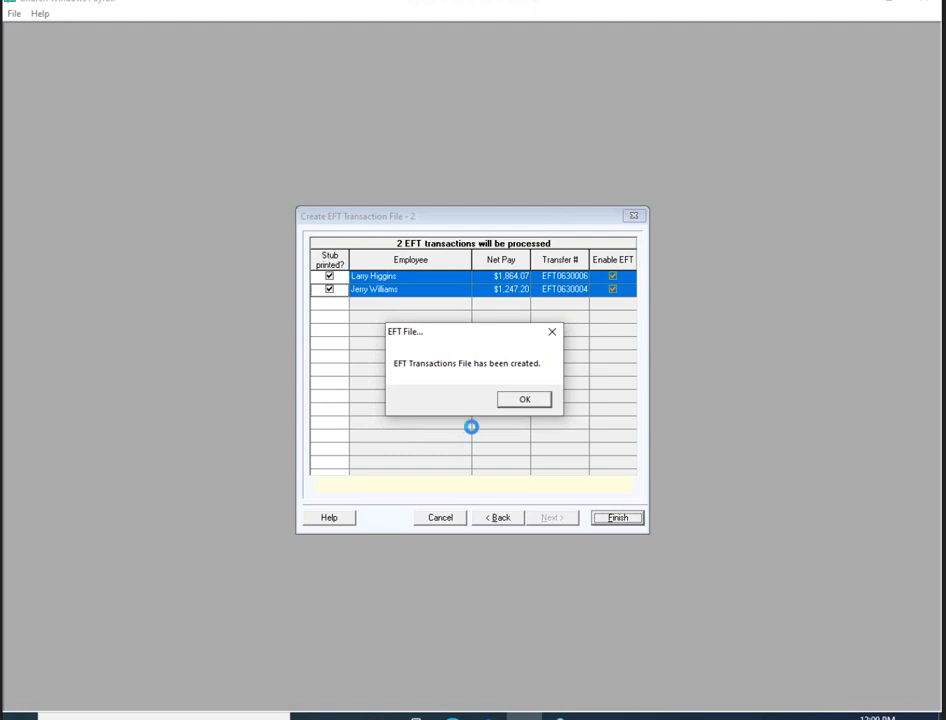
mouse_move(482, 378)
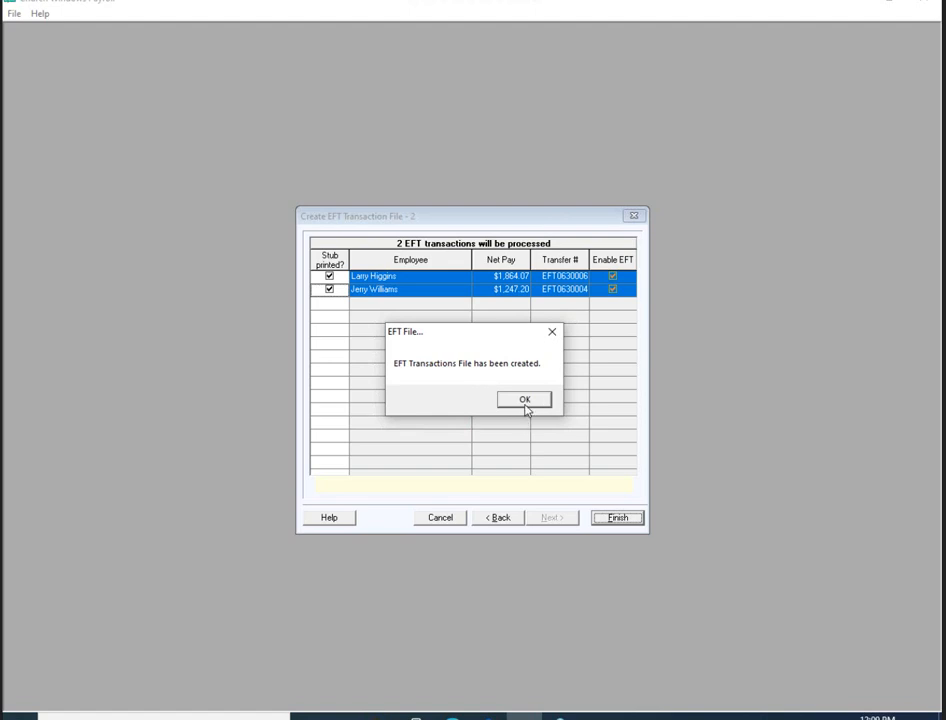
Acknowledge the EFT file message and enter starting check number 45678 for the paper checks
click(524, 400)
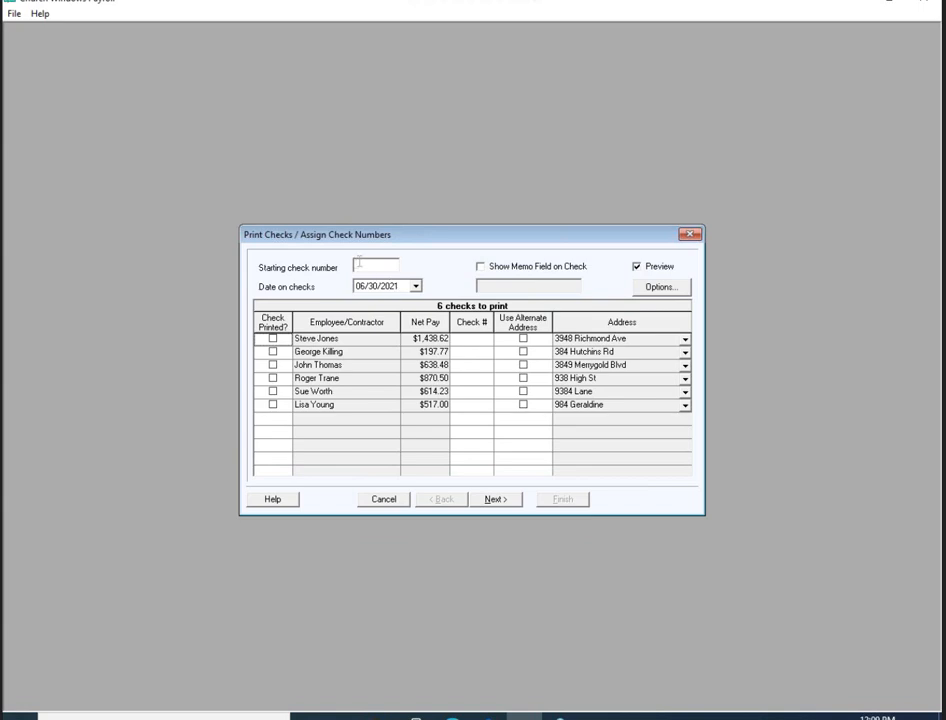
text(4567)
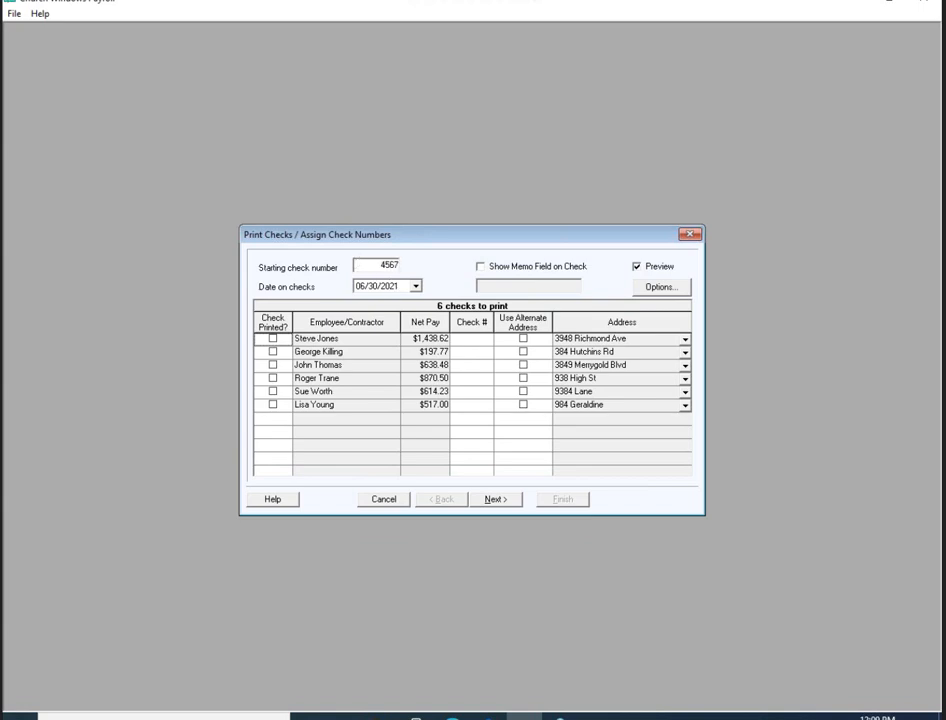
text(89)
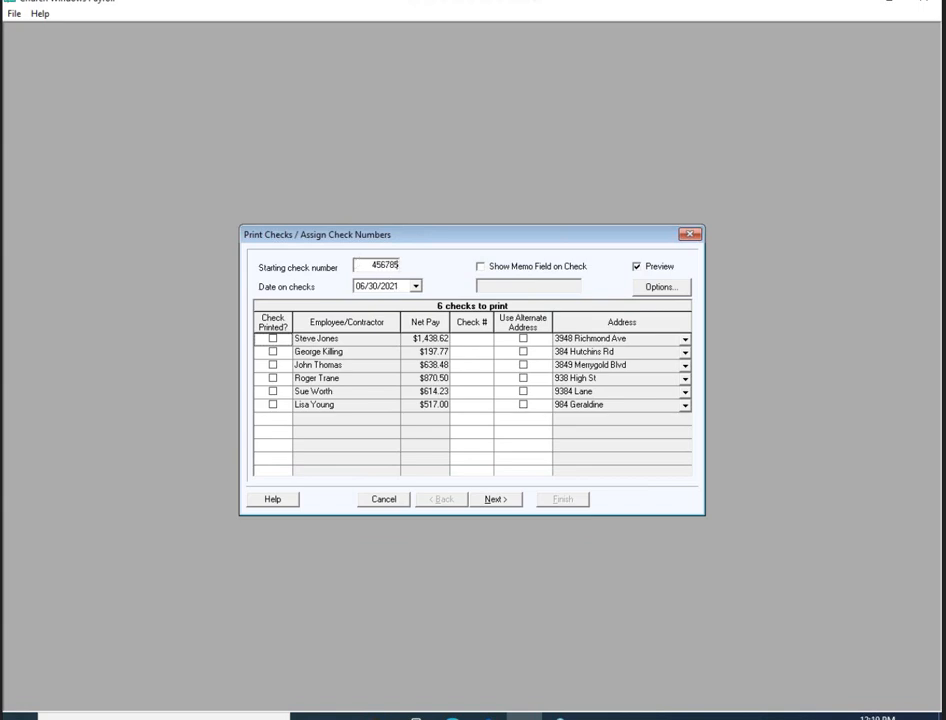
key(Backspace)
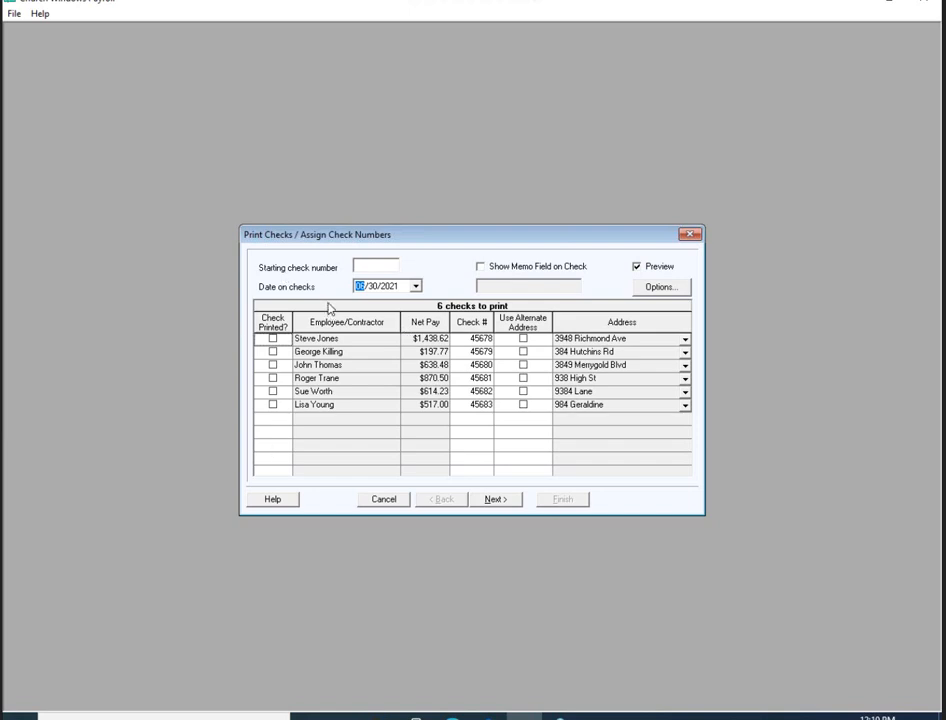
Continue to the print preview of the six numbered paper checks
click(496, 500)
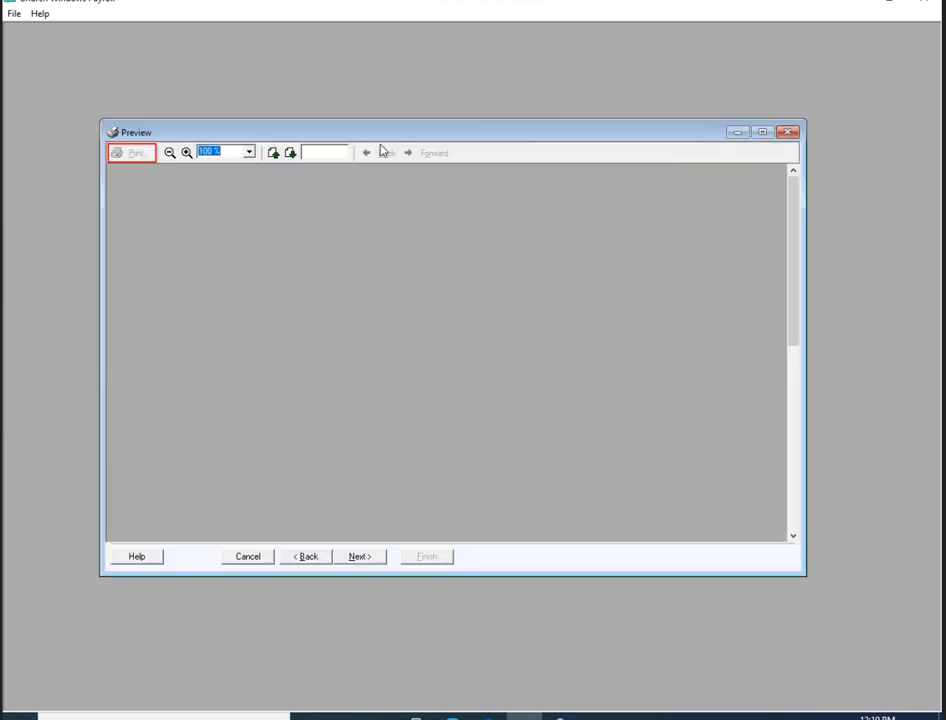
mouse_move(282, 266)
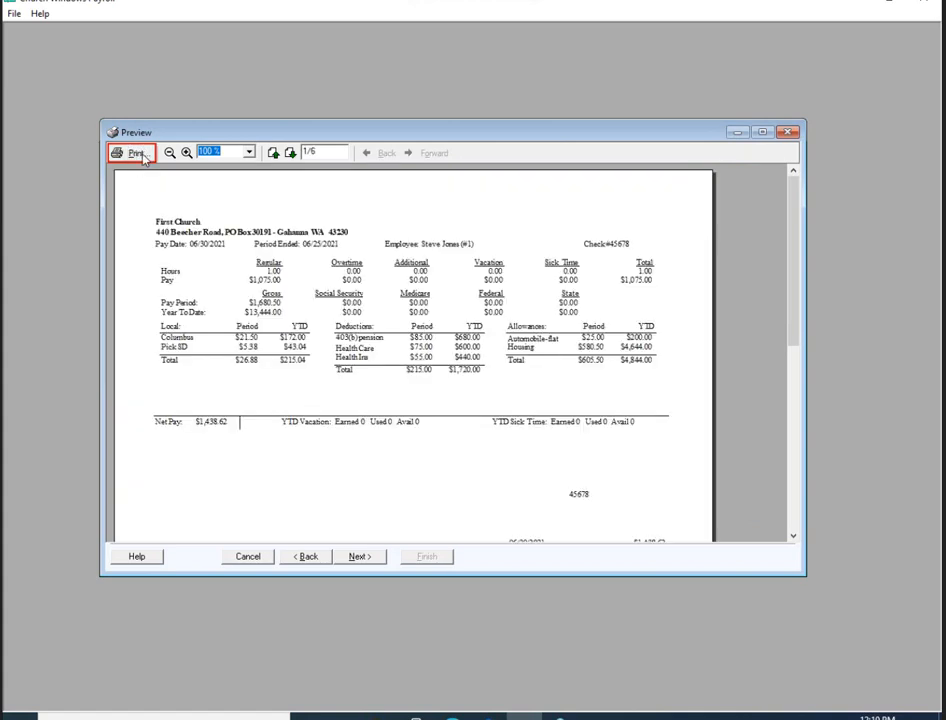
mouse_move(136, 152)
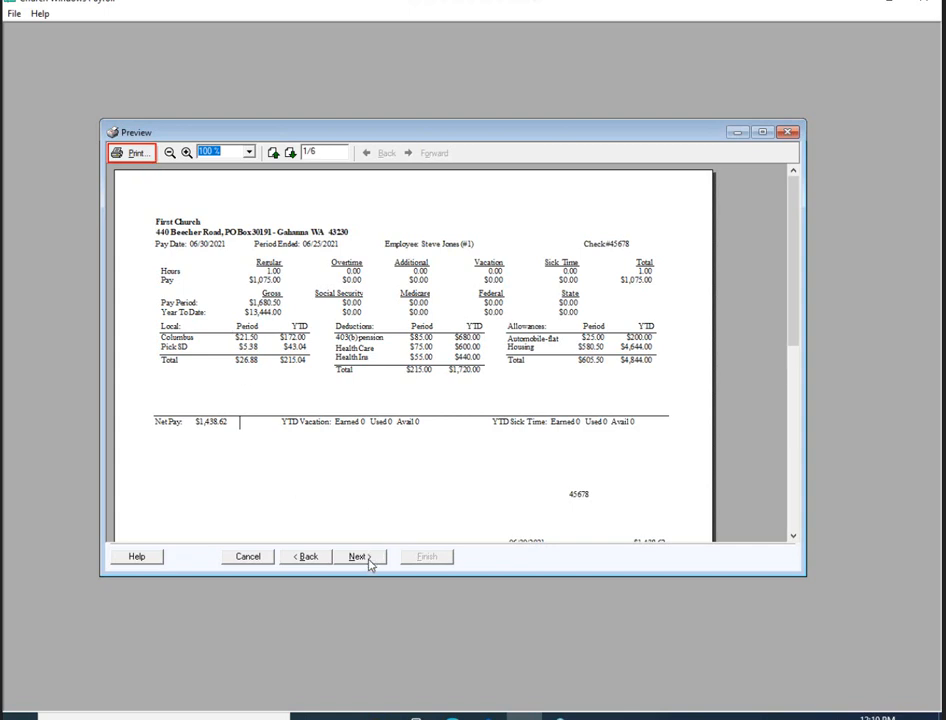
Confirm 'YES, highlighted checks printed correctly' and finish assigning the check numbers
click(356, 556)
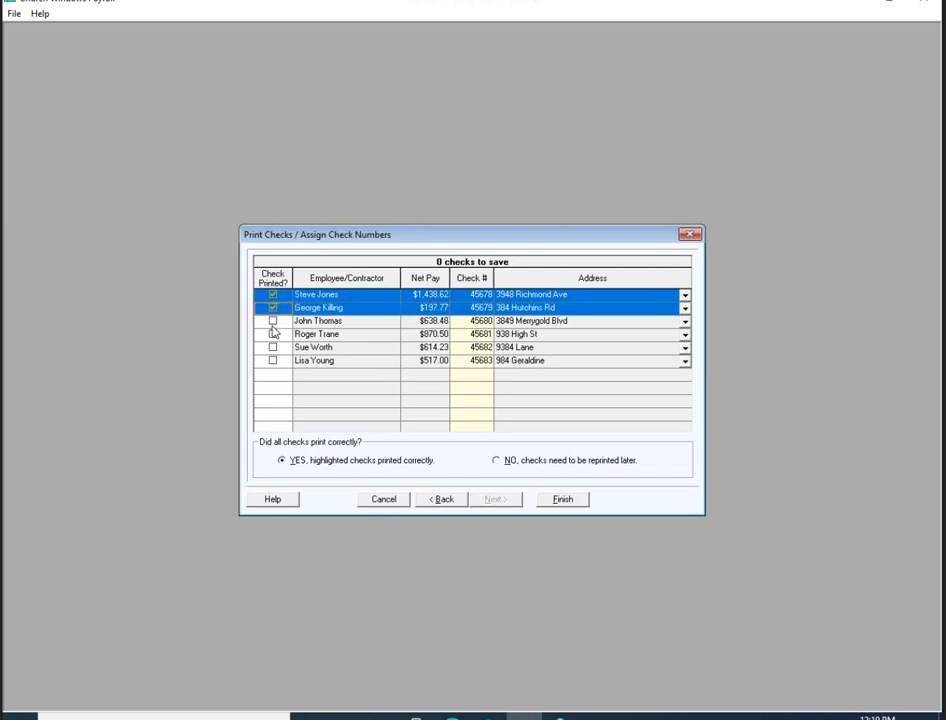
click(272, 360)
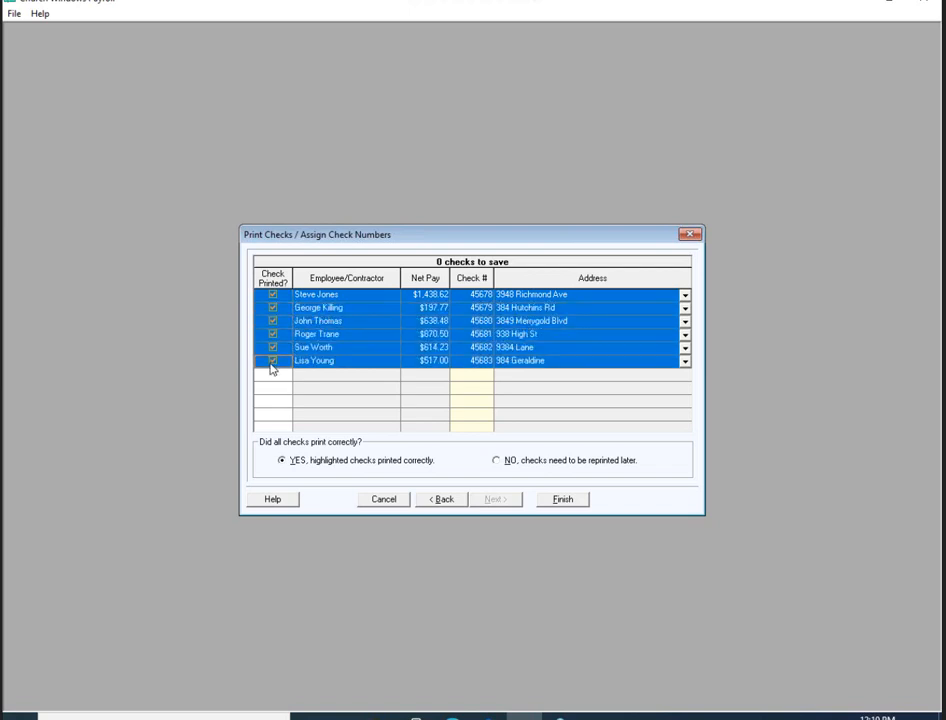
mouse_move(348, 242)
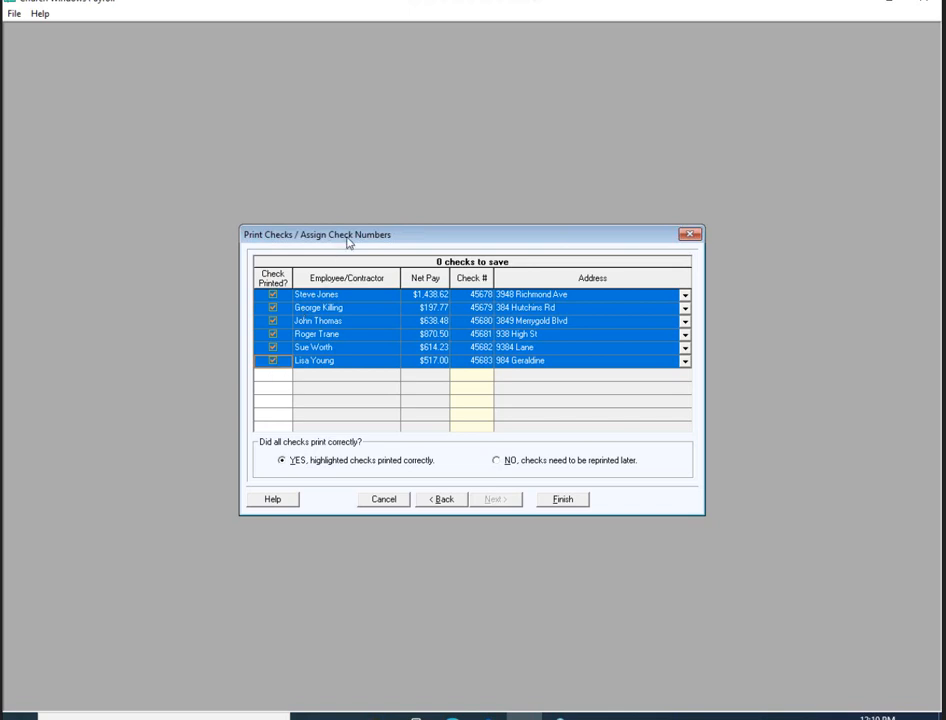
mouse_move(352, 232)
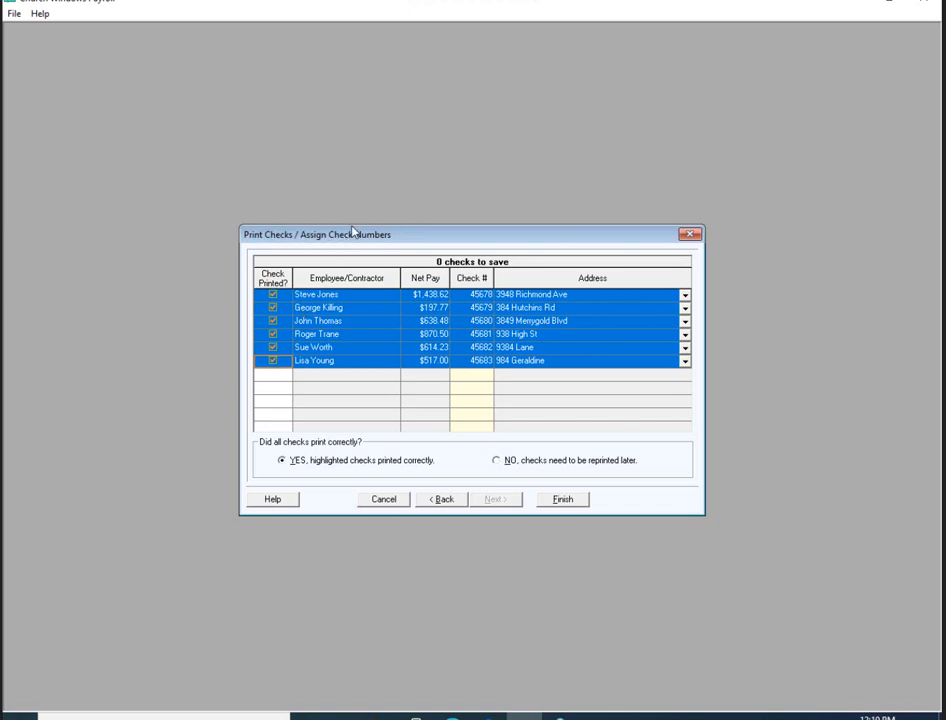
mouse_move(358, 244)
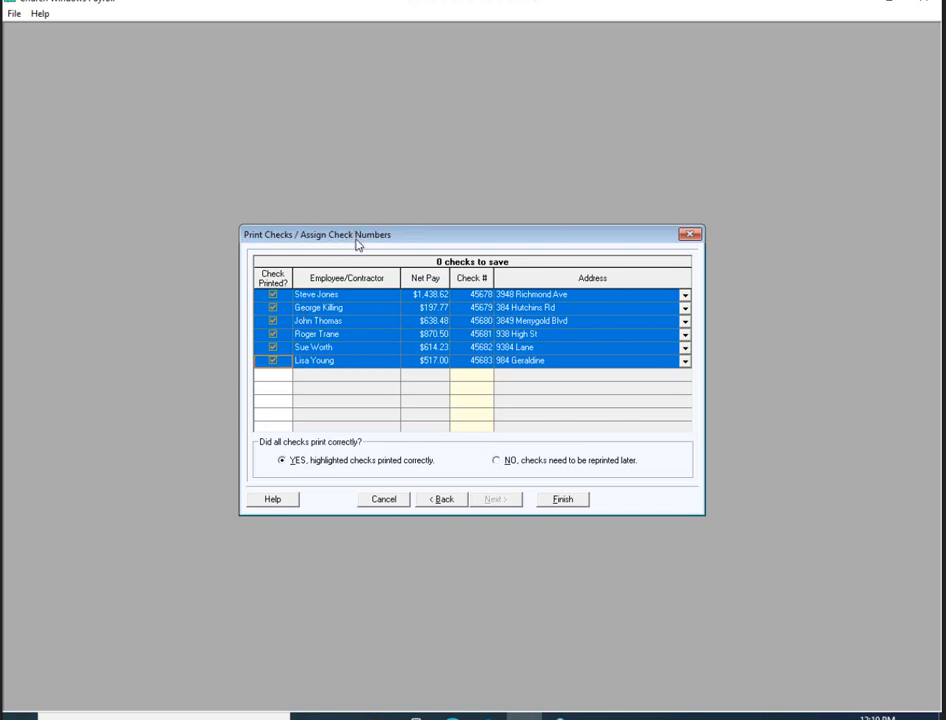
mouse_move(408, 240)
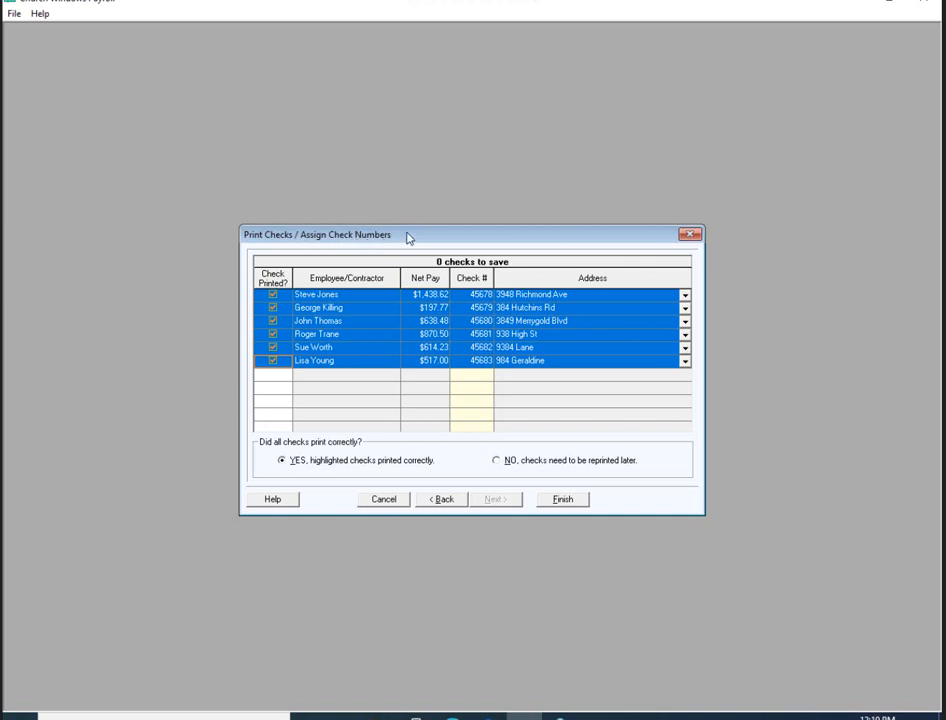
mouse_move(356, 272)
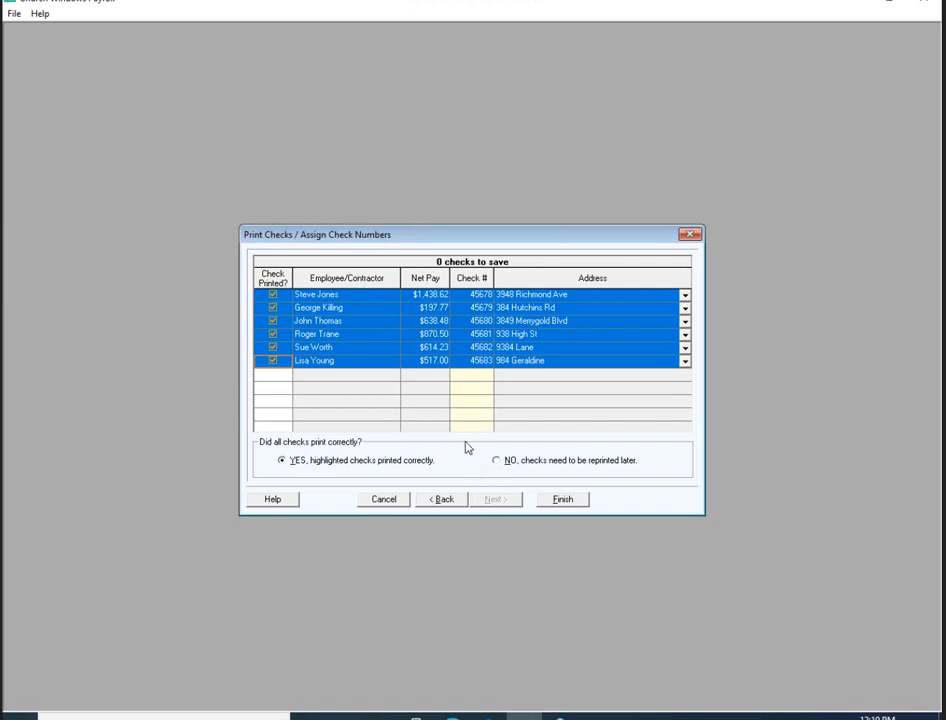
mouse_move(456, 374)
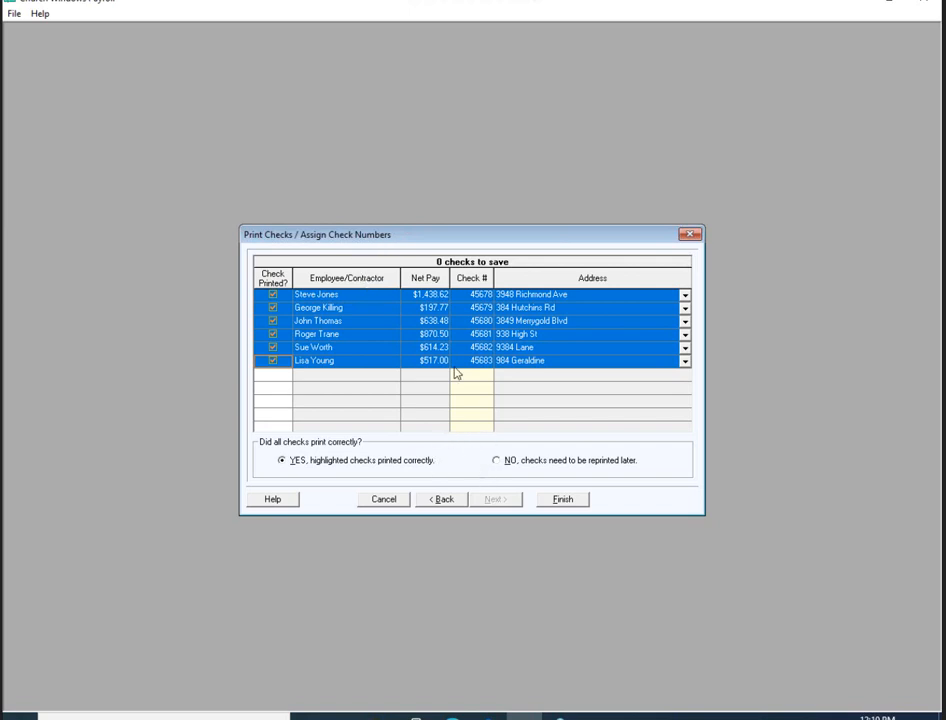
mouse_move(292, 388)
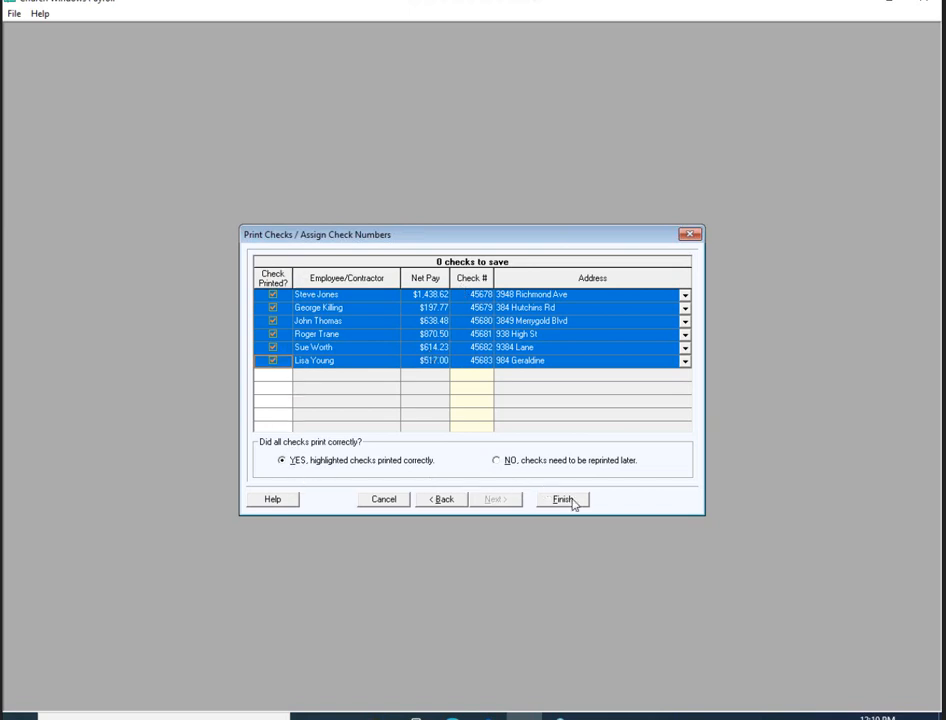
click(560, 500)
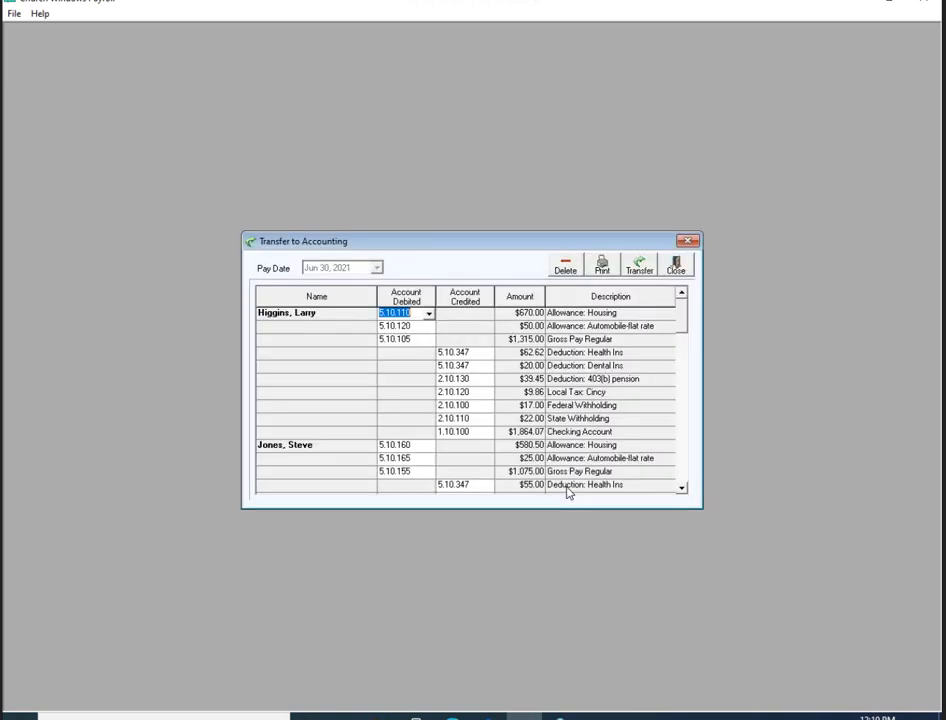
mouse_move(640, 280)
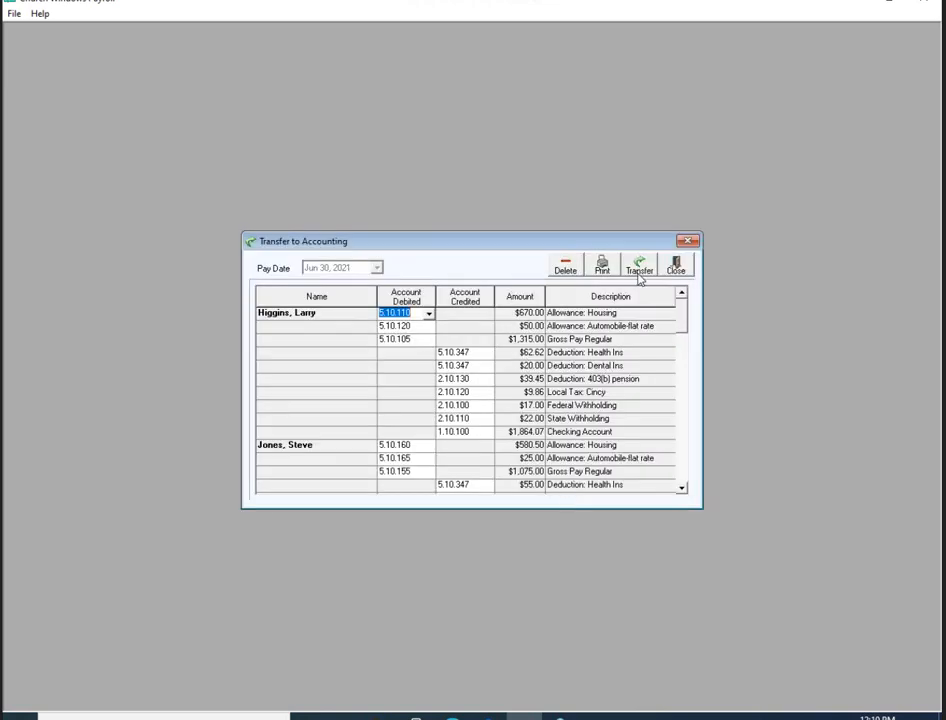
mouse_move(640, 264)
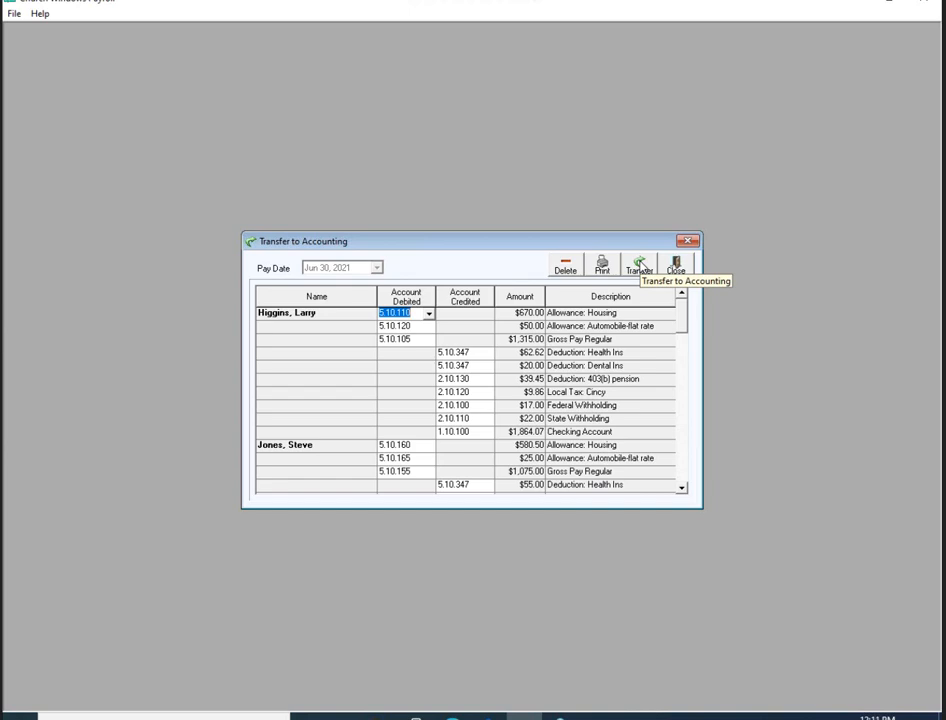
Transfer the Jun 30, 2021 payroll entries to accounting
click(638, 264)
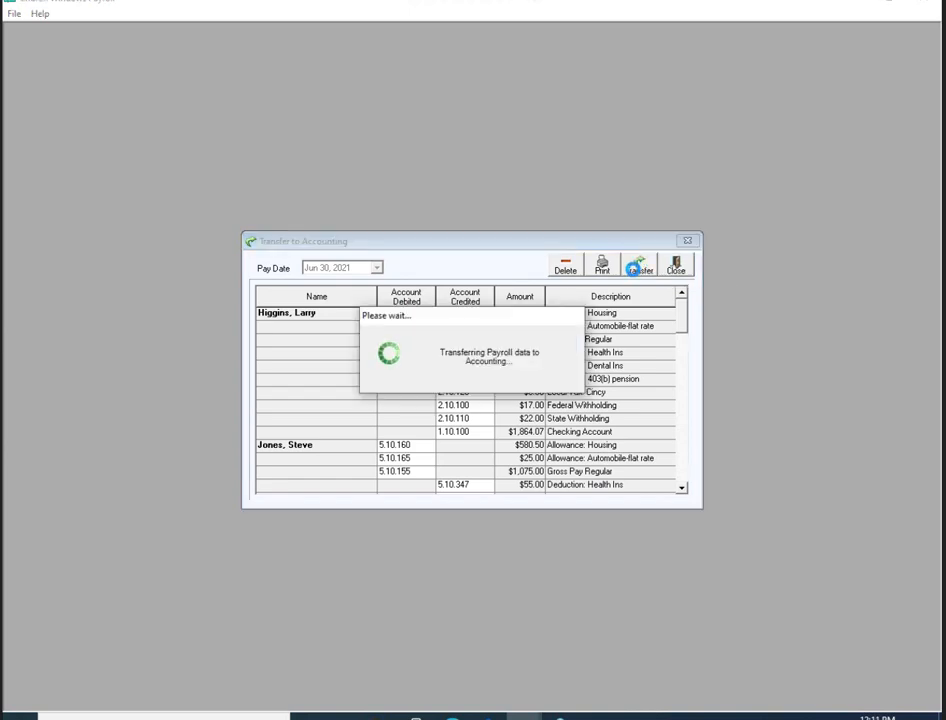
mouse_move(492, 328)
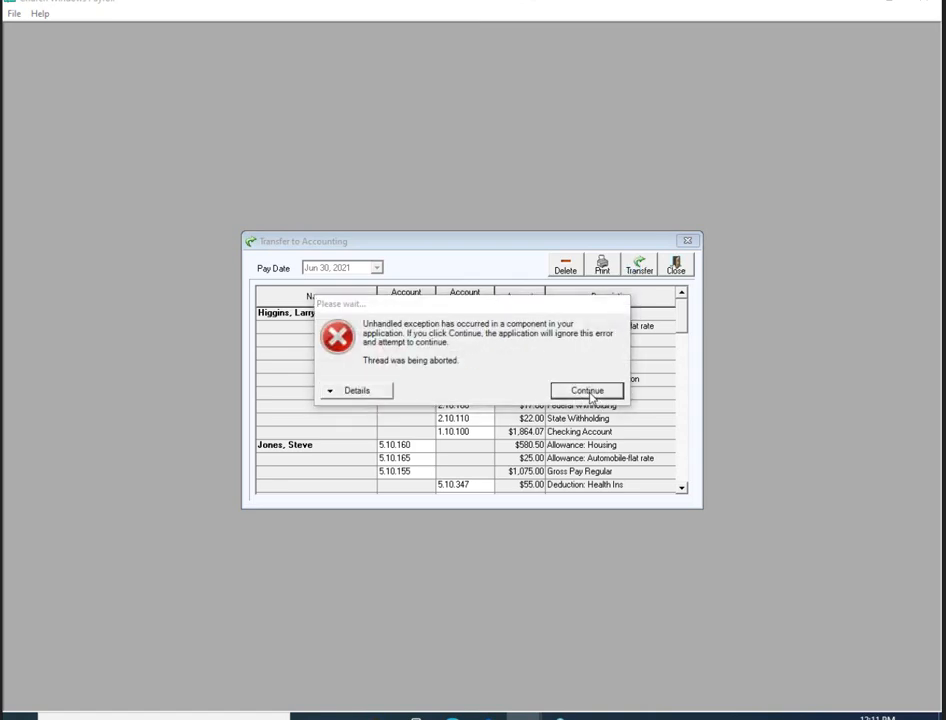
Dismiss the unhandled exception, close the crashed program and maximize the restarted Payroll window
click(588, 390)
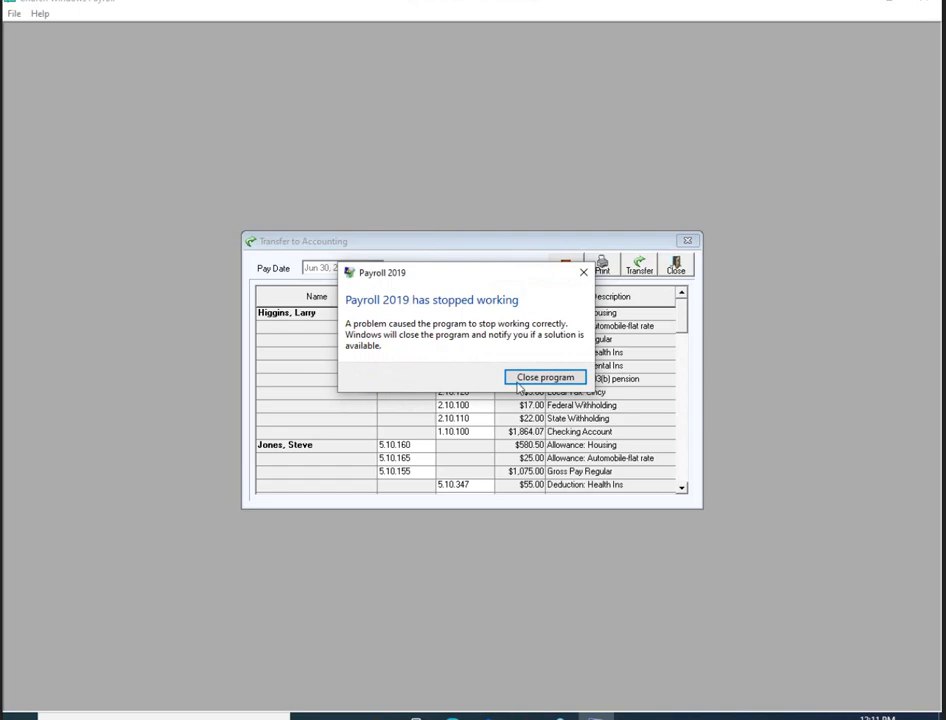
click(544, 376)
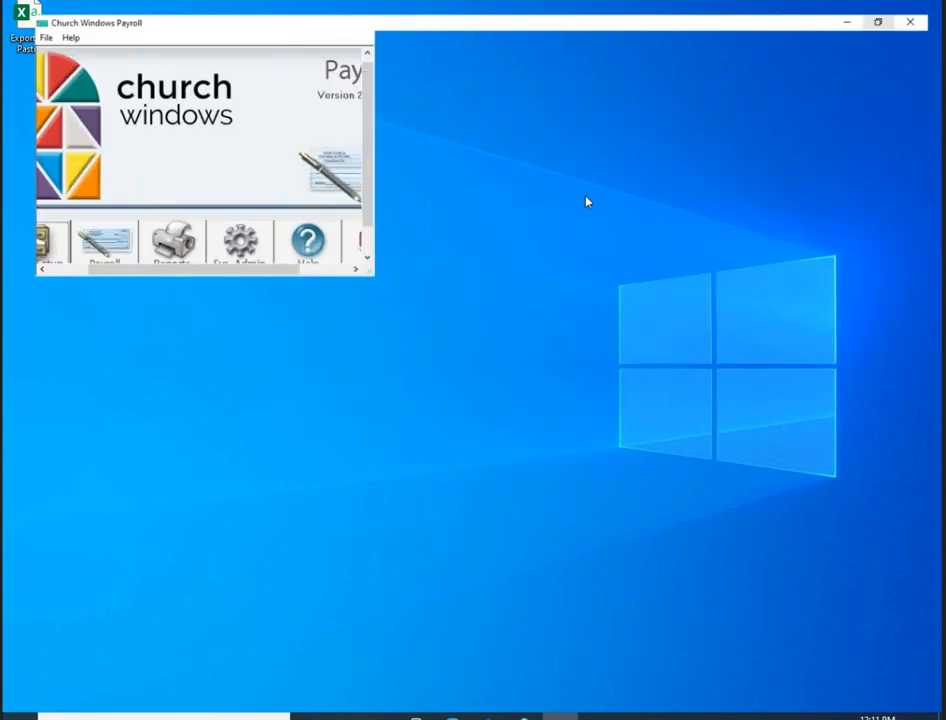
click(876, 20)
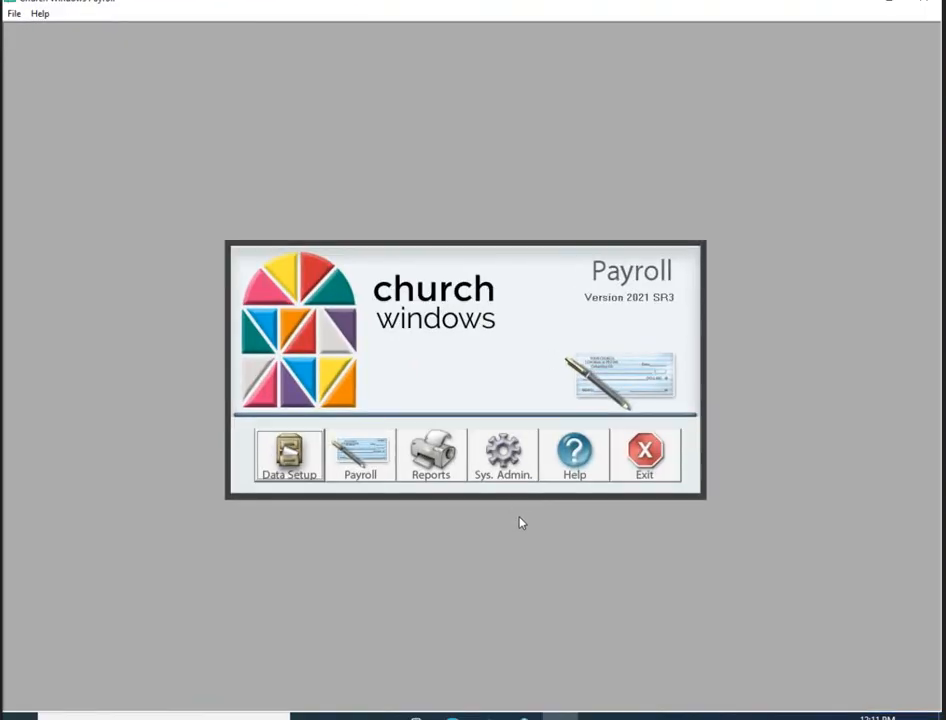
mouse_move(536, 514)
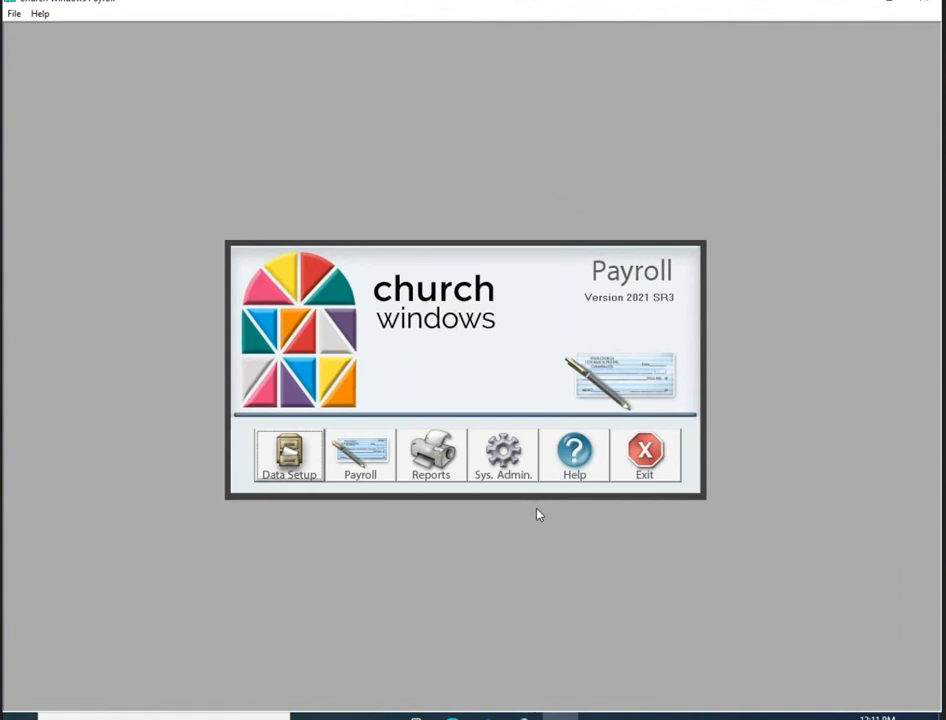
mouse_move(546, 512)
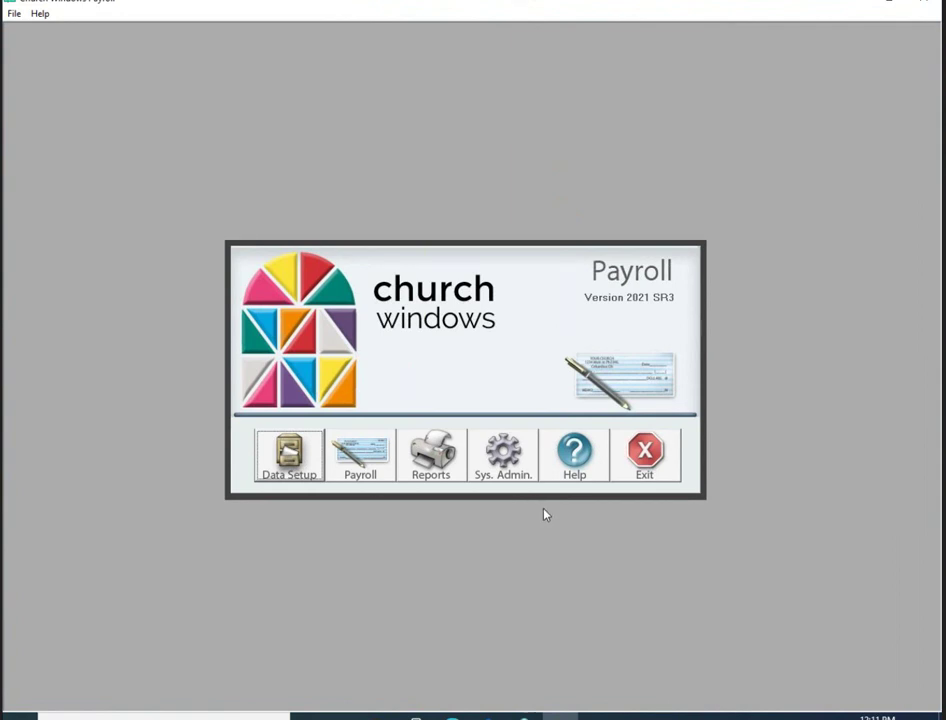
mouse_move(556, 520)
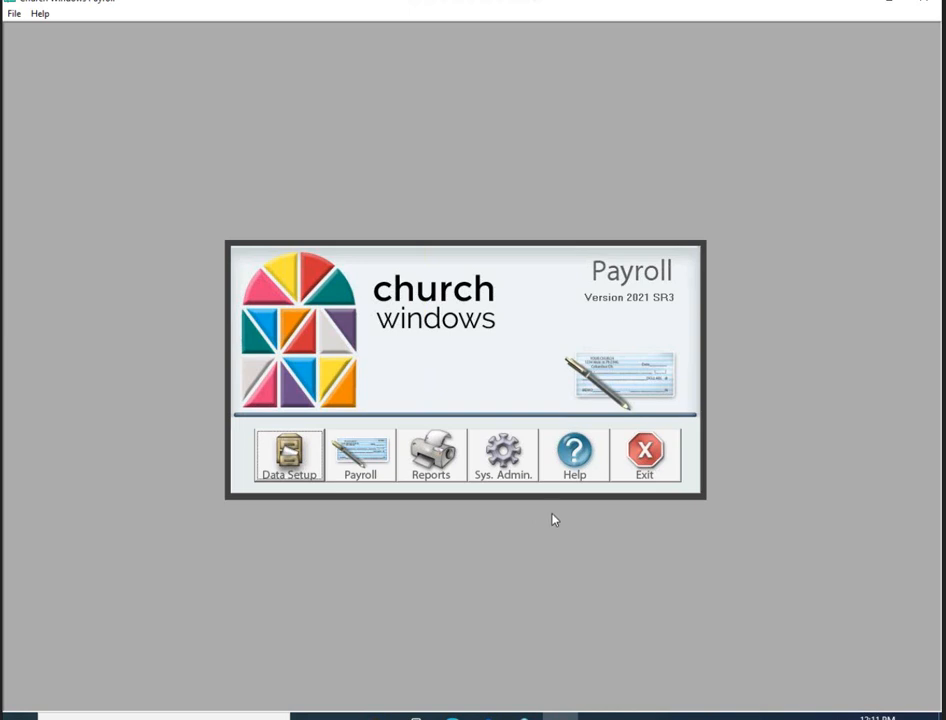
mouse_move(540, 352)
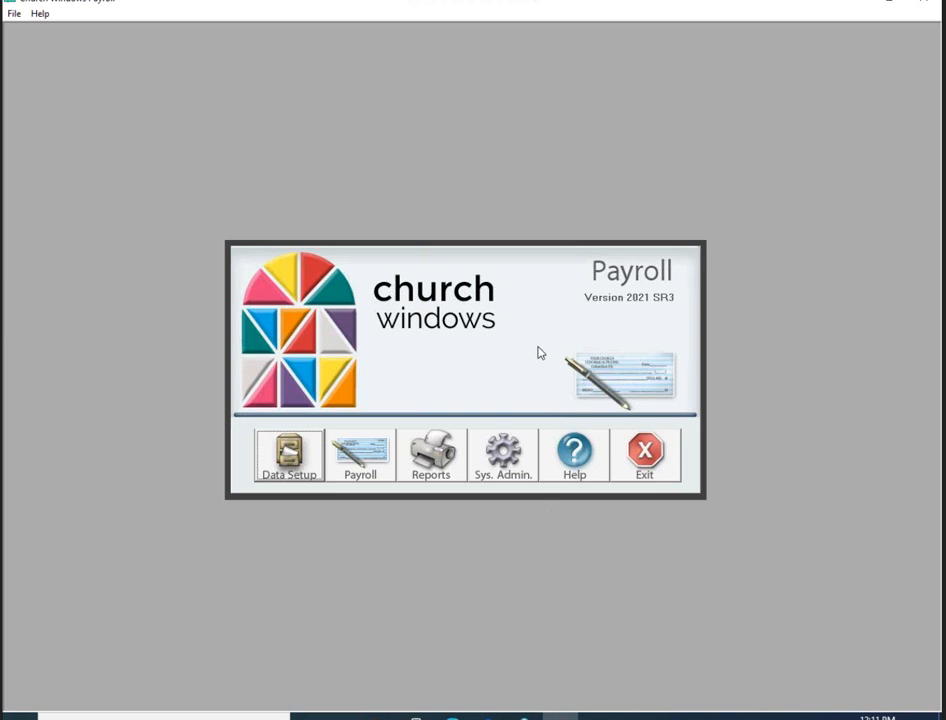
mouse_move(360, 456)
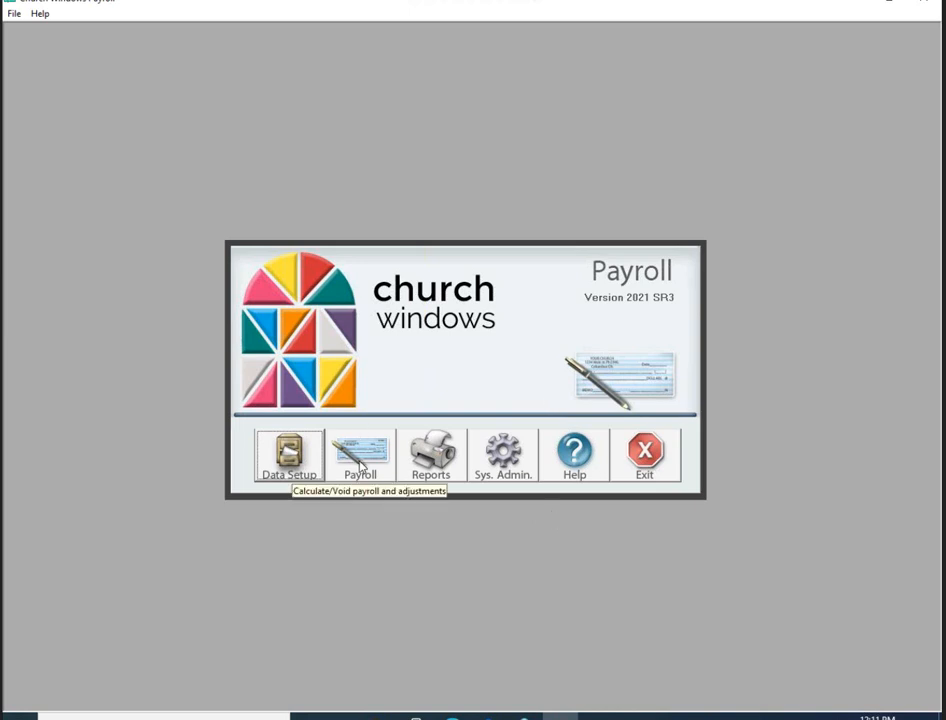
In Copy EFT File for Jun 30, 2021, set the destination folder to the Desktop
click(360, 456)
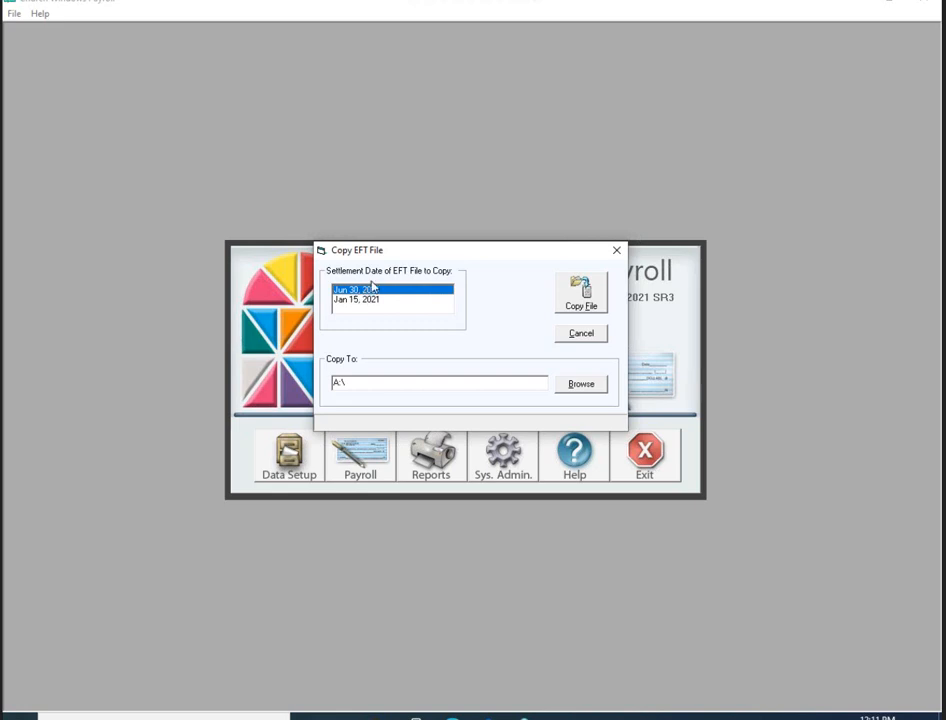
mouse_move(538, 394)
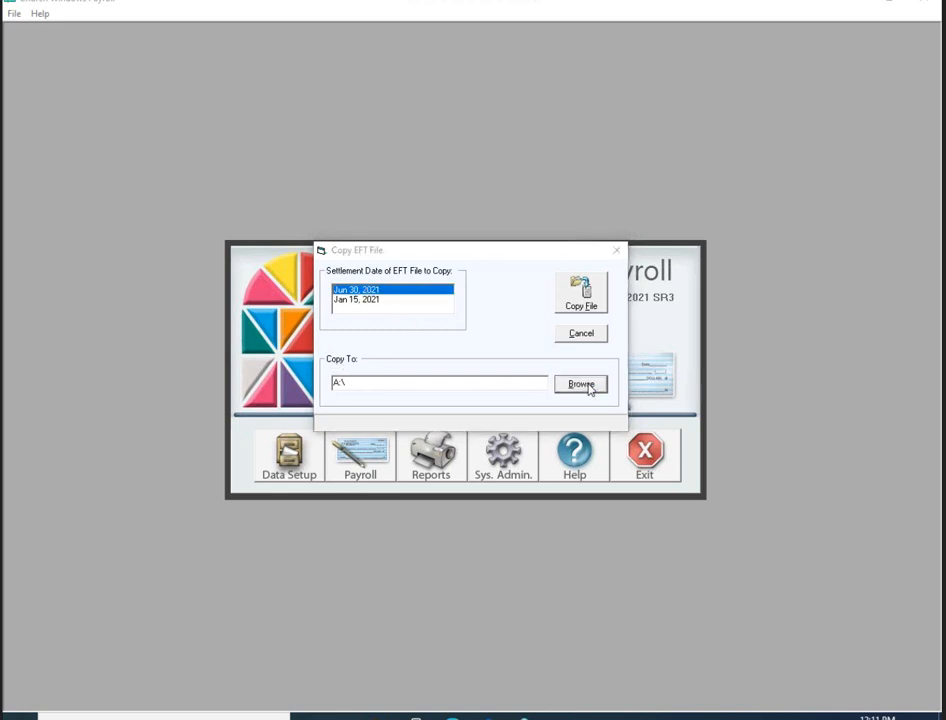
click(580, 384)
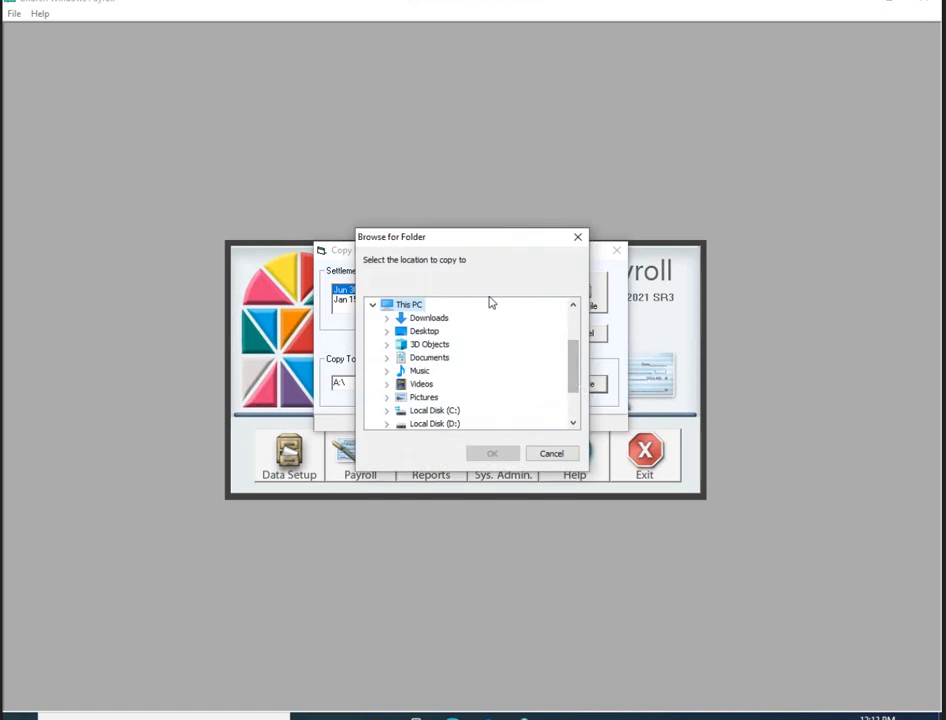
scroll(down, 3)
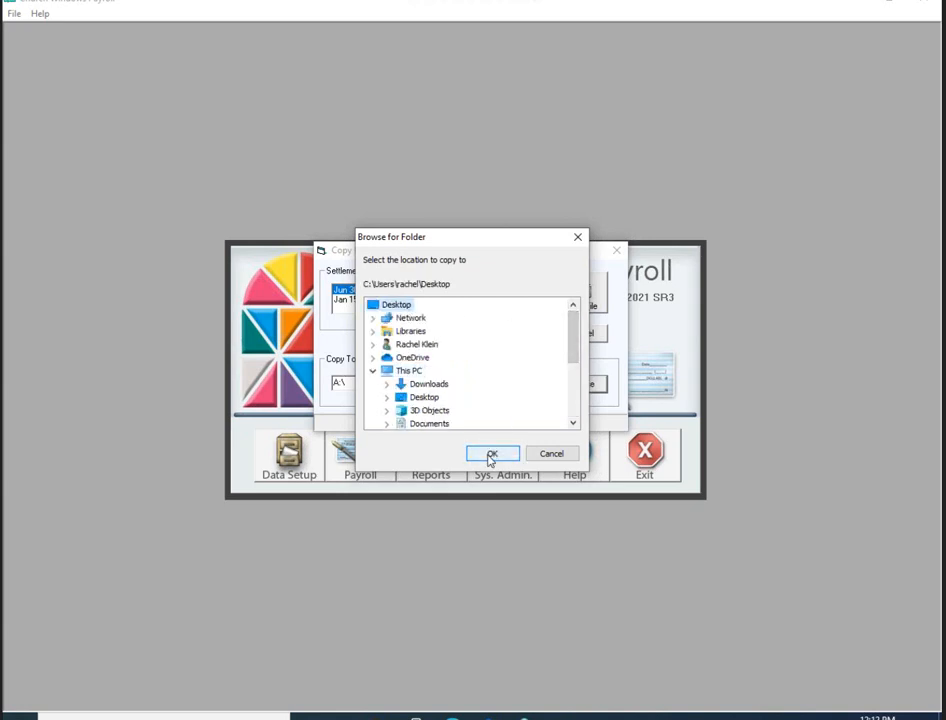
mouse_move(448, 336)
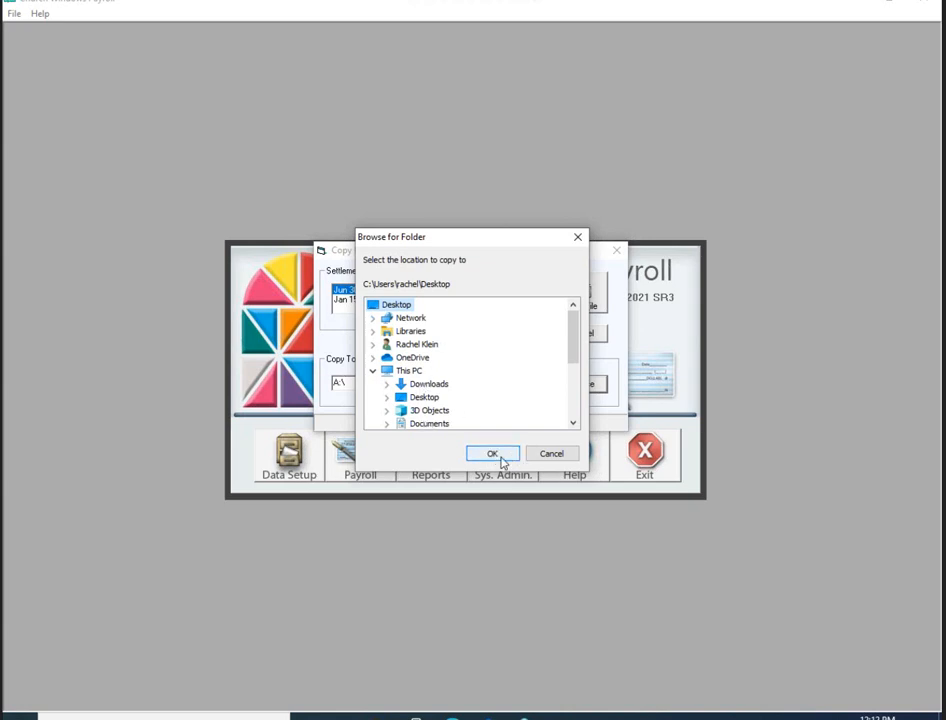
click(492, 452)
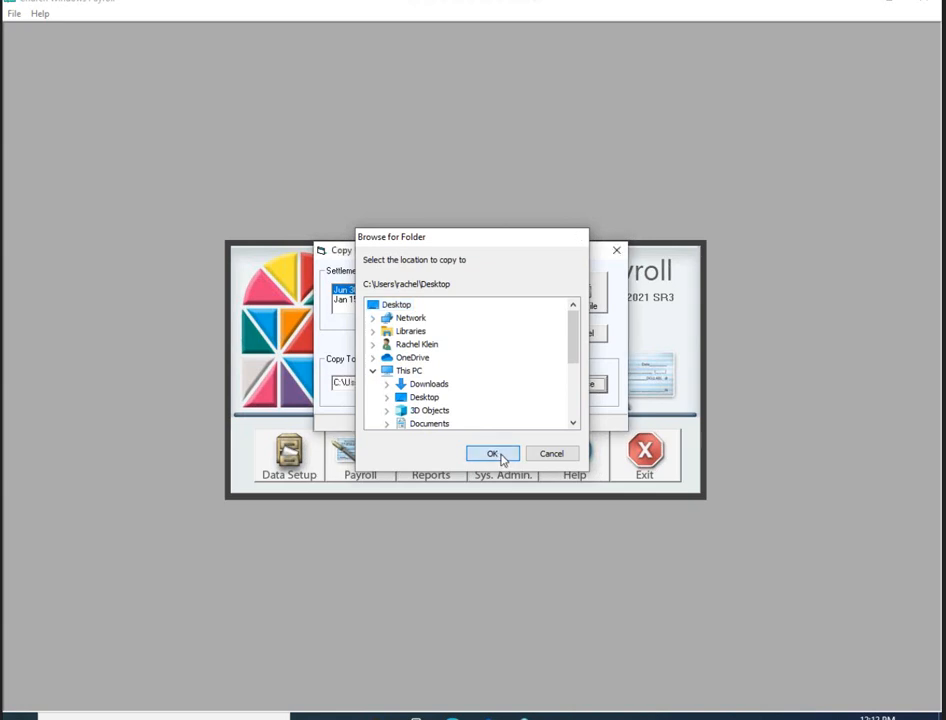
click(492, 452)
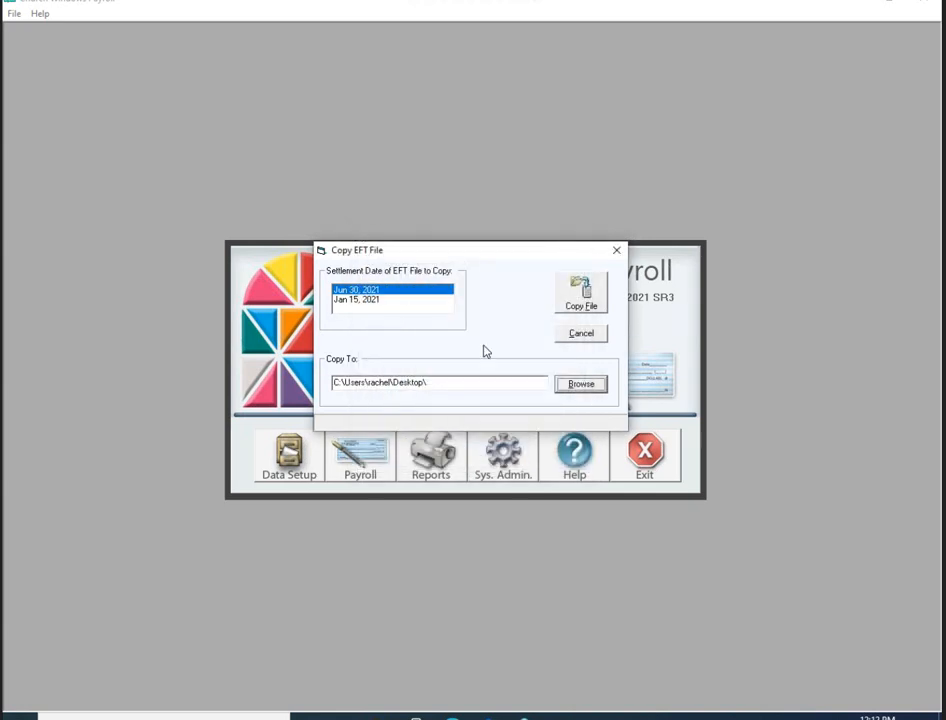
Copy the Jun 30 EFT file to the desktop as EFT210630.dat and acknowledge the confirmation
click(580, 290)
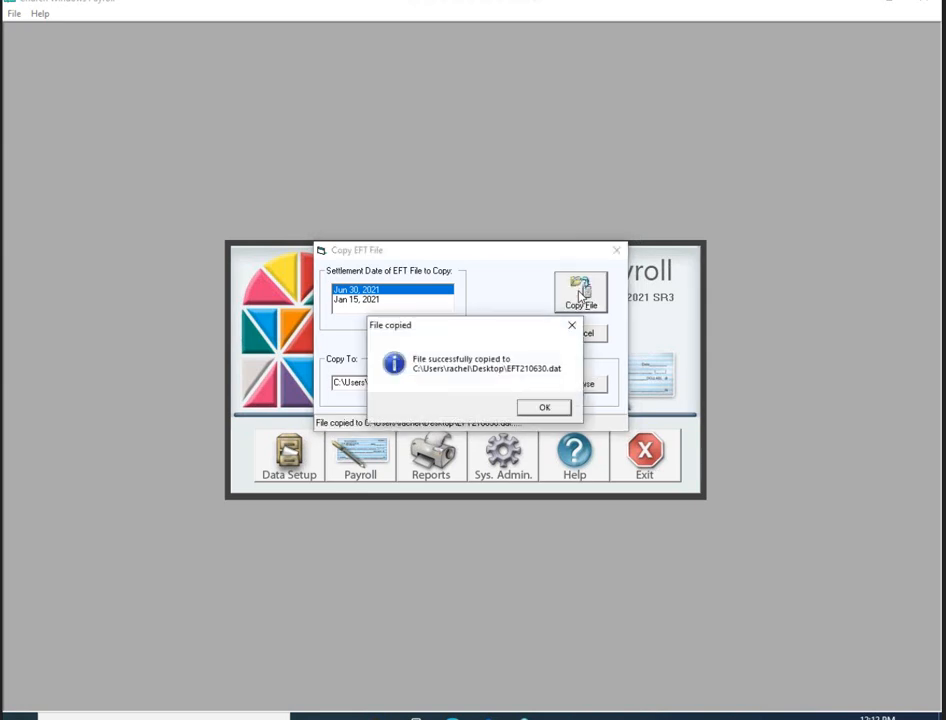
mouse_move(420, 384)
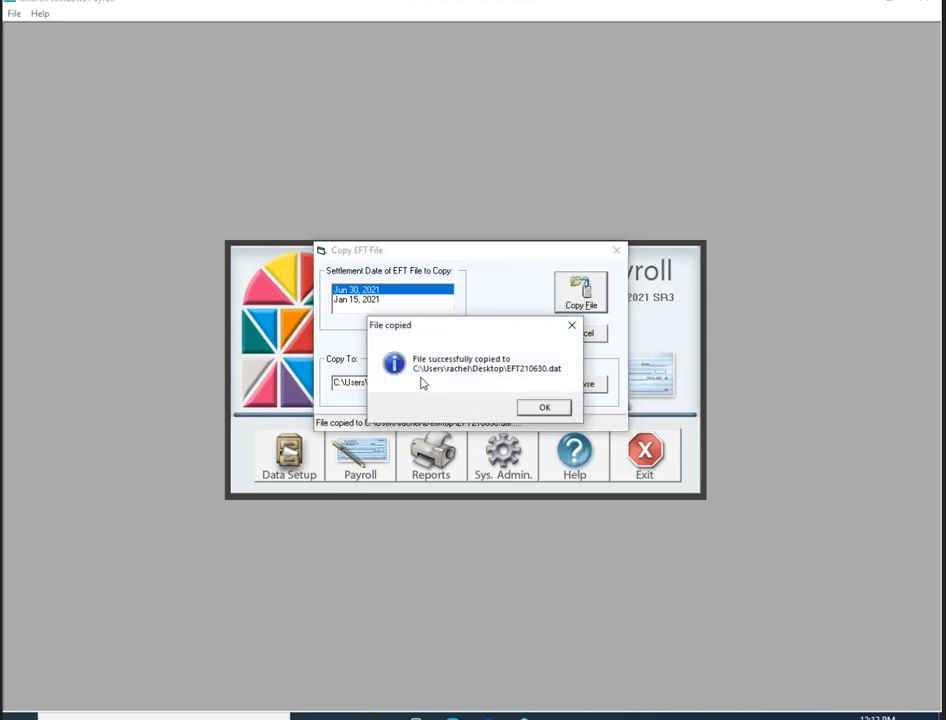
mouse_move(528, 376)
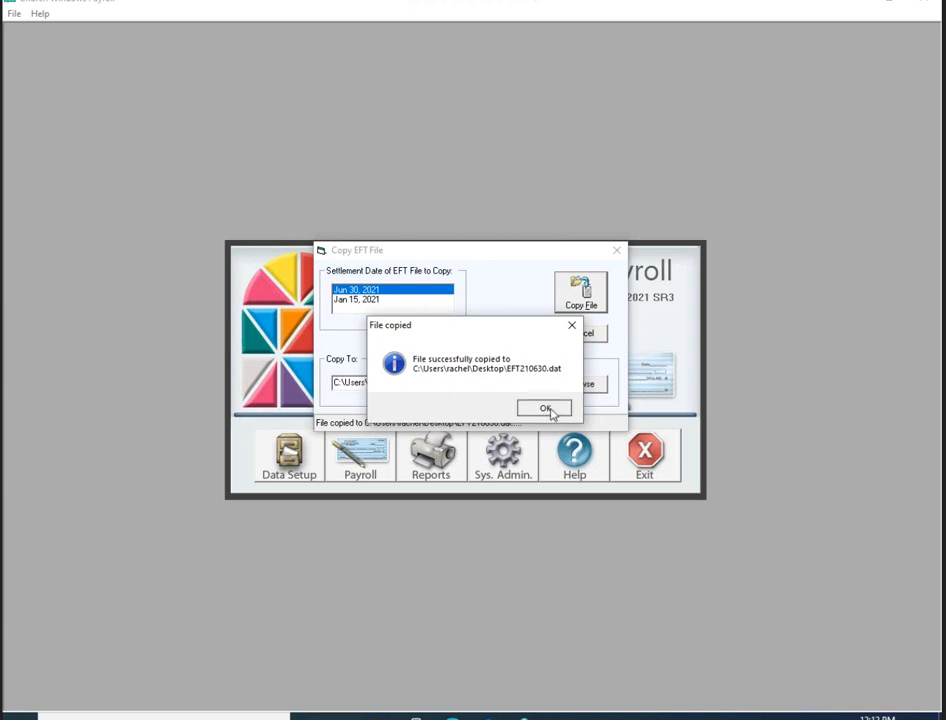
click(544, 408)
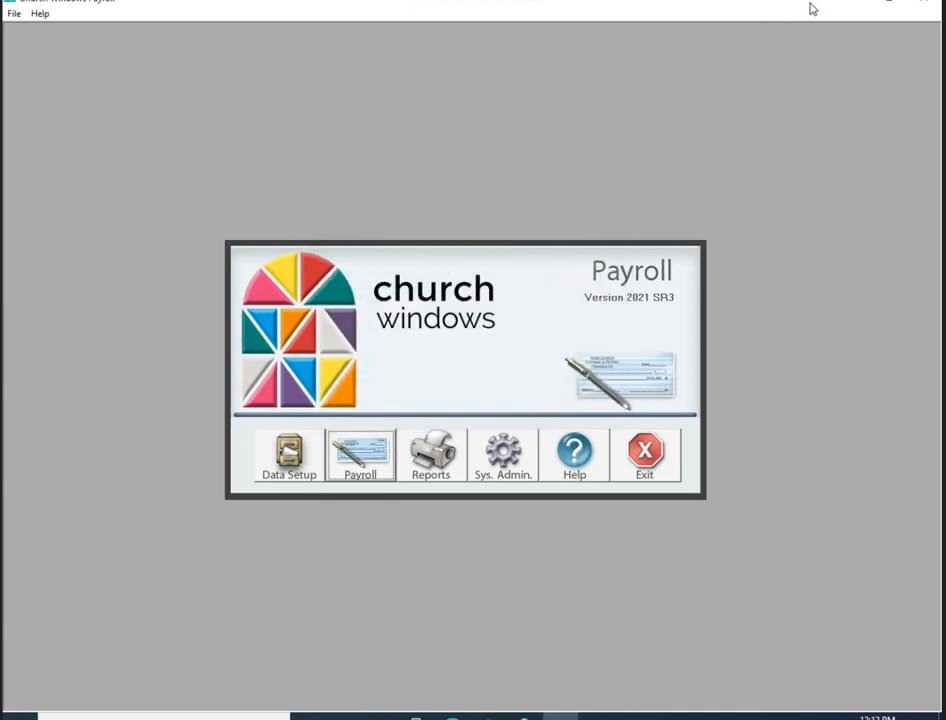
mouse_move(848, 8)
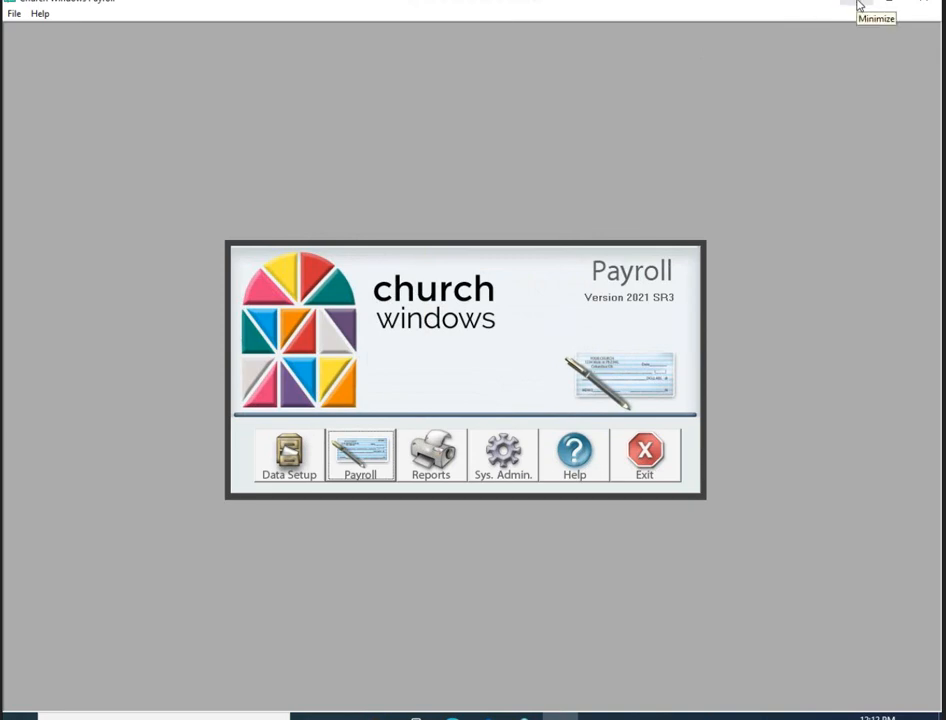
click(856, 6)
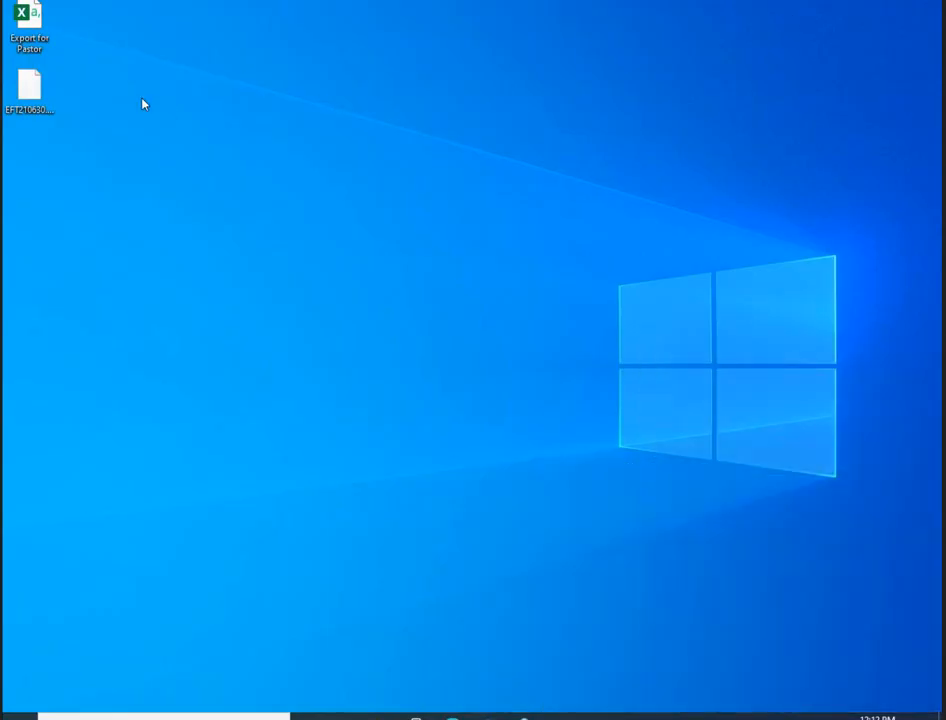
drag(28, 84, 416, 304)
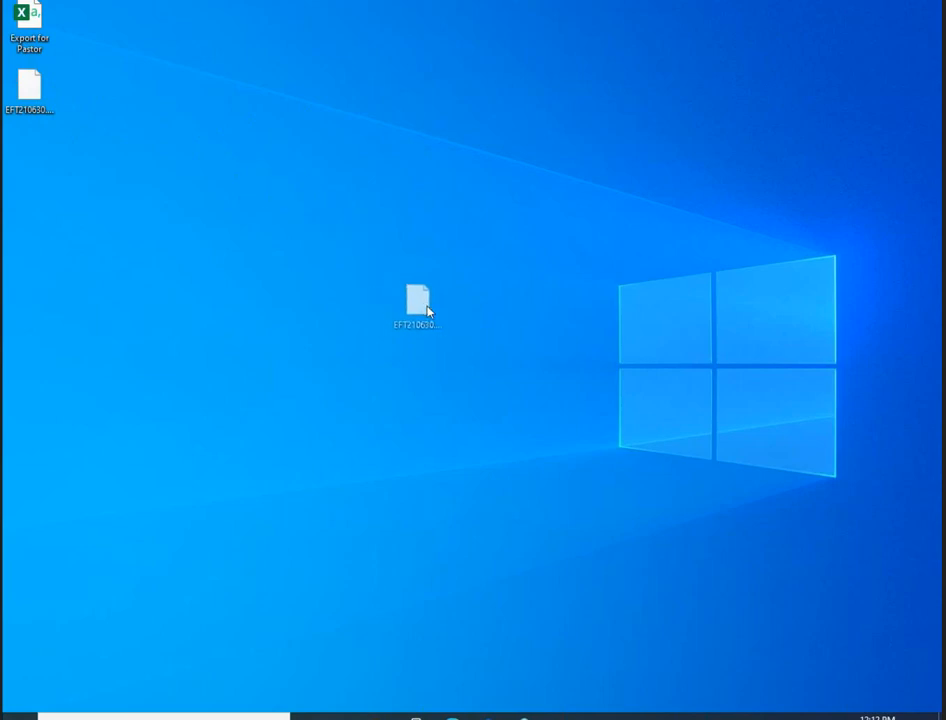
click(416, 300)
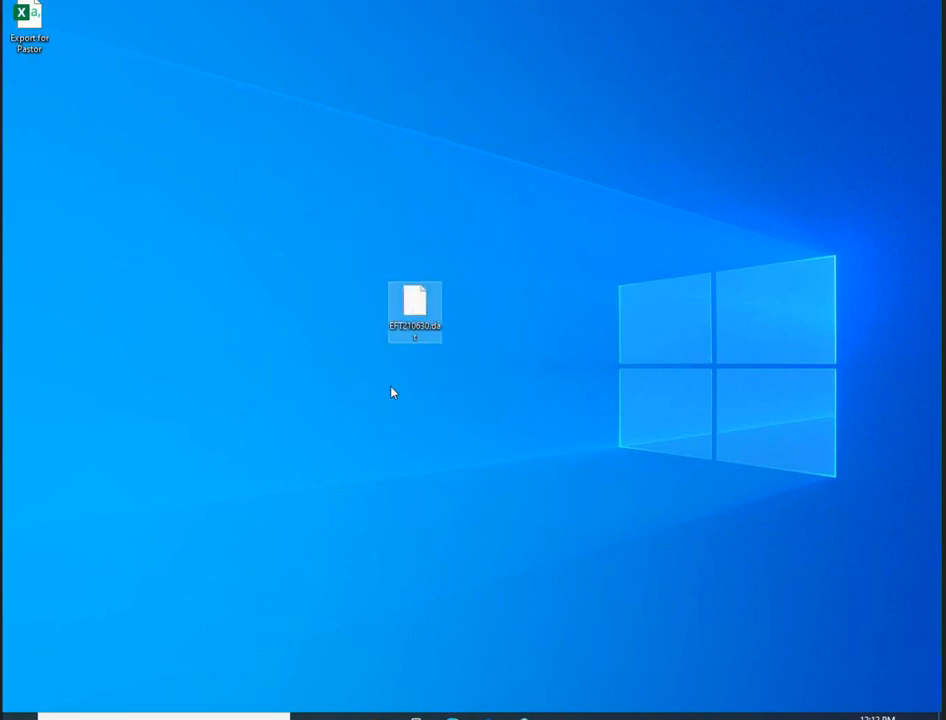
mouse_move(414, 320)
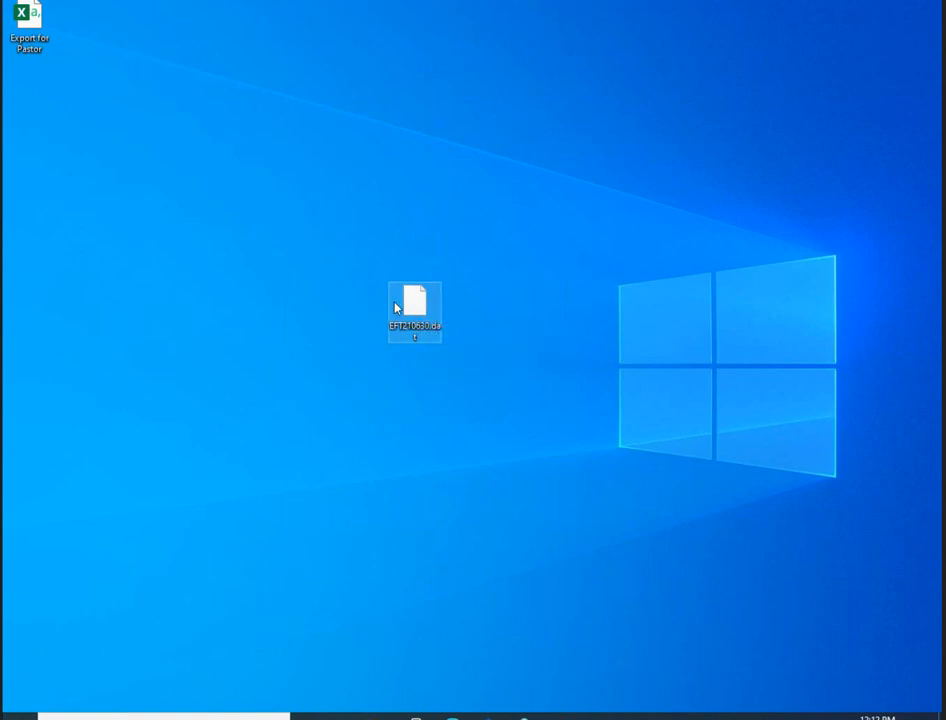
mouse_move(584, 278)
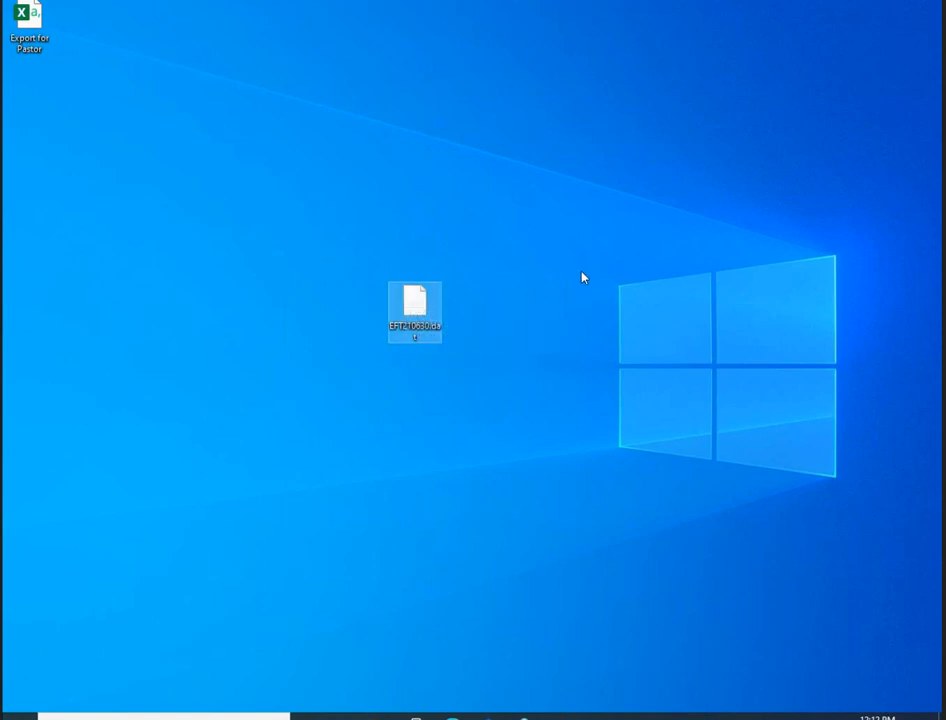
mouse_move(424, 322)
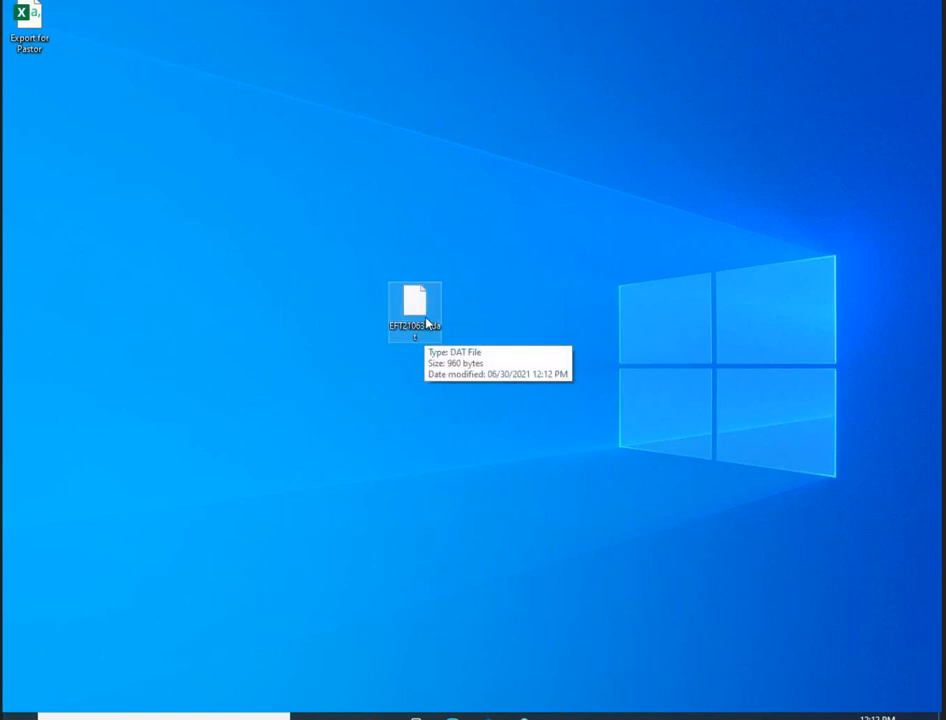
mouse_move(436, 236)
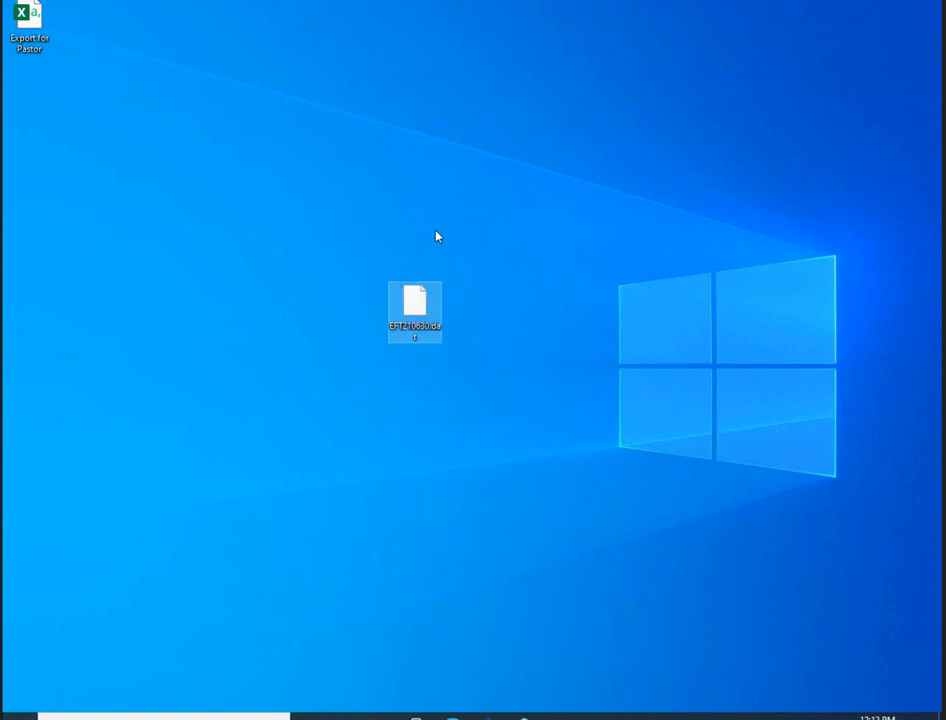
mouse_move(444, 232)
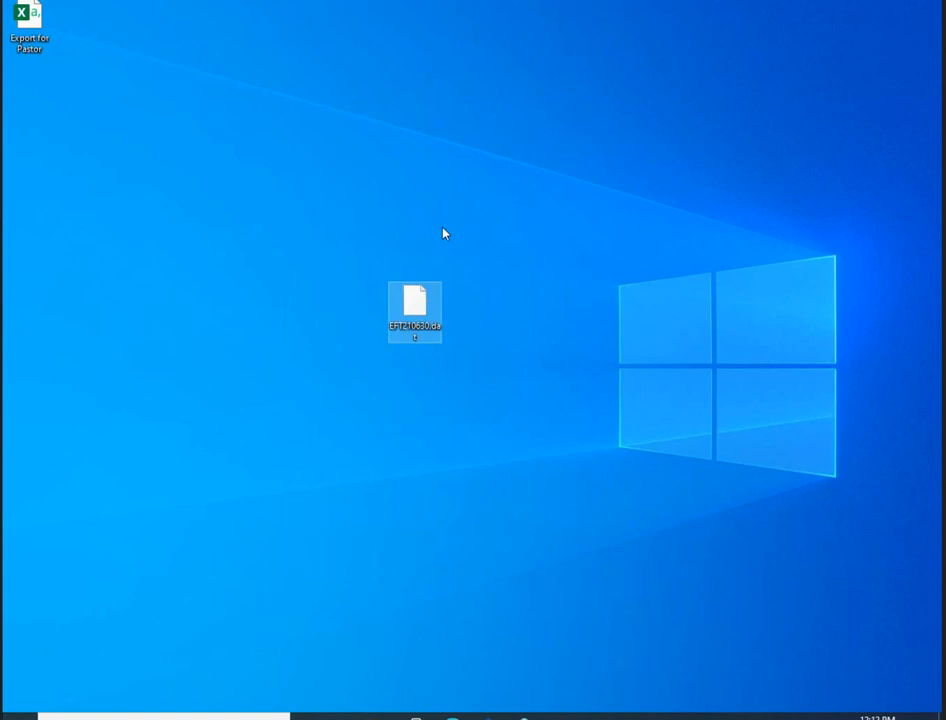
mouse_move(370, 252)
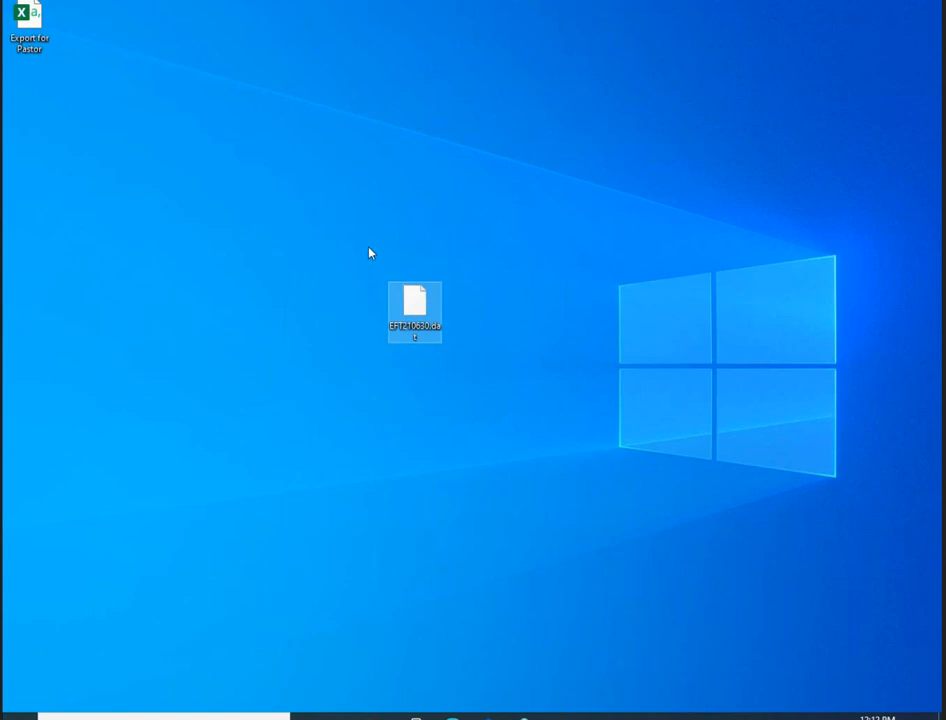
mouse_move(330, 308)
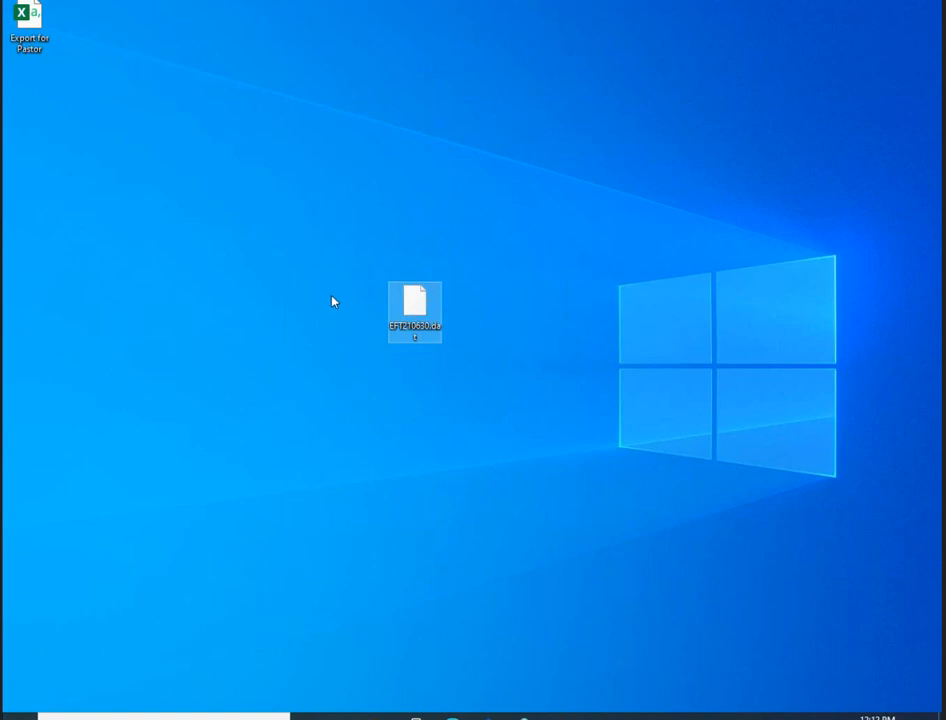
mouse_move(436, 234)
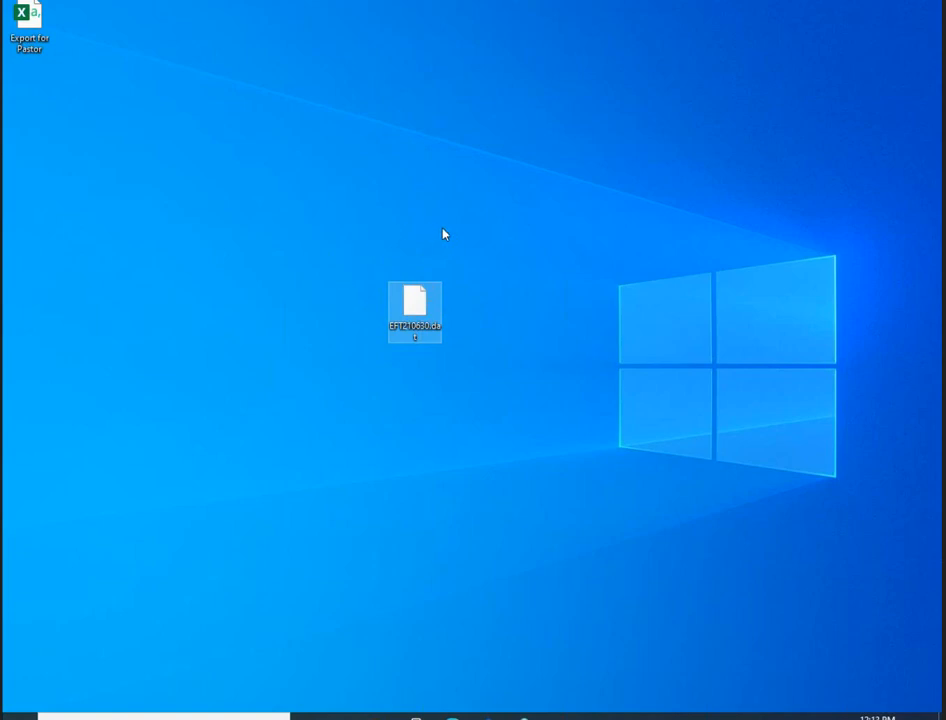
mouse_move(464, 224)
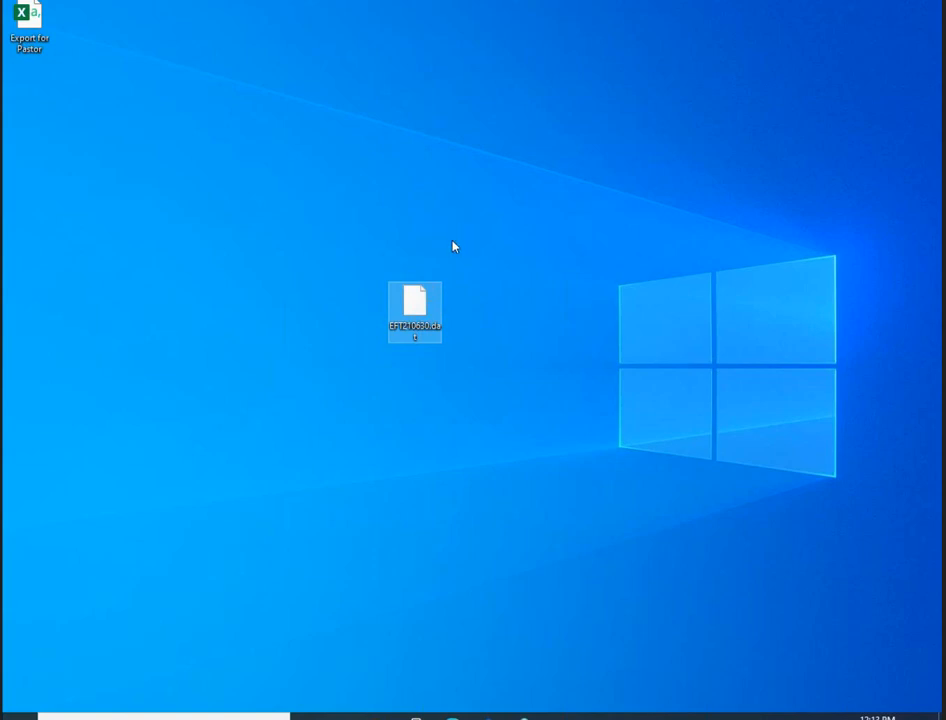
mouse_move(480, 216)
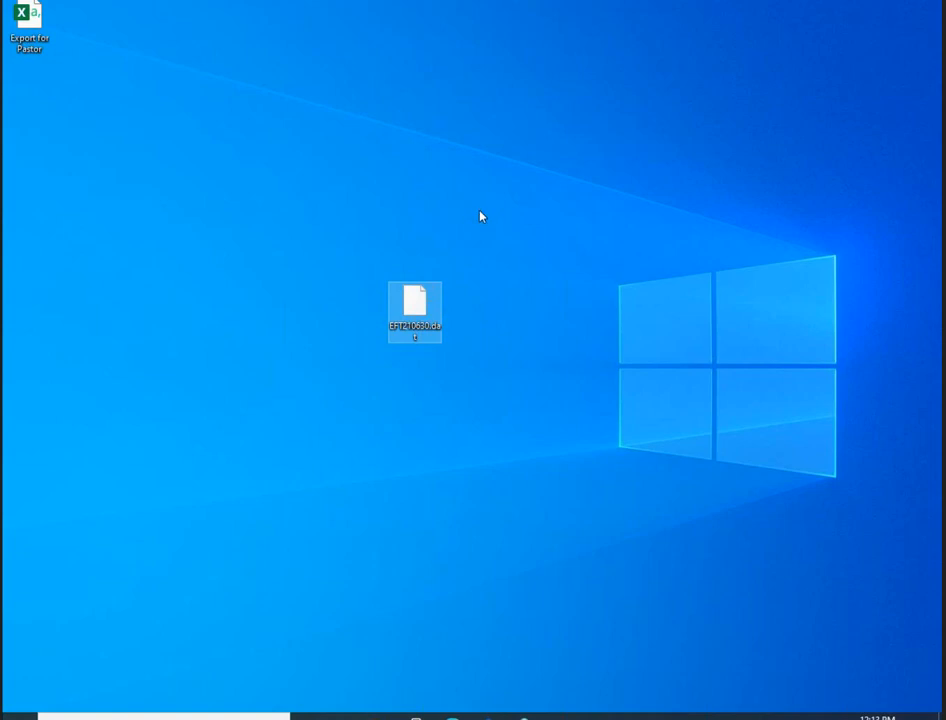
mouse_move(268, 408)
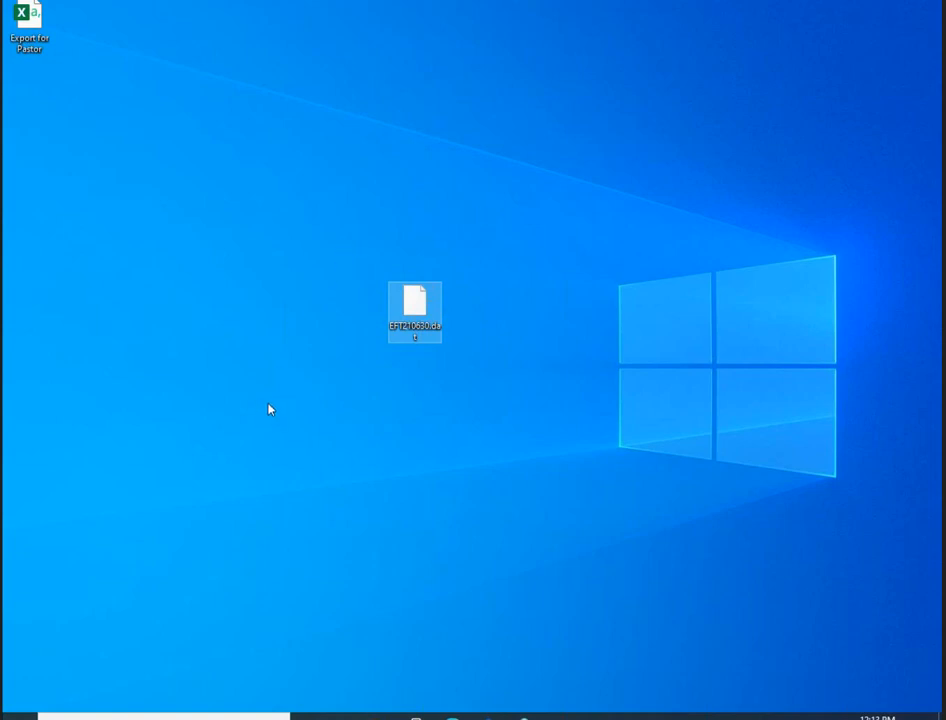
mouse_move(220, 344)
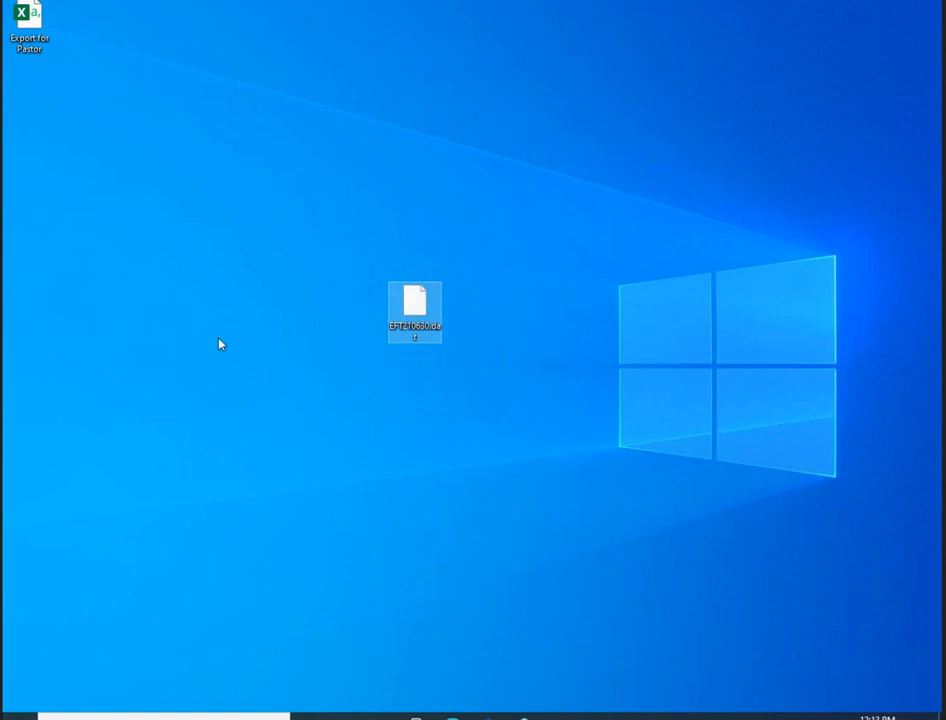
mouse_move(322, 210)
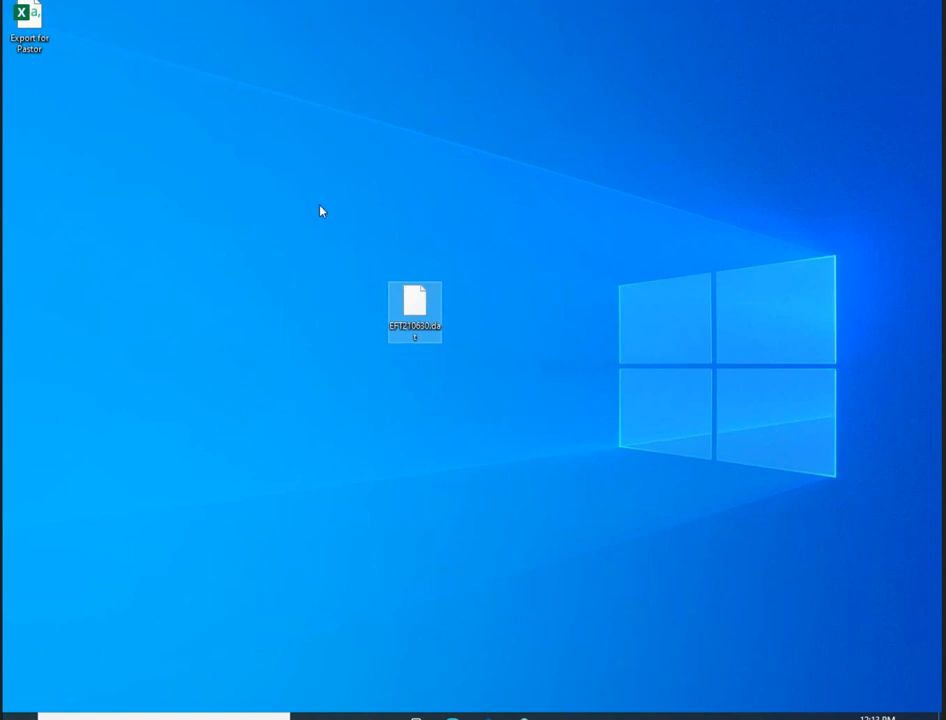
mouse_move(314, 480)
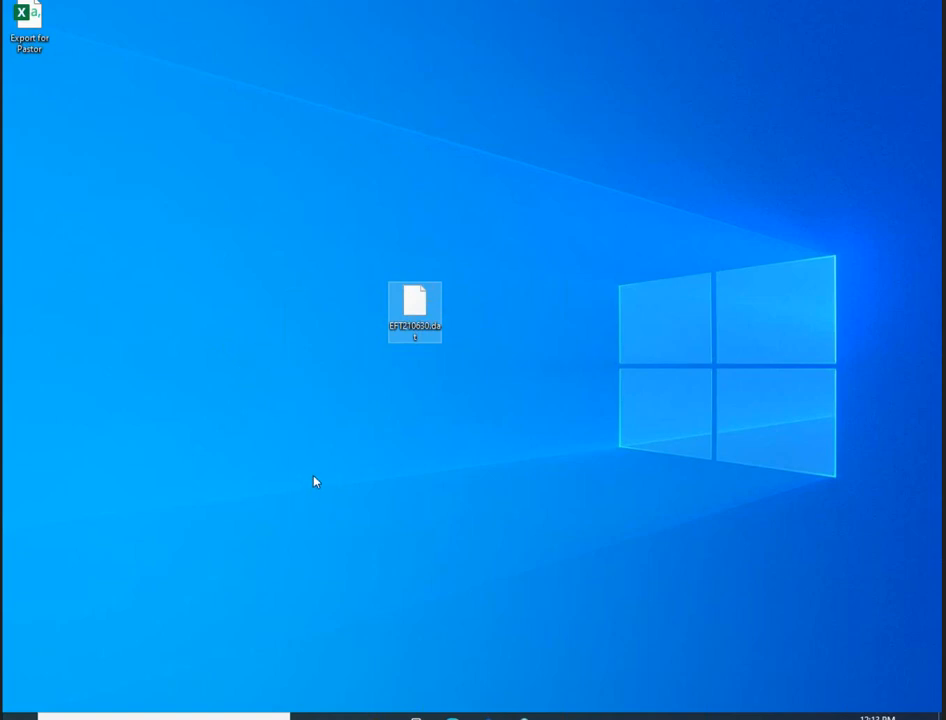
mouse_move(320, 476)
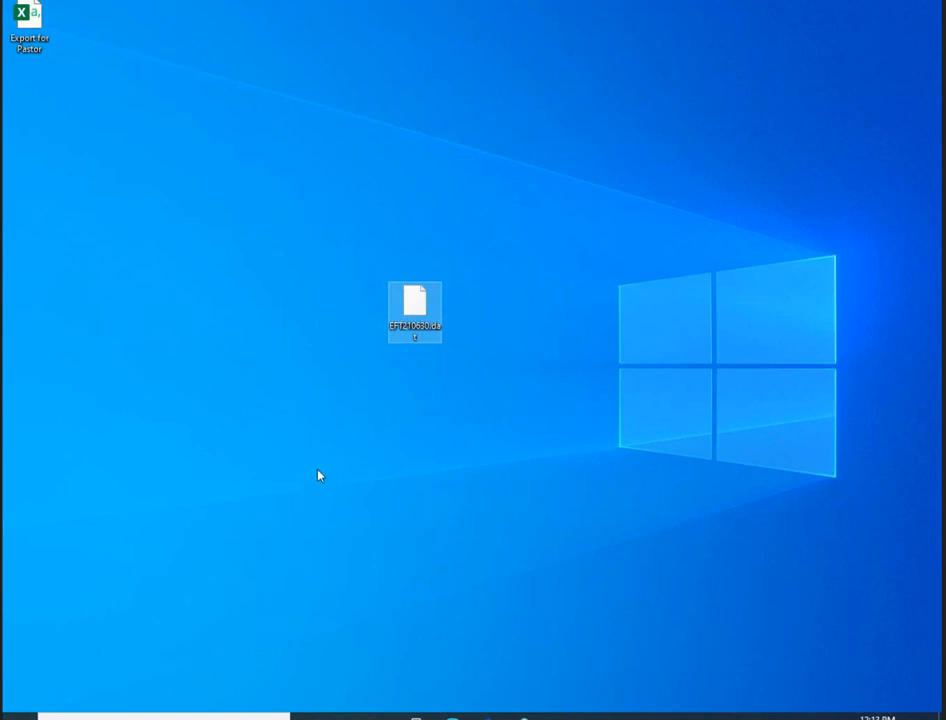
mouse_move(472, 218)
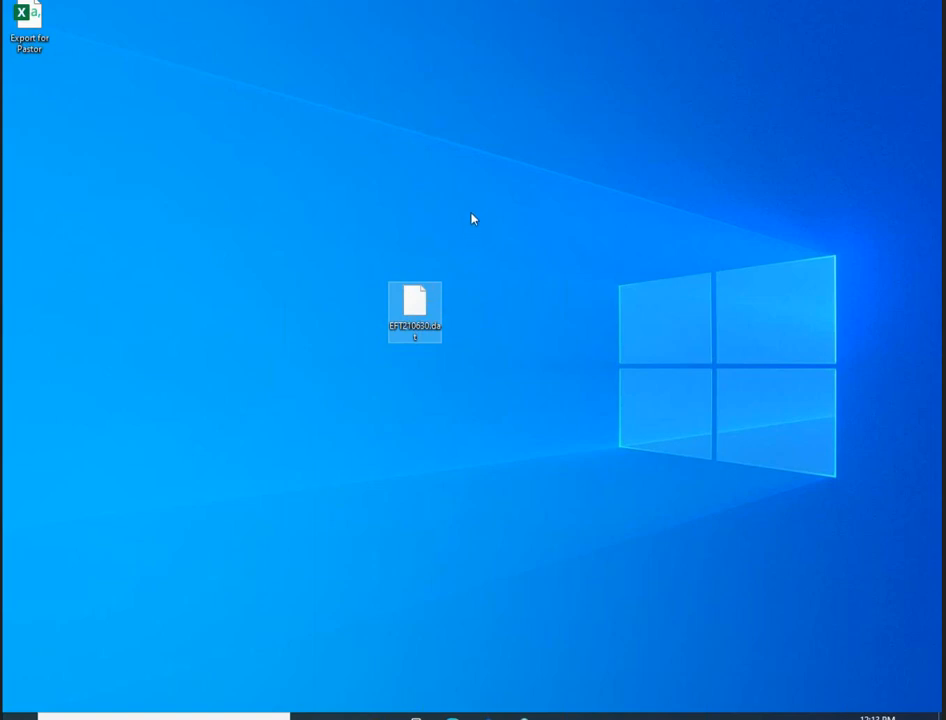
mouse_move(504, 126)
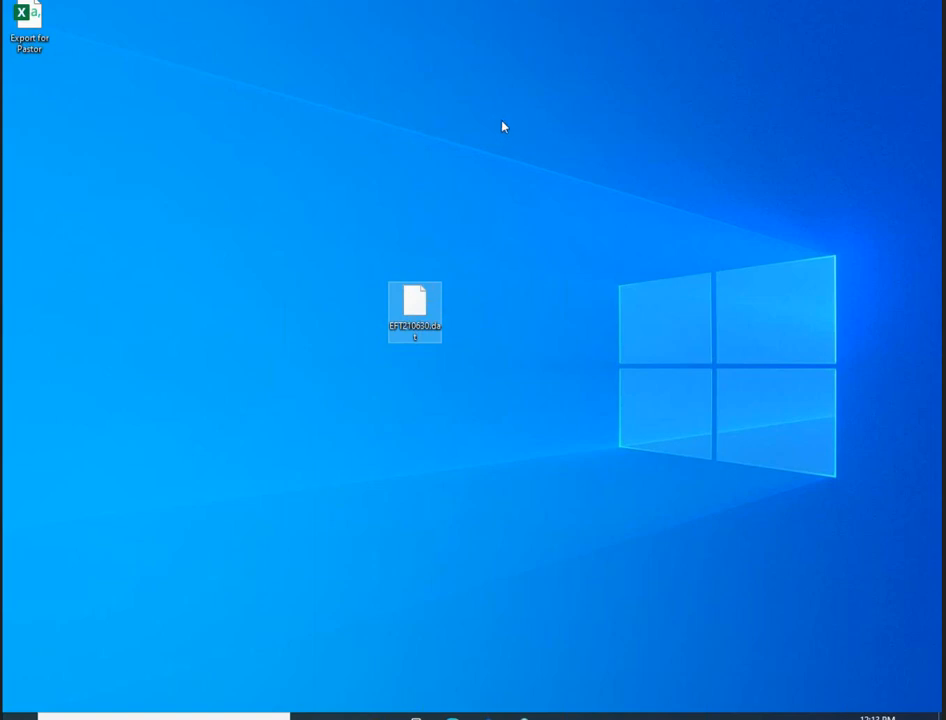
mouse_move(618, 432)
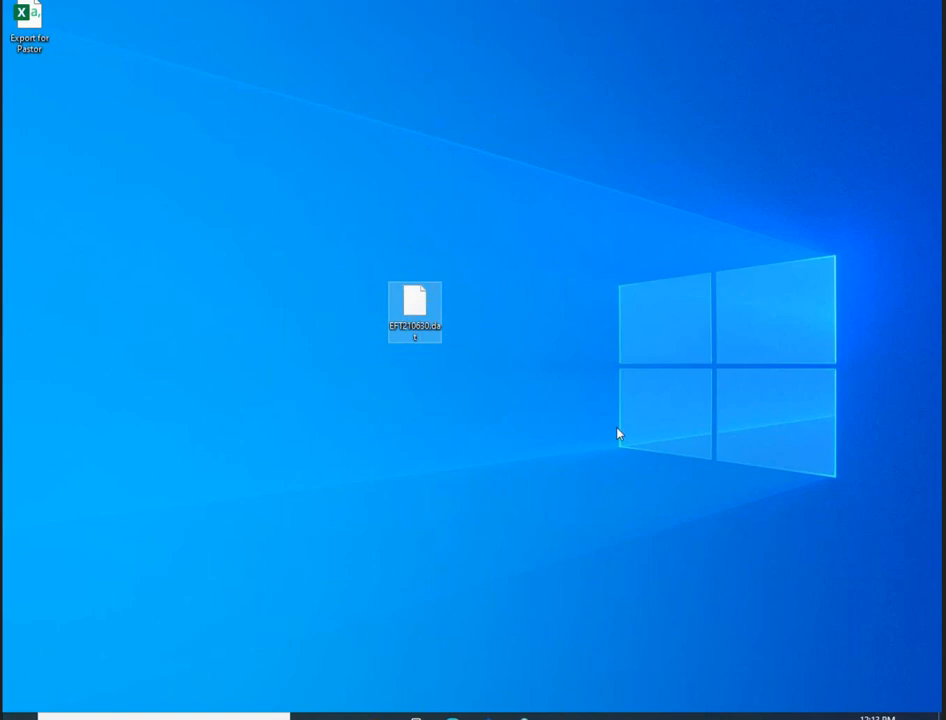
mouse_move(616, 452)
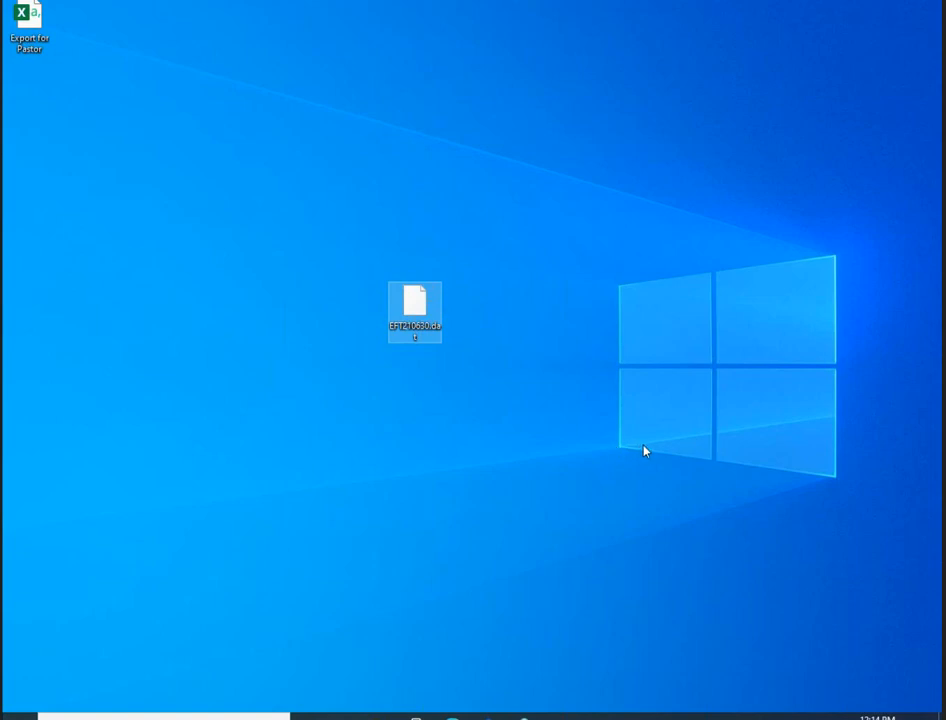
mouse_move(648, 336)
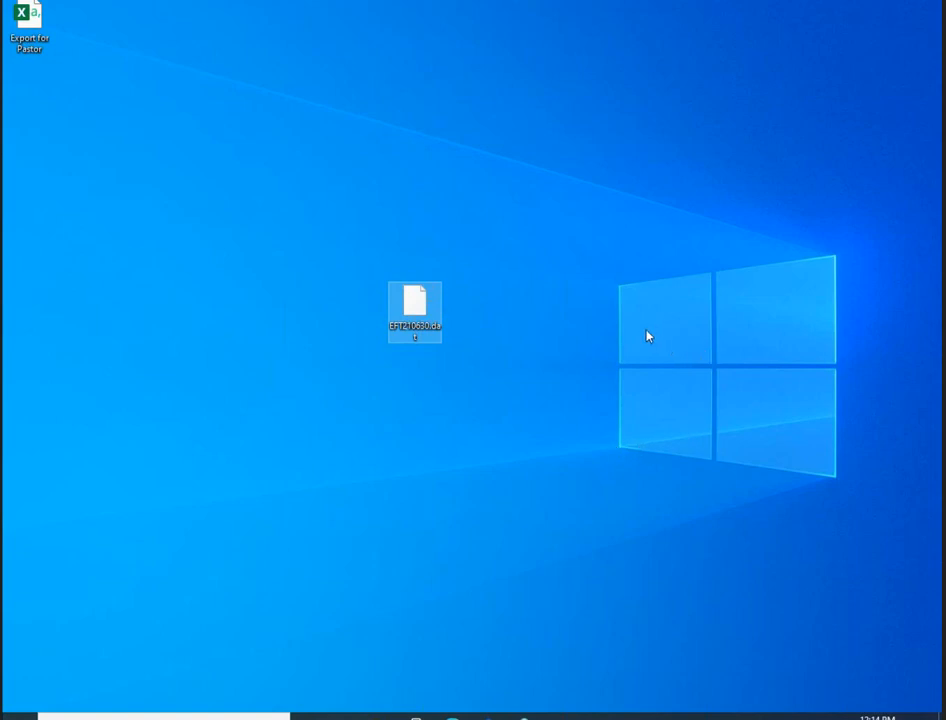
mouse_move(616, 284)
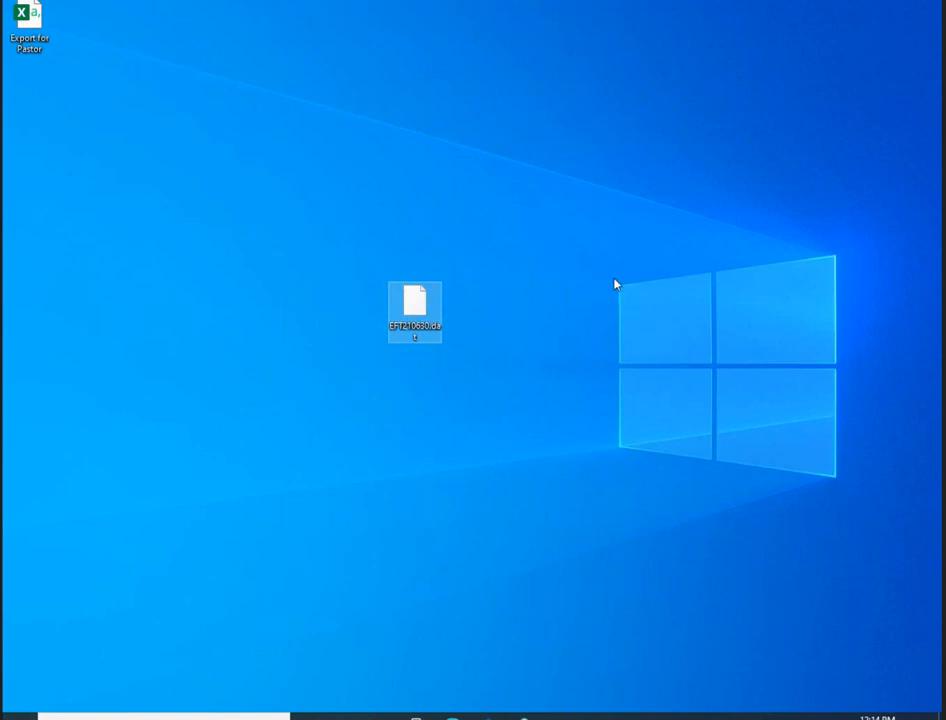
mouse_move(608, 264)
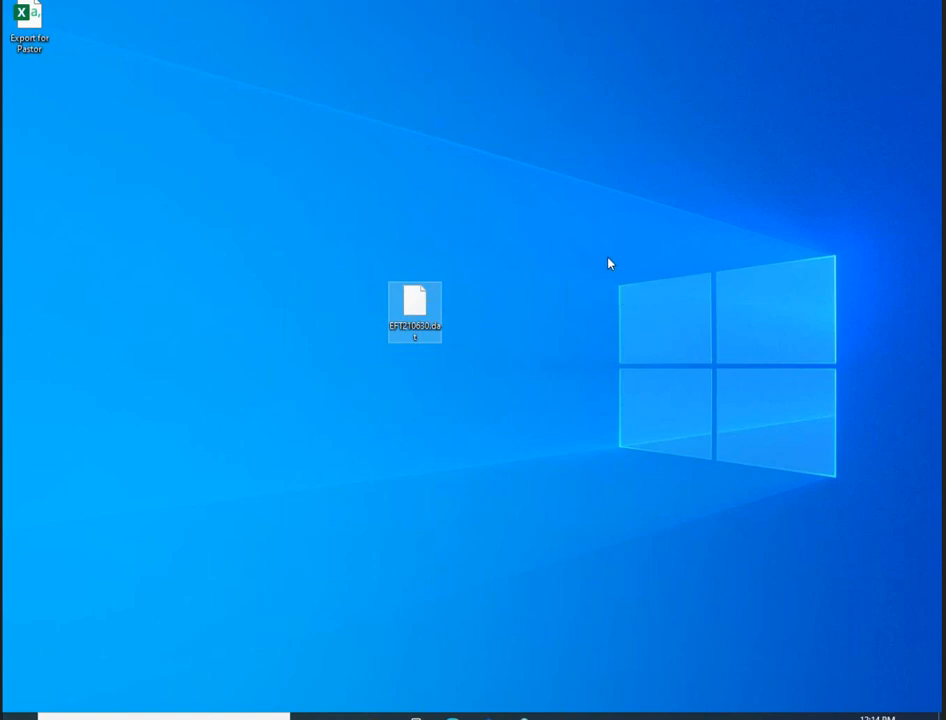
mouse_move(590, 292)
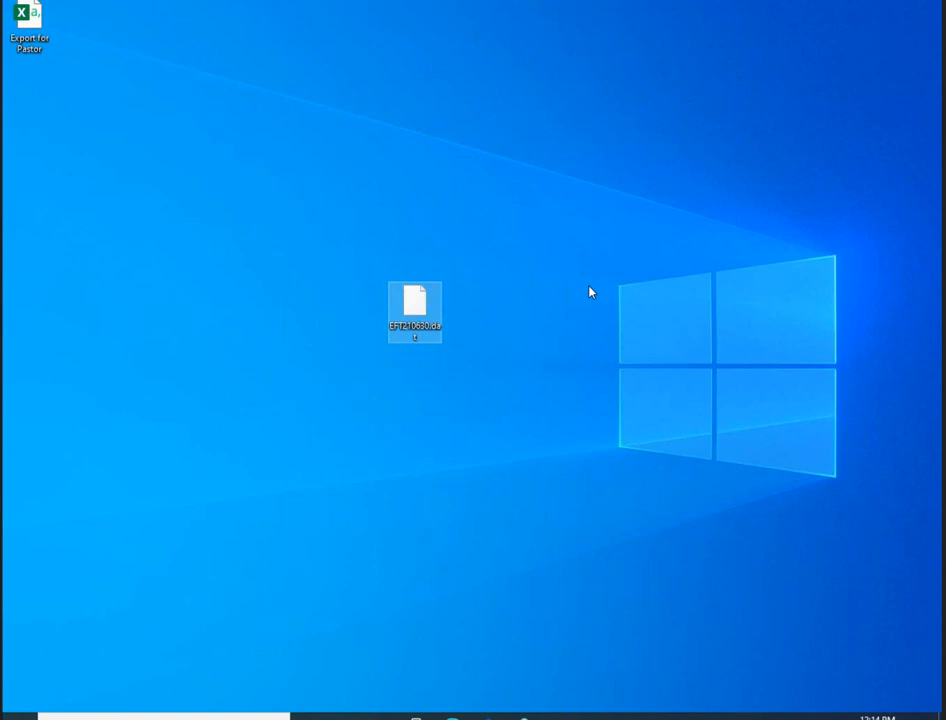
mouse_move(568, 328)
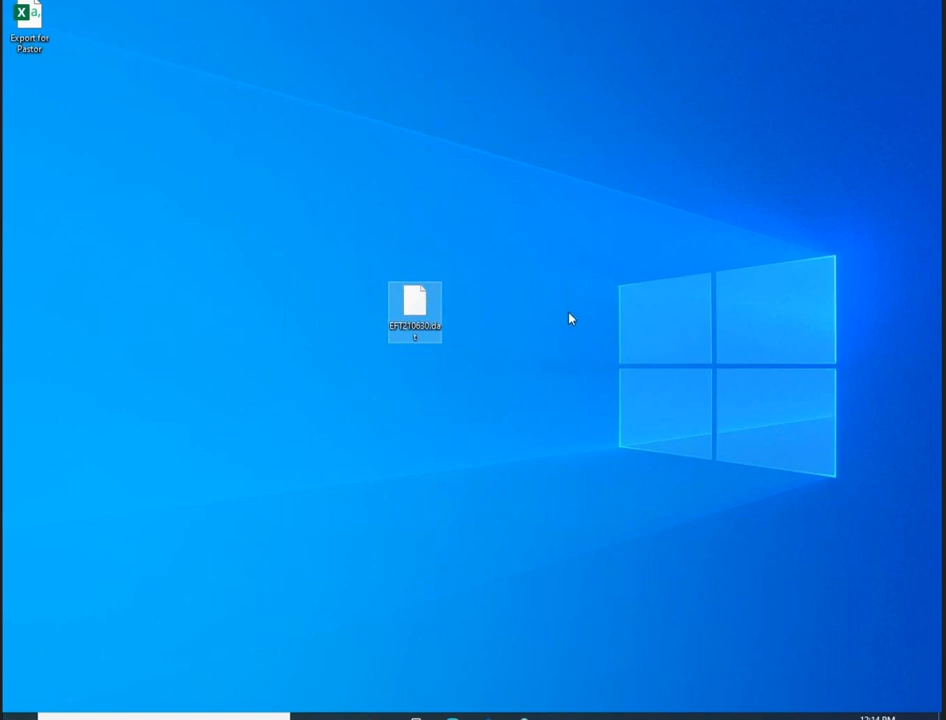
mouse_move(584, 320)
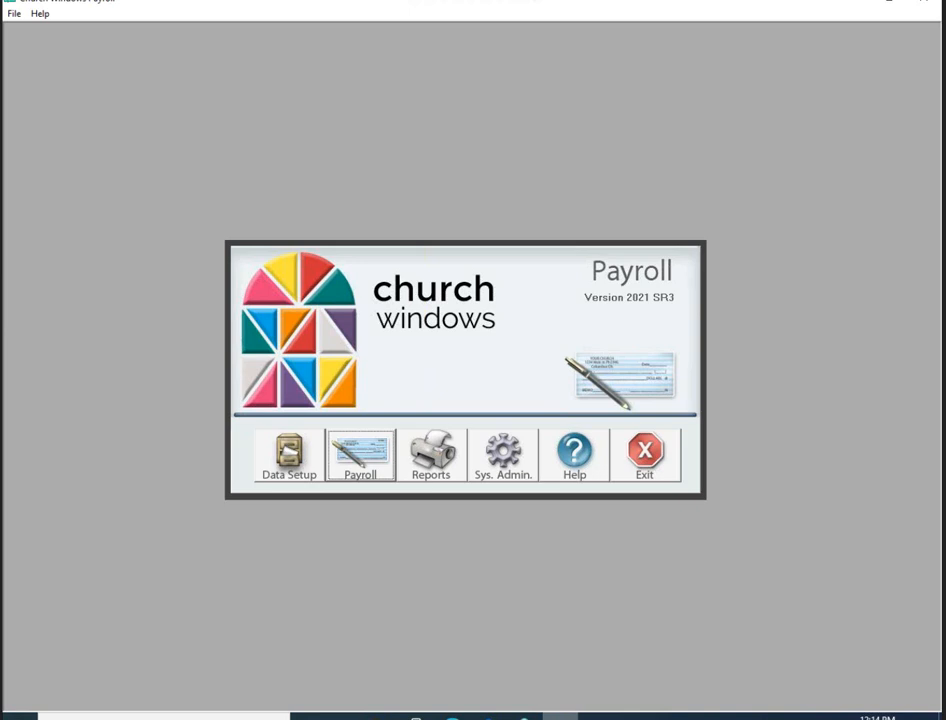
mouse_move(820, 332)
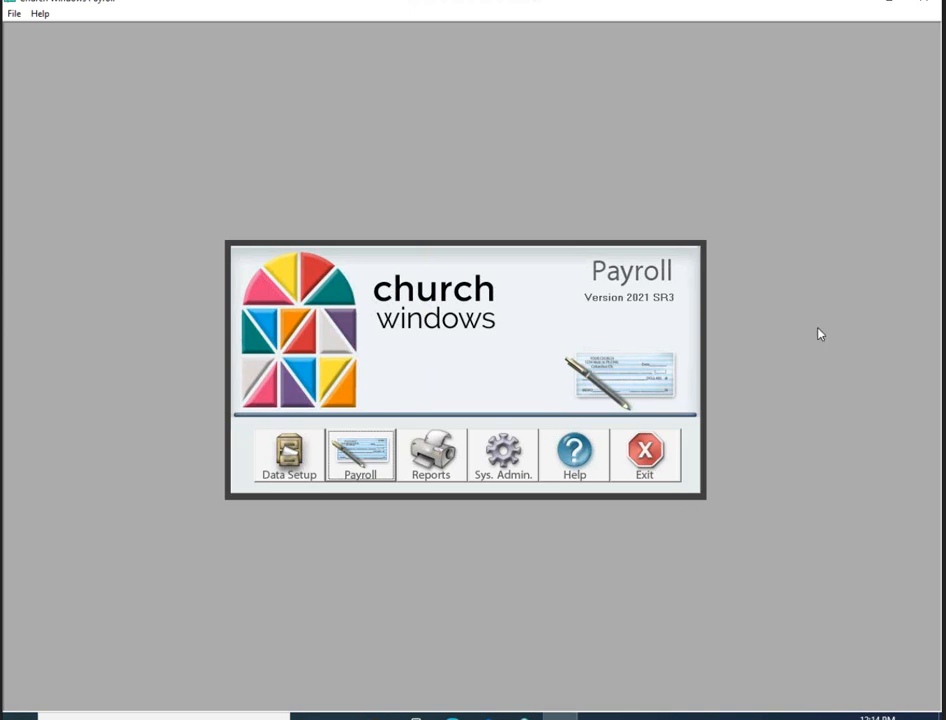
mouse_move(558, 184)
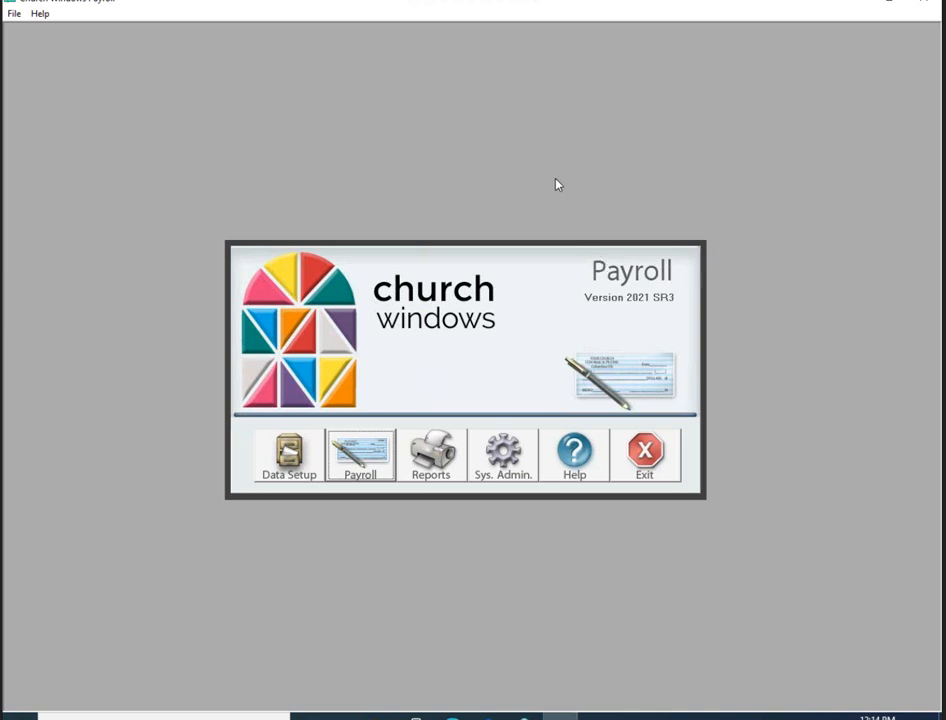
mouse_move(400, 228)
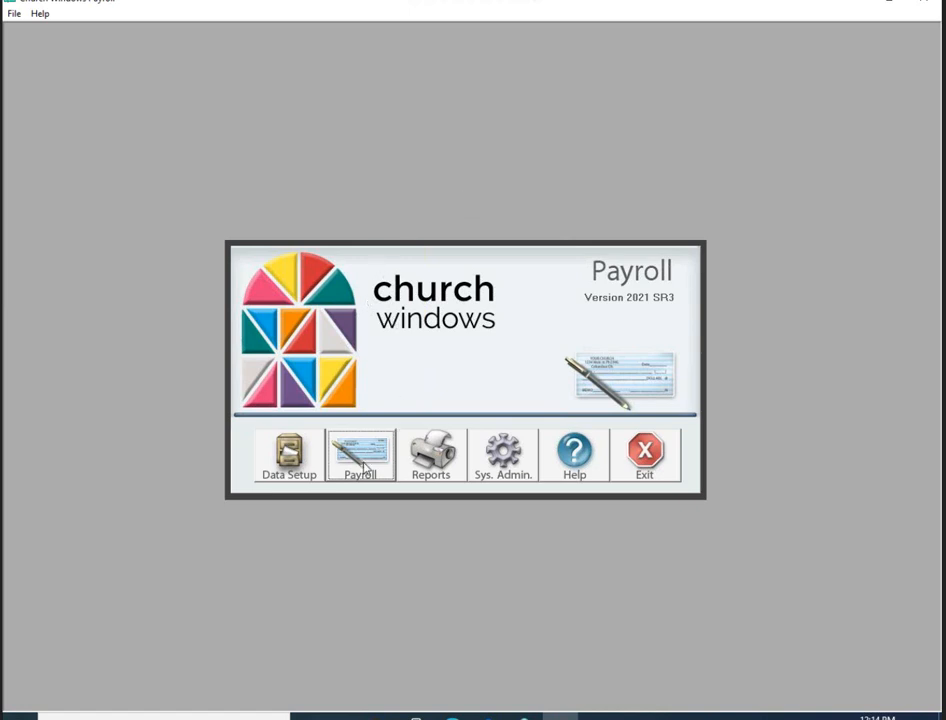
mouse_move(400, 198)
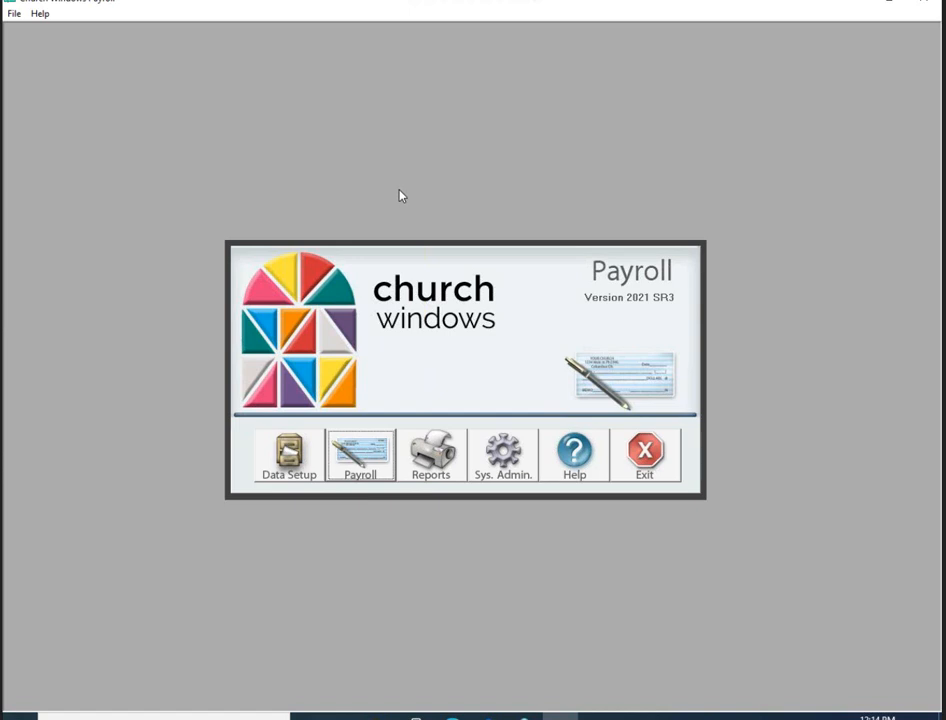
mouse_move(380, 310)
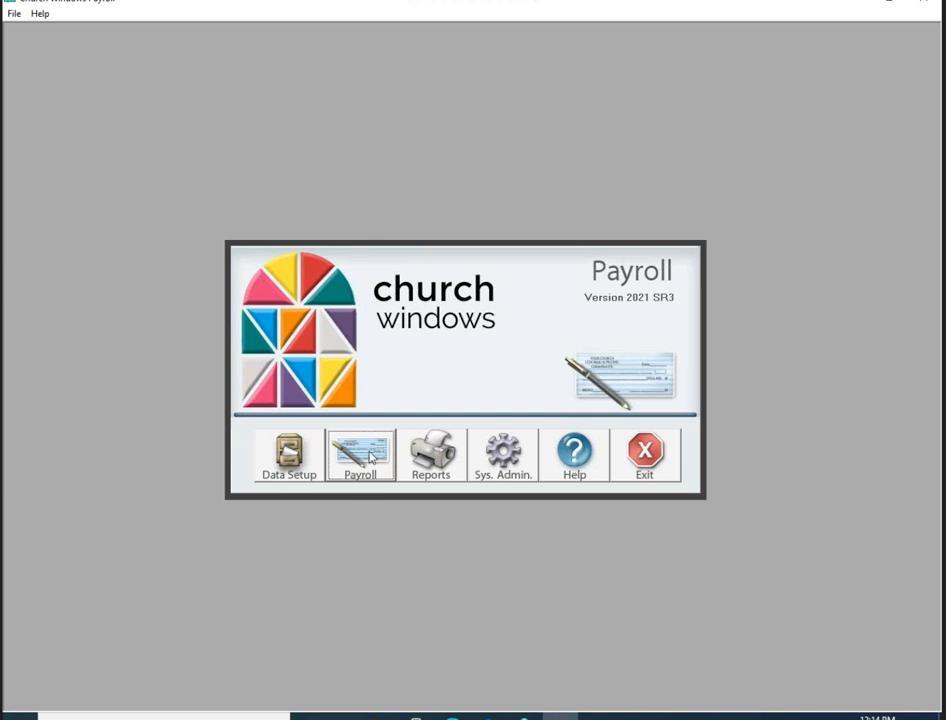
Show the Payroll menu's list of processing tasks, including Void EFT Batch
click(360, 456)
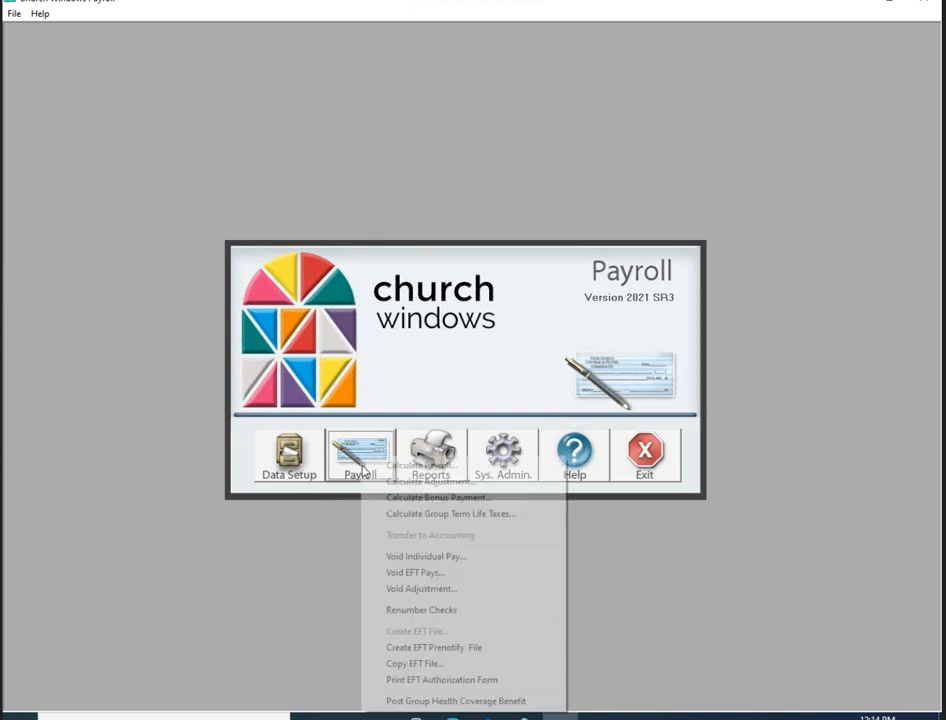
mouse_move(414, 572)
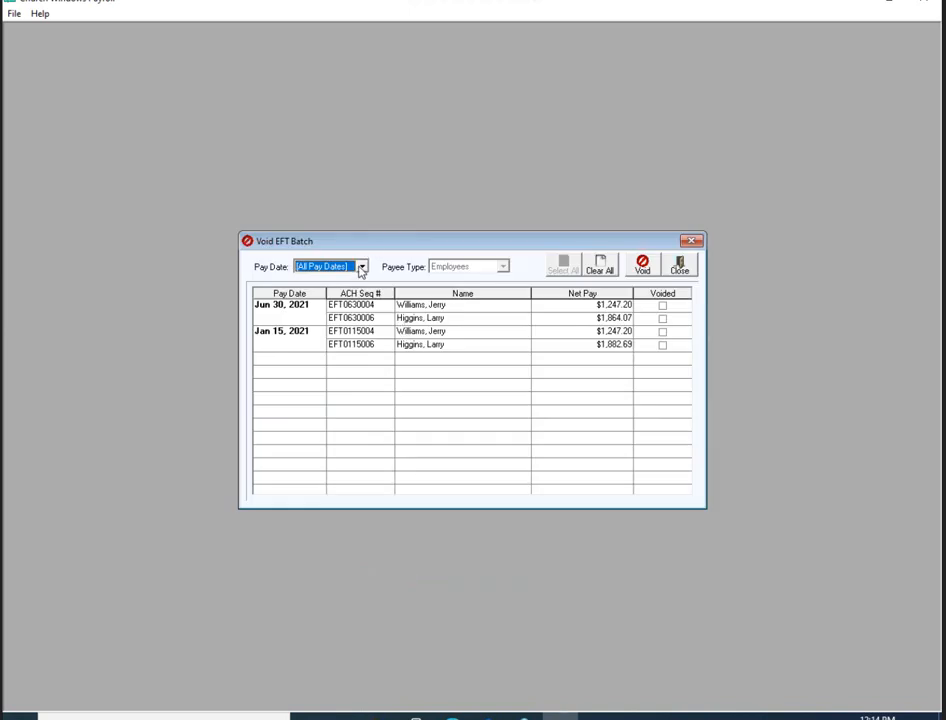
mouse_move(392, 278)
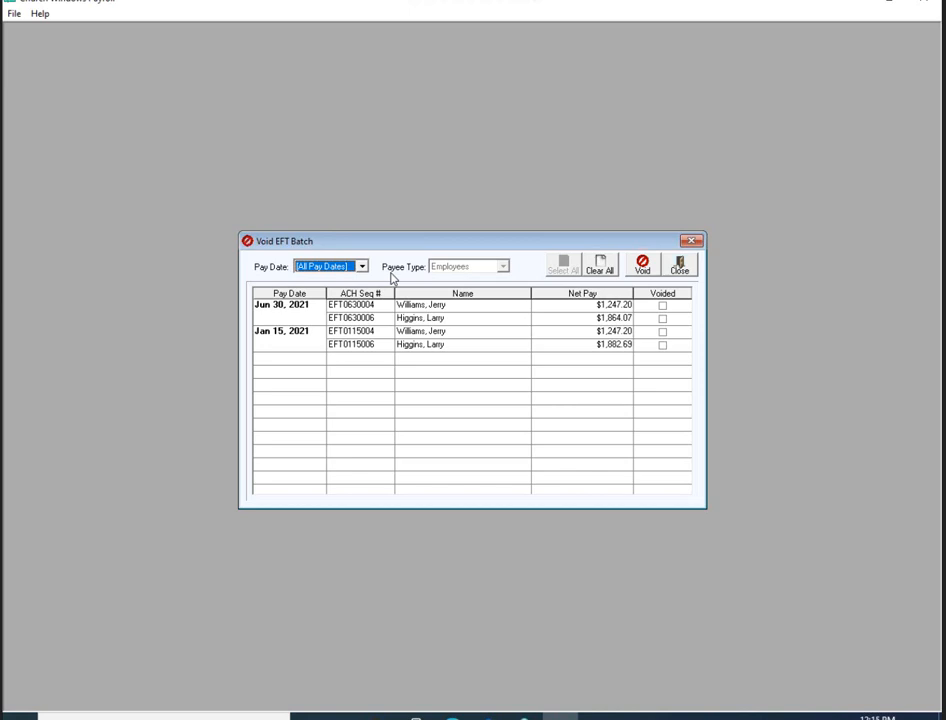
mouse_move(356, 244)
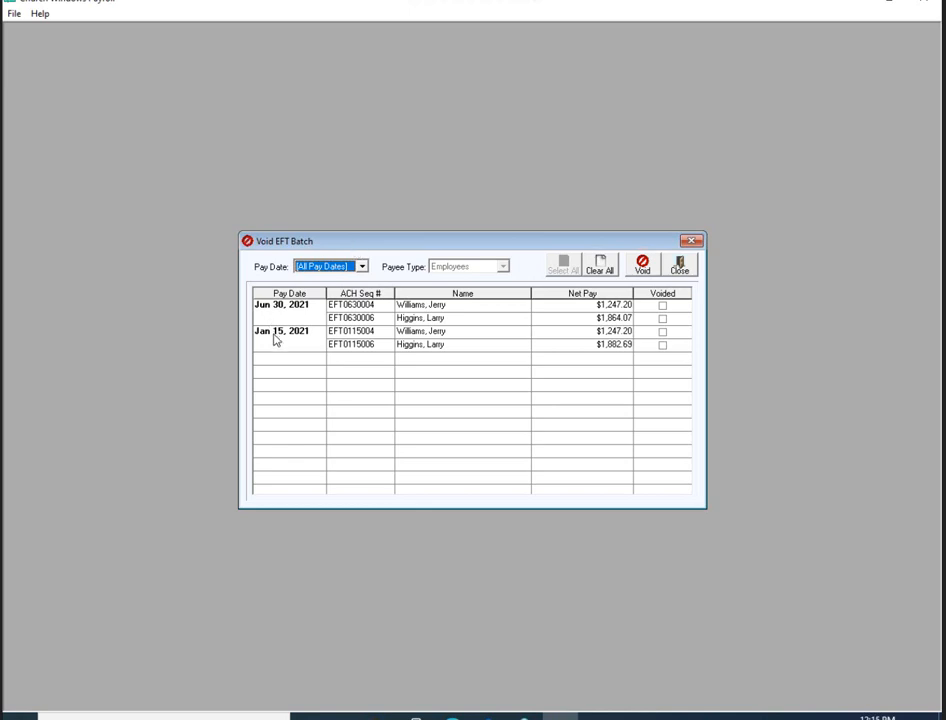
mouse_move(294, 310)
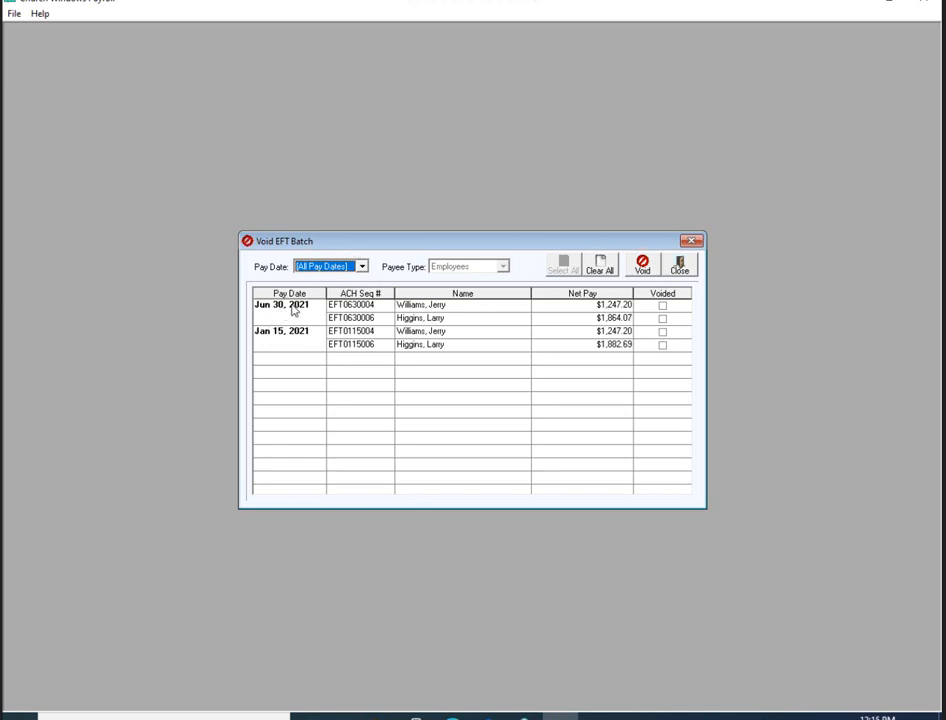
mouse_move(362, 274)
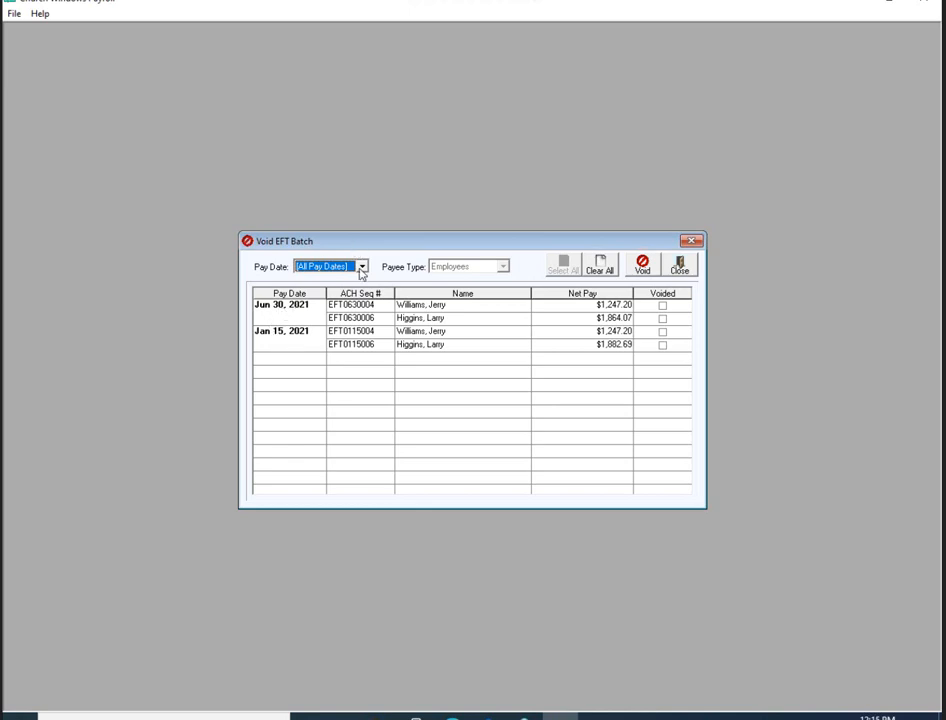
Filter Void EFT Batch to the Jun 30, 2021 pay date and select both EFT entries
click(362, 266)
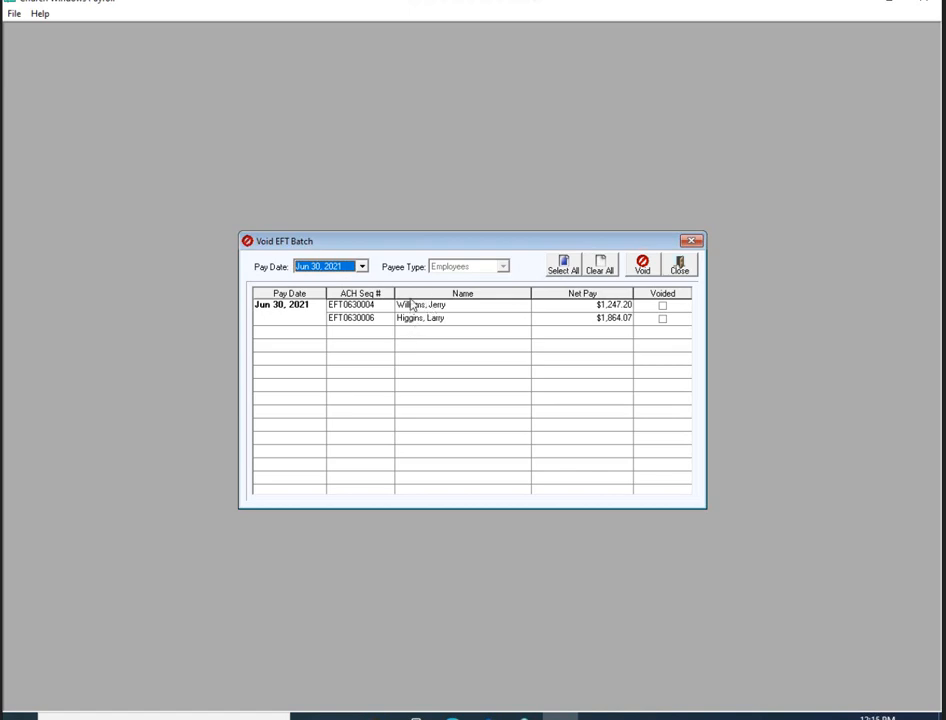
mouse_move(420, 292)
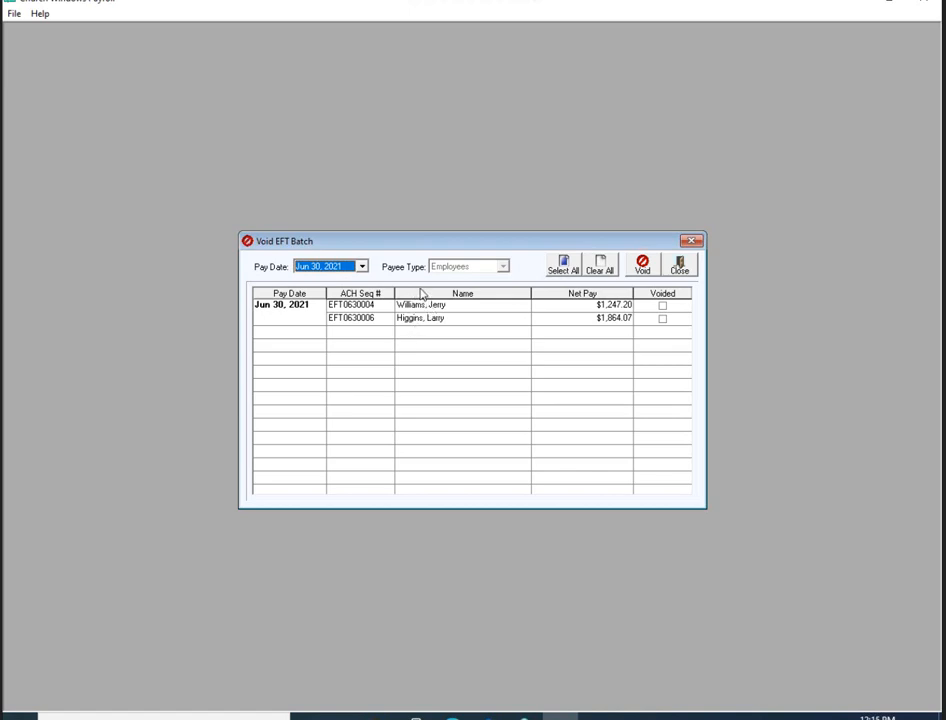
mouse_move(410, 314)
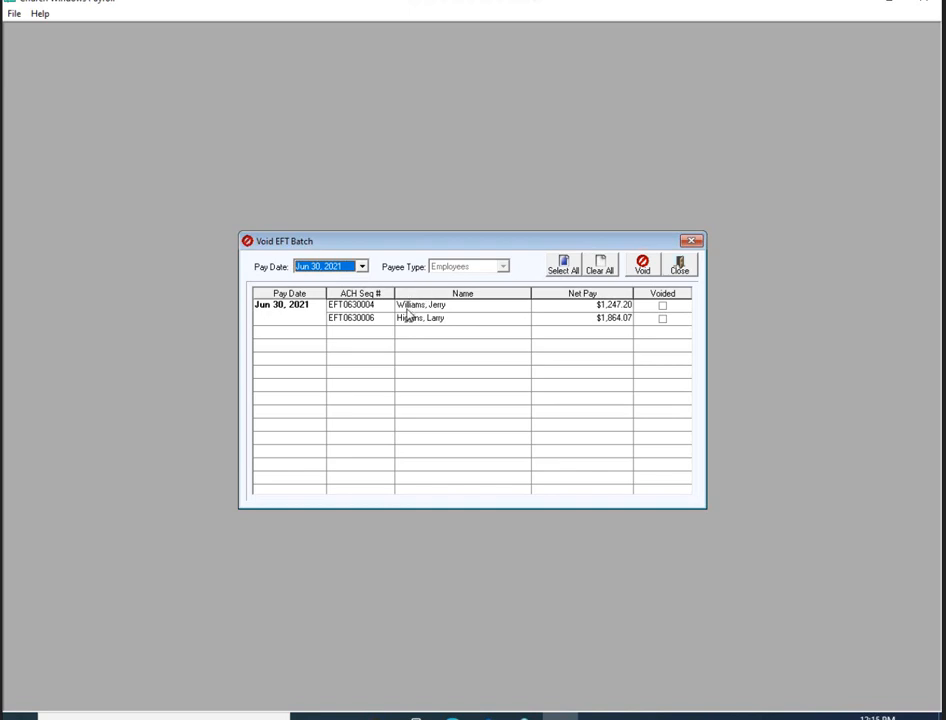
click(562, 264)
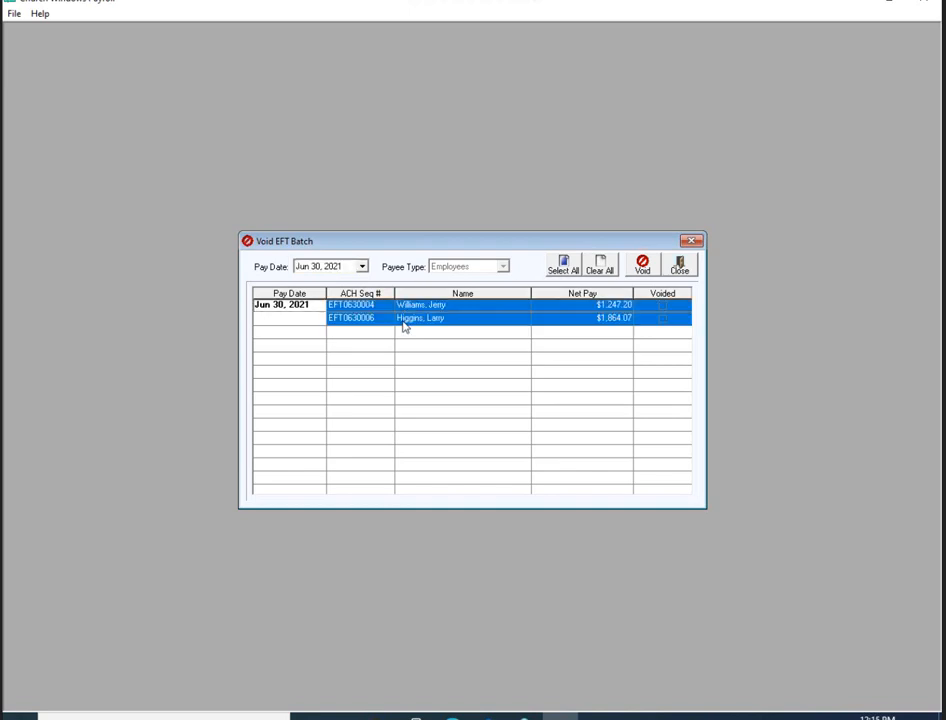
mouse_move(642, 262)
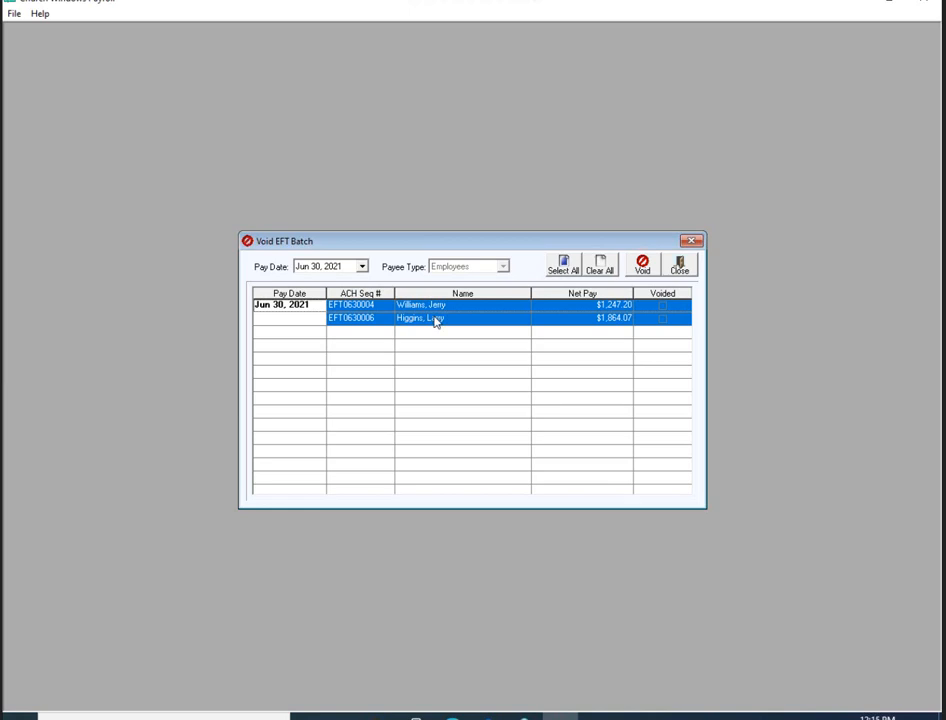
mouse_move(436, 328)
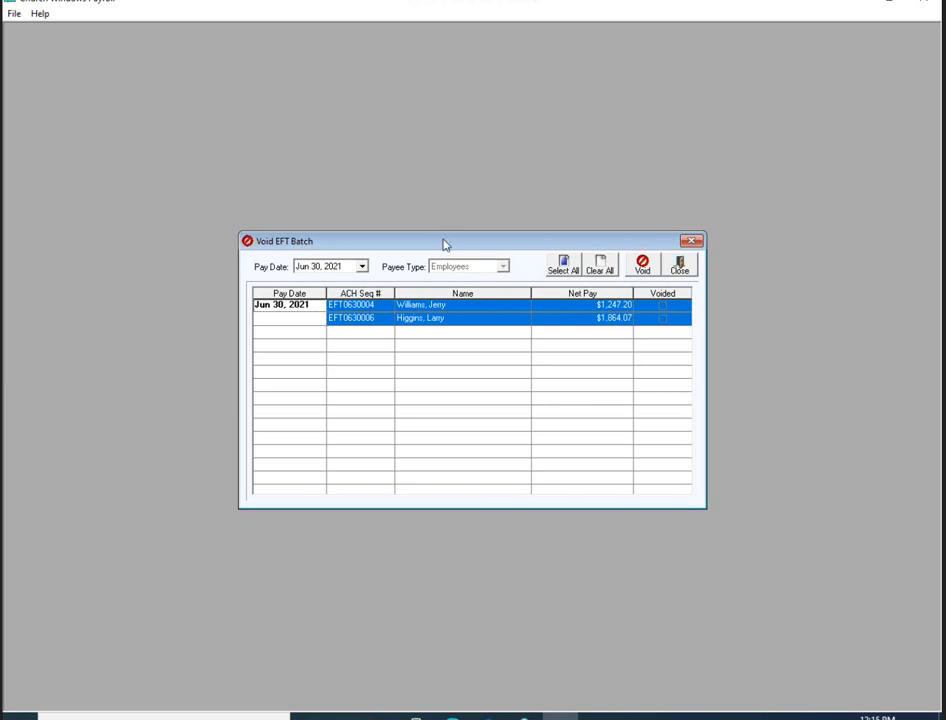
mouse_move(432, 240)
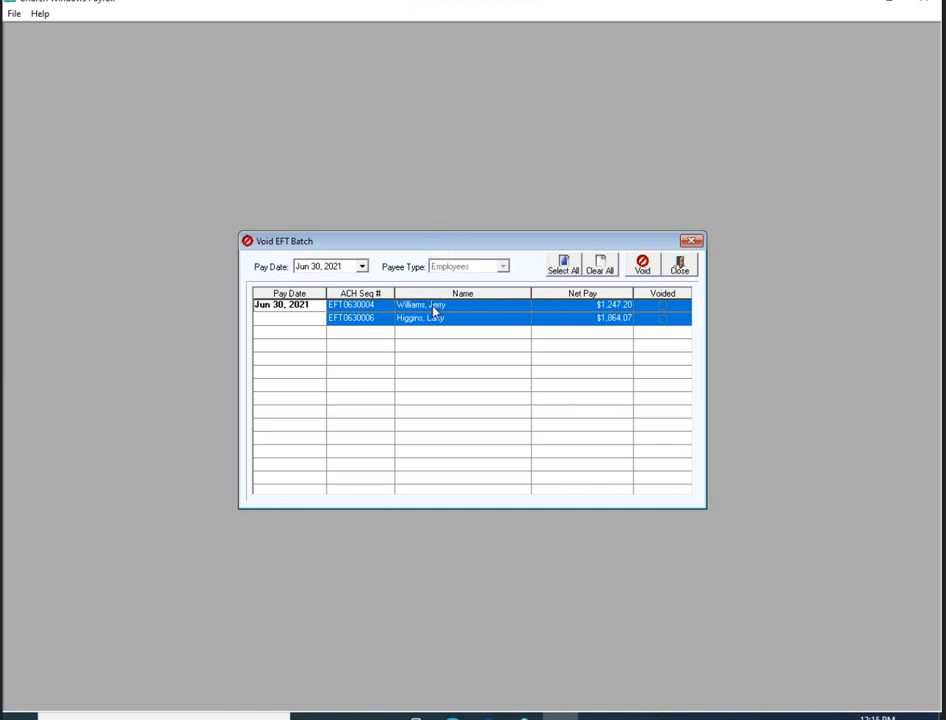
mouse_move(446, 292)
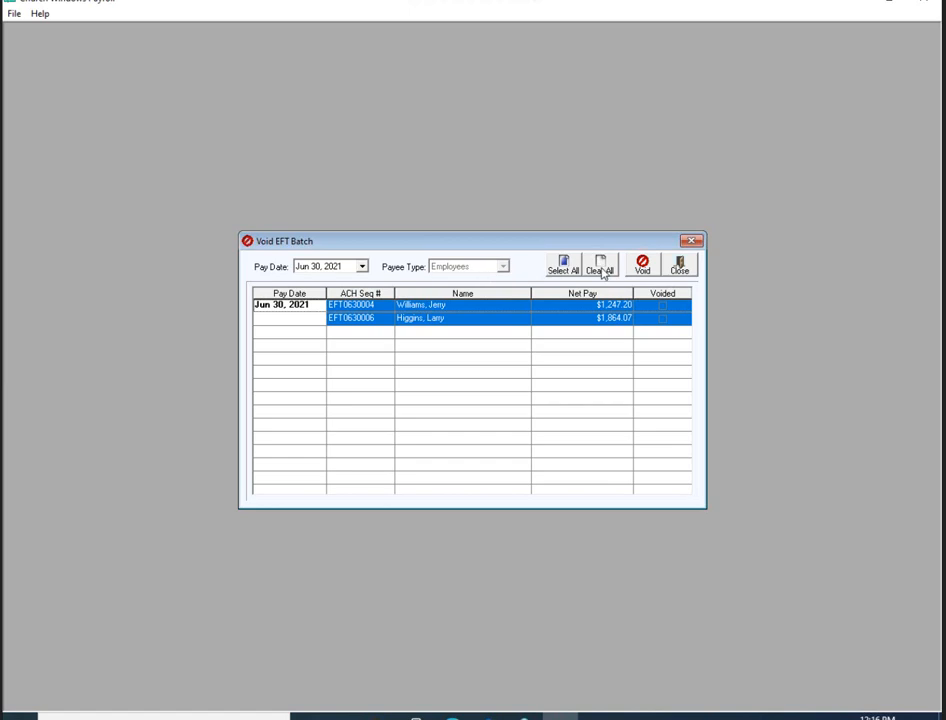
click(600, 266)
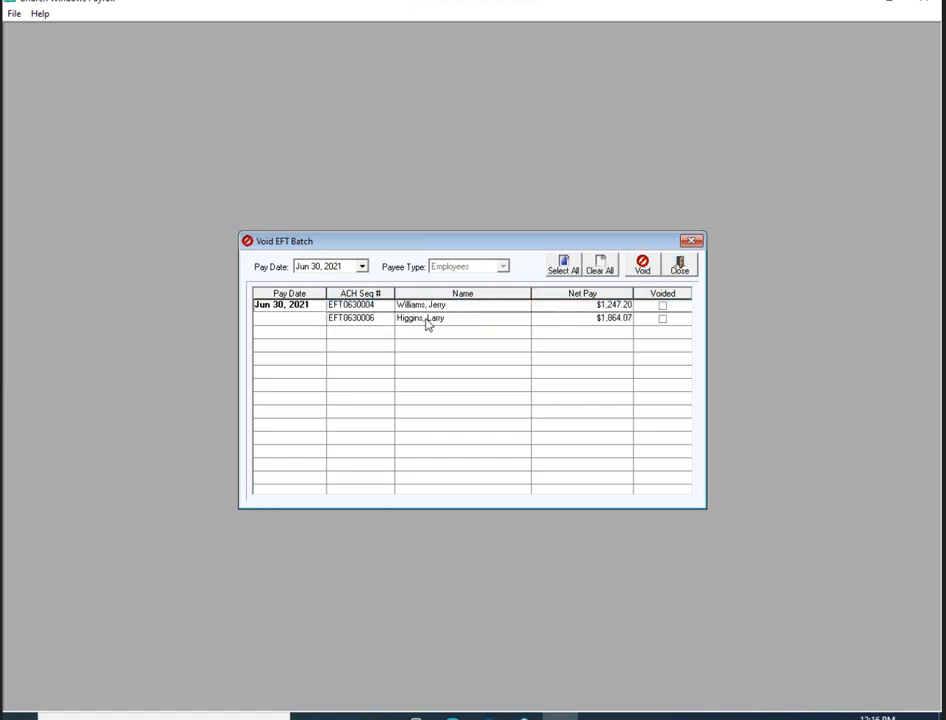
click(562, 264)
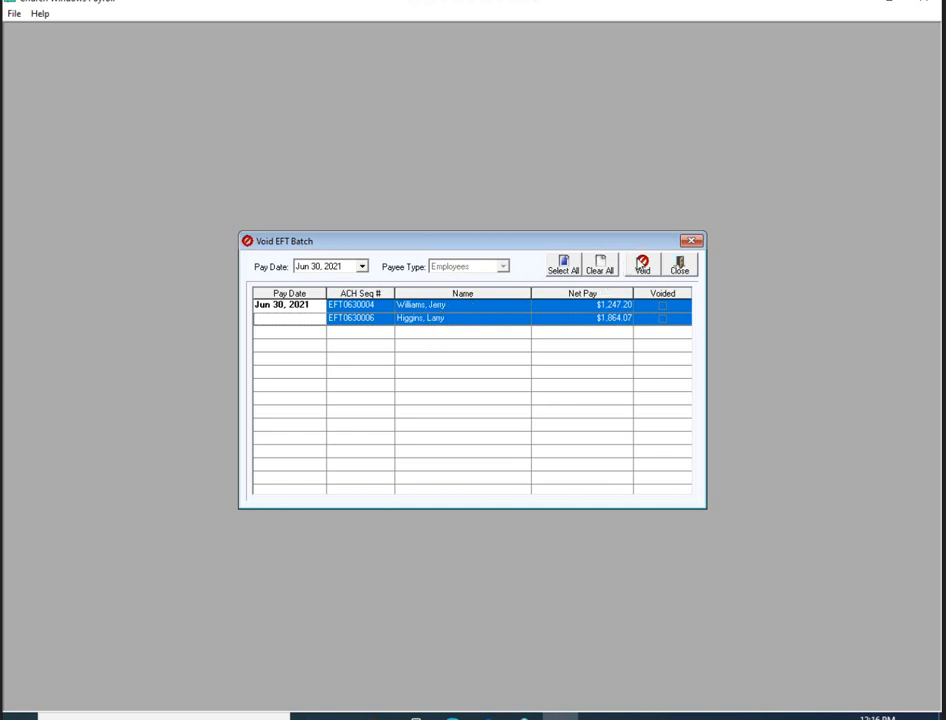
mouse_move(644, 264)
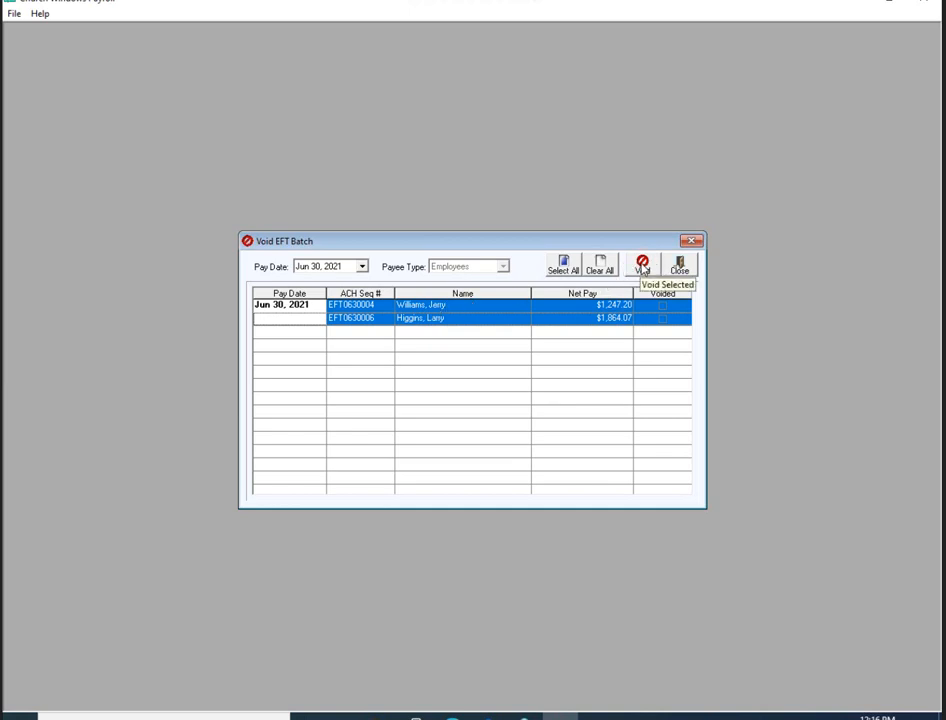
Void the two selected Jun 30 EFT pays and reverse their Accounting transactions
click(642, 266)
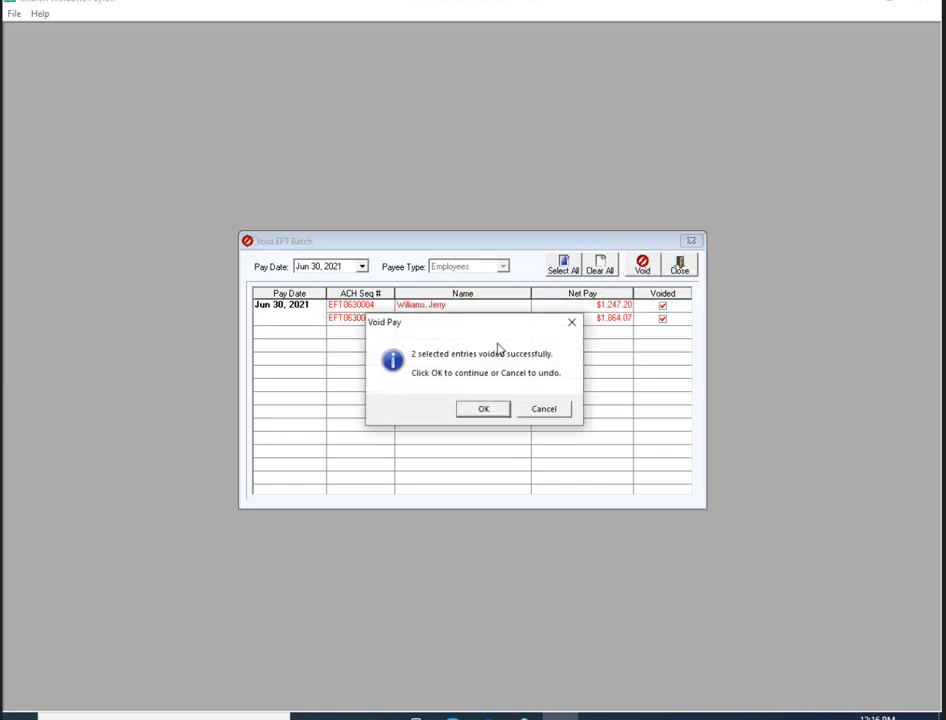
mouse_move(518, 398)
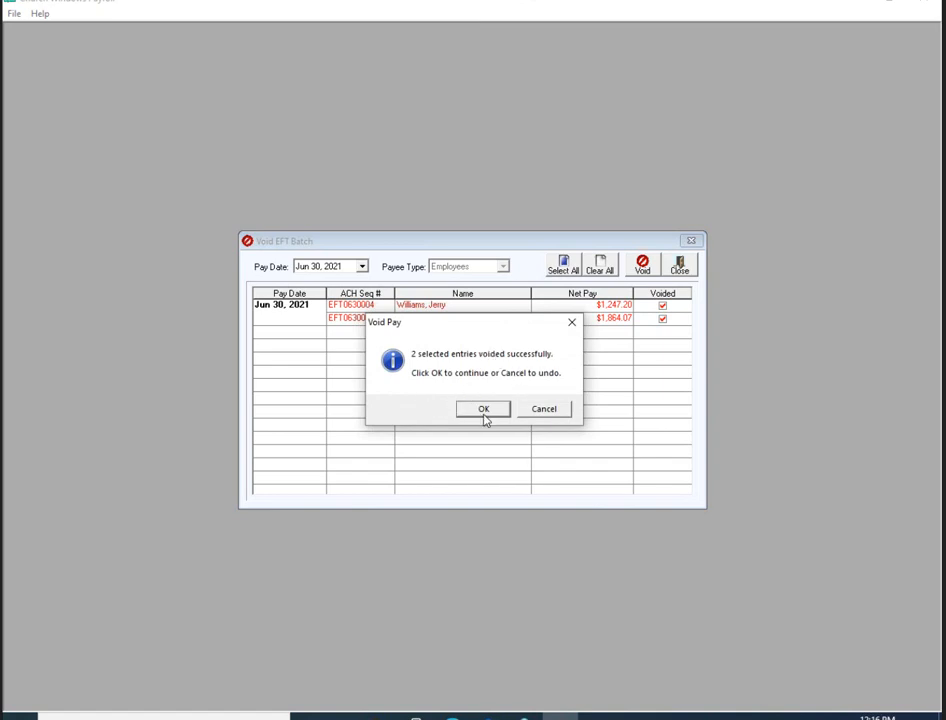
click(484, 408)
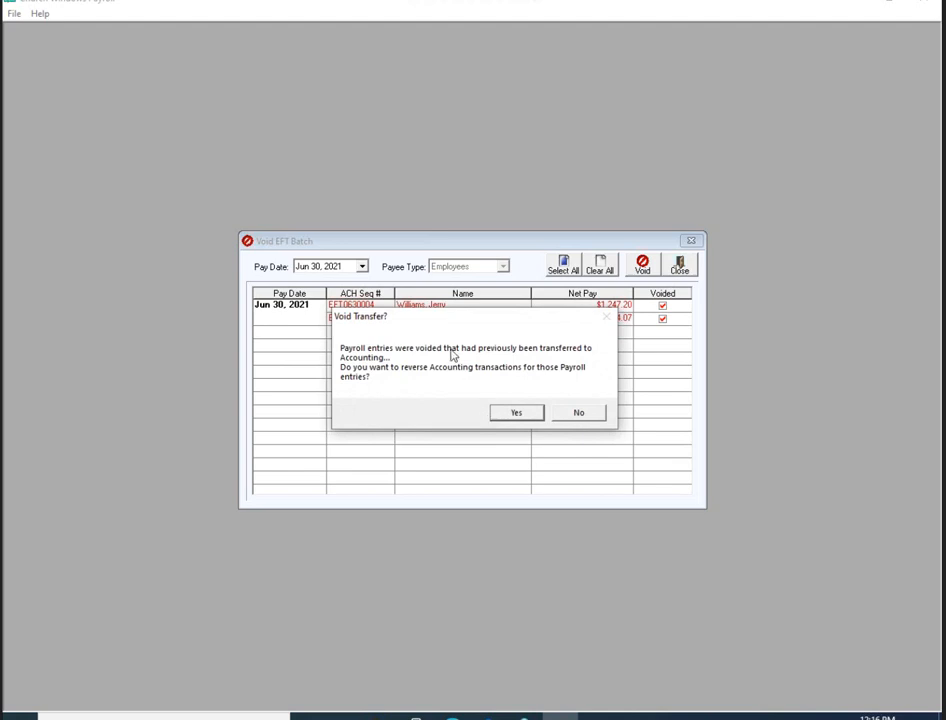
mouse_move(392, 352)
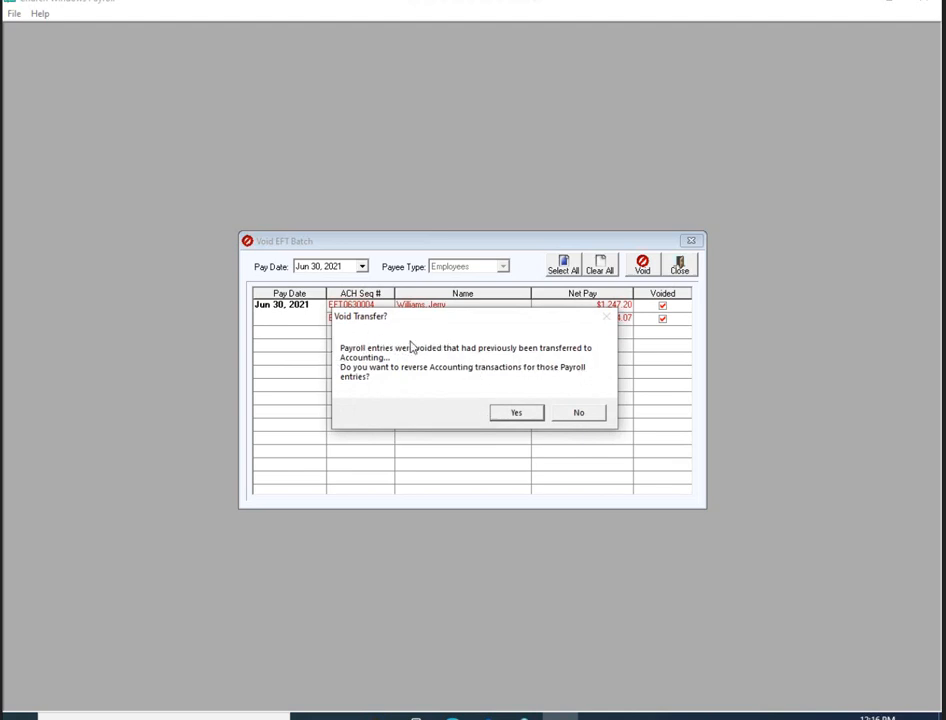
mouse_move(536, 374)
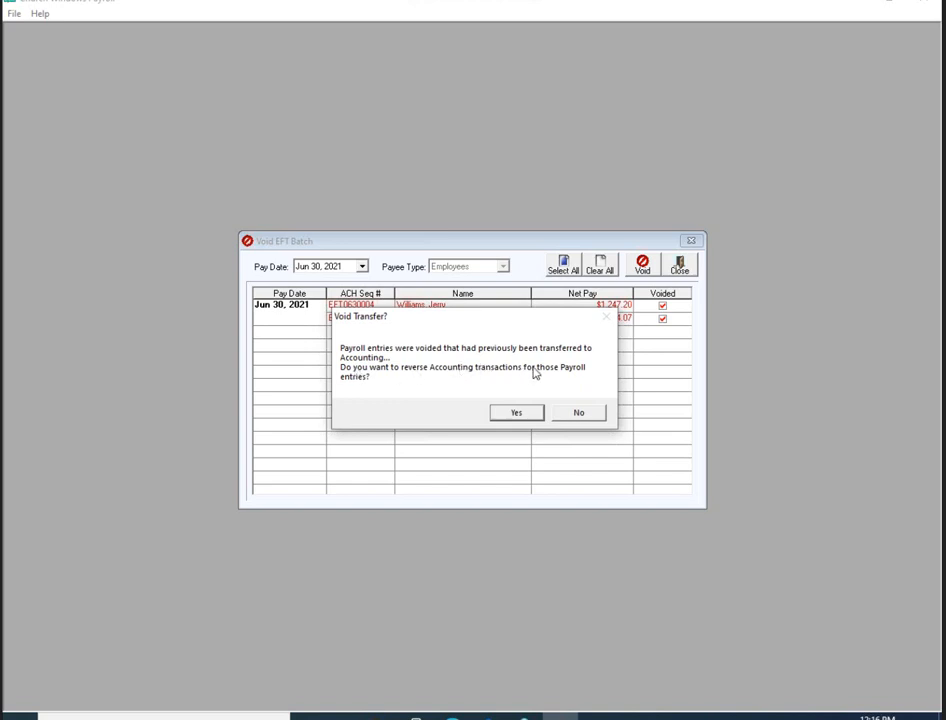
mouse_move(508, 408)
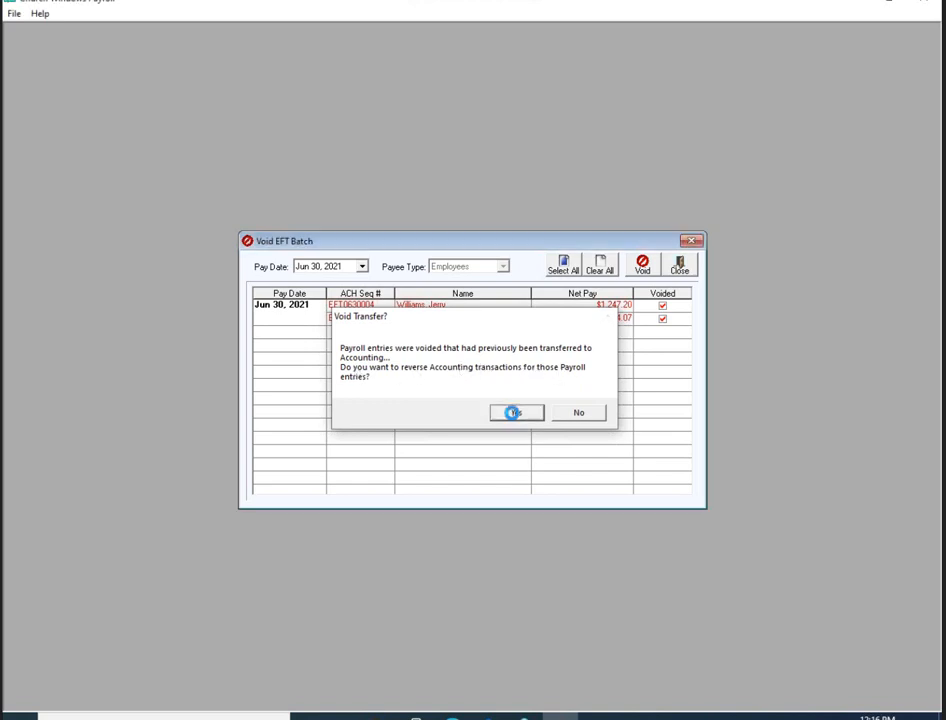
click(516, 412)
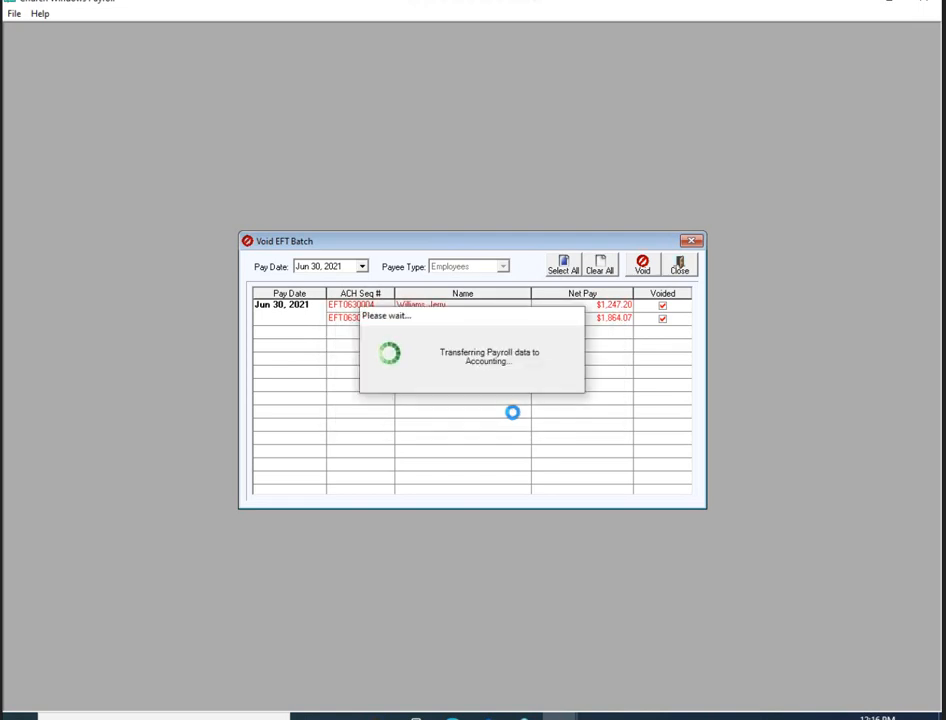
mouse_move(476, 132)
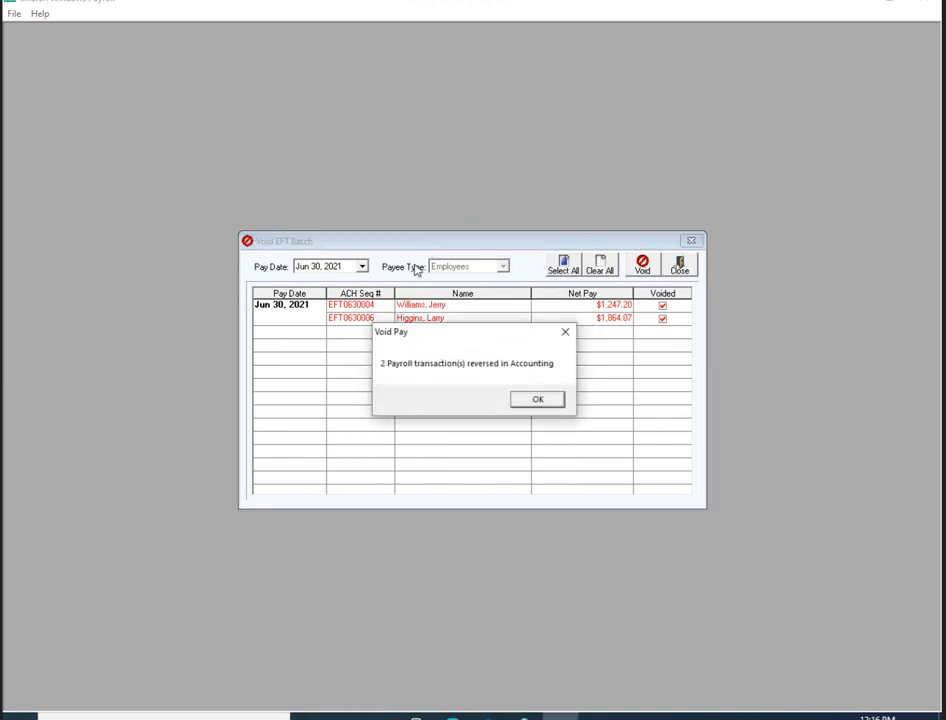
mouse_move(472, 376)
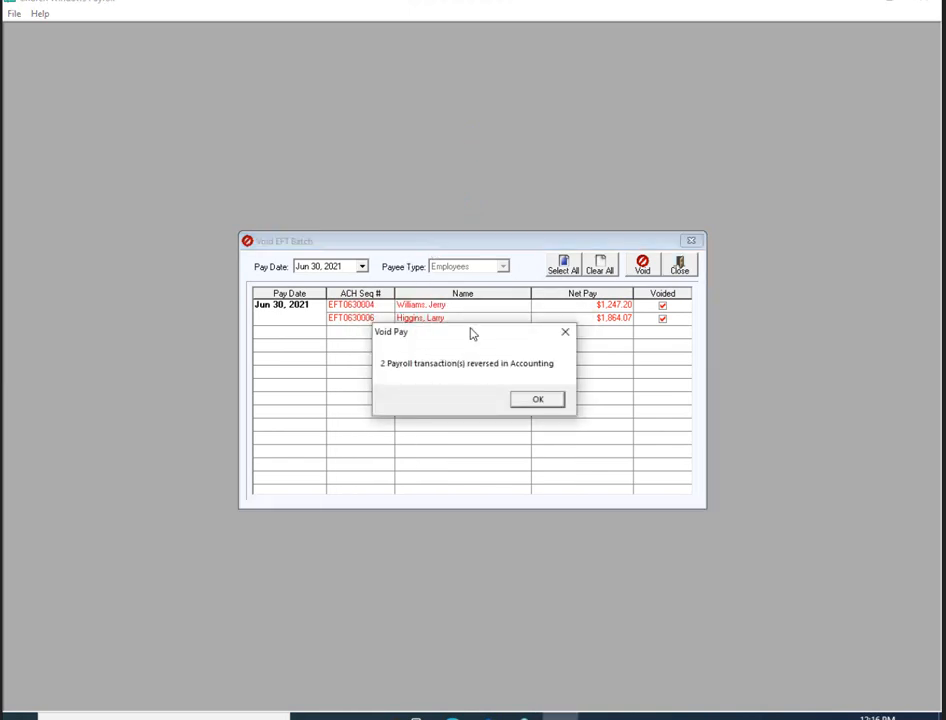
click(536, 398)
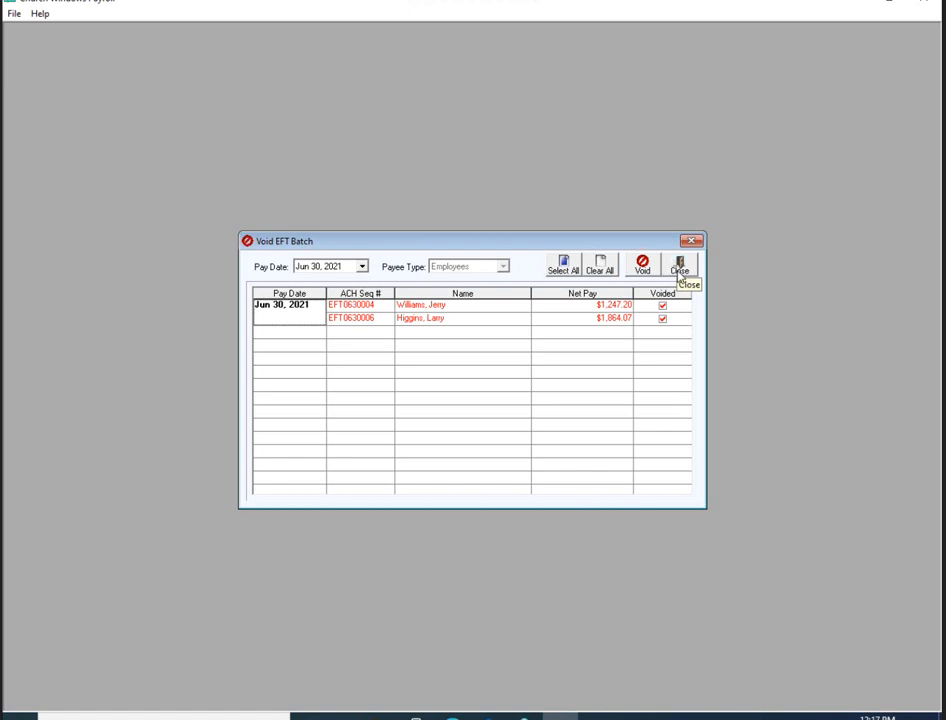
mouse_move(544, 278)
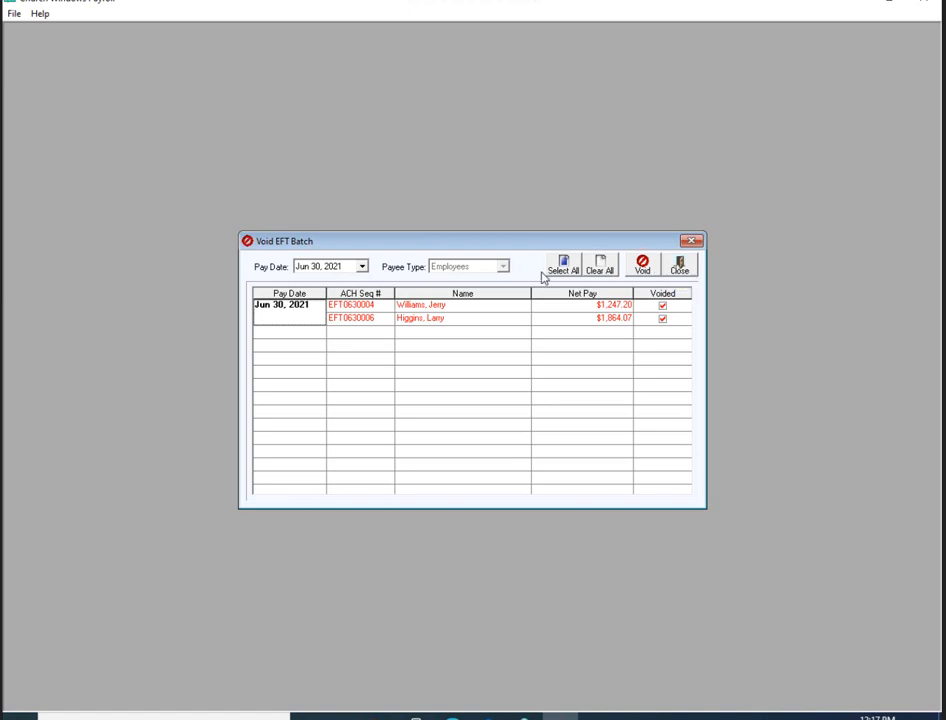
mouse_move(486, 248)
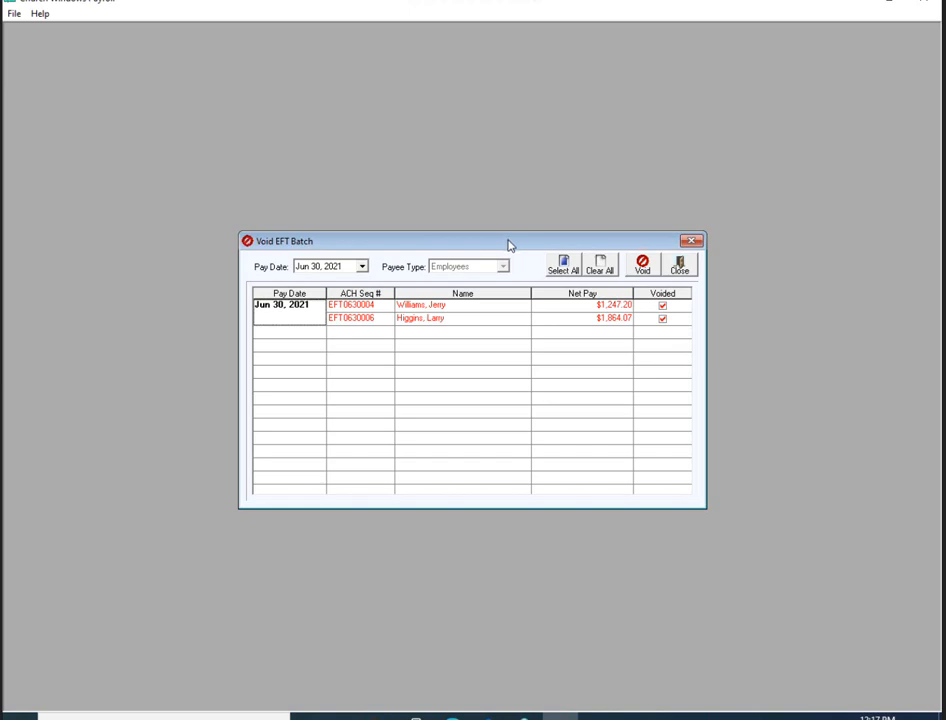
mouse_move(520, 240)
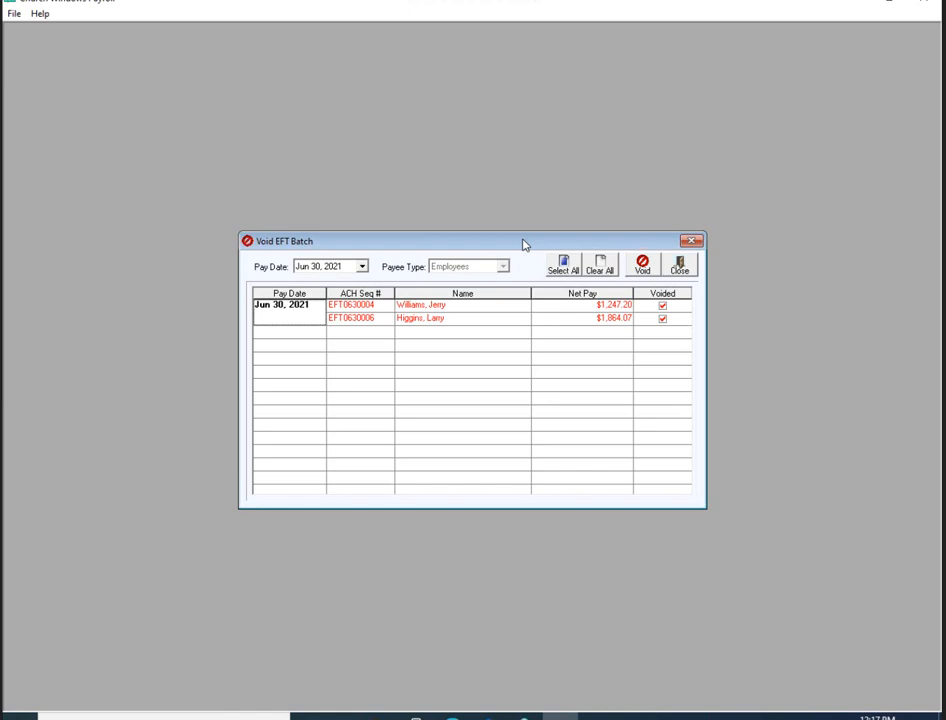
mouse_move(544, 262)
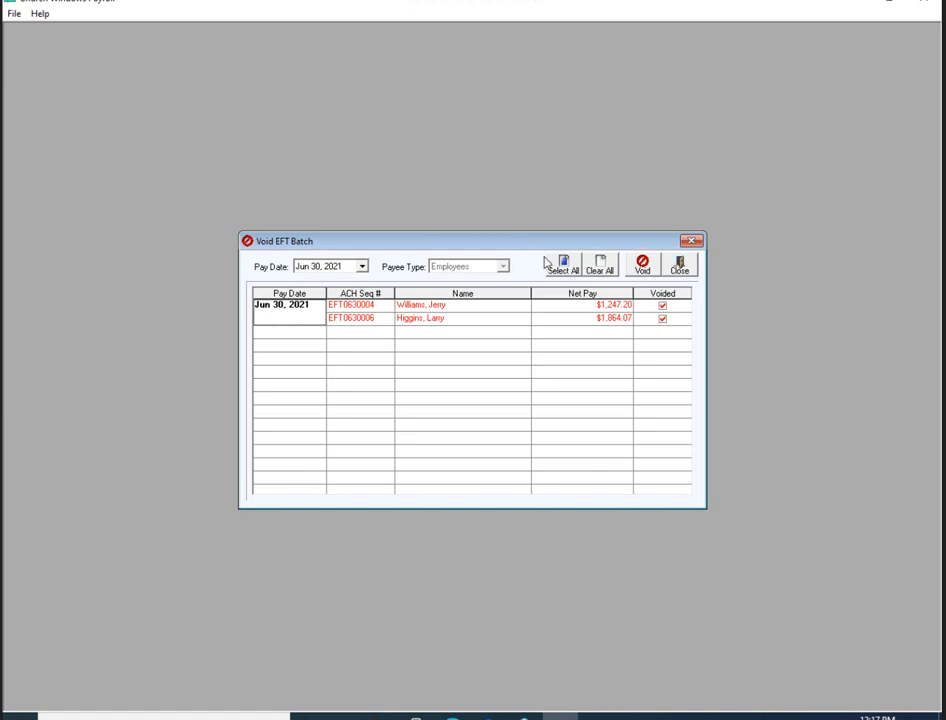
mouse_move(472, 244)
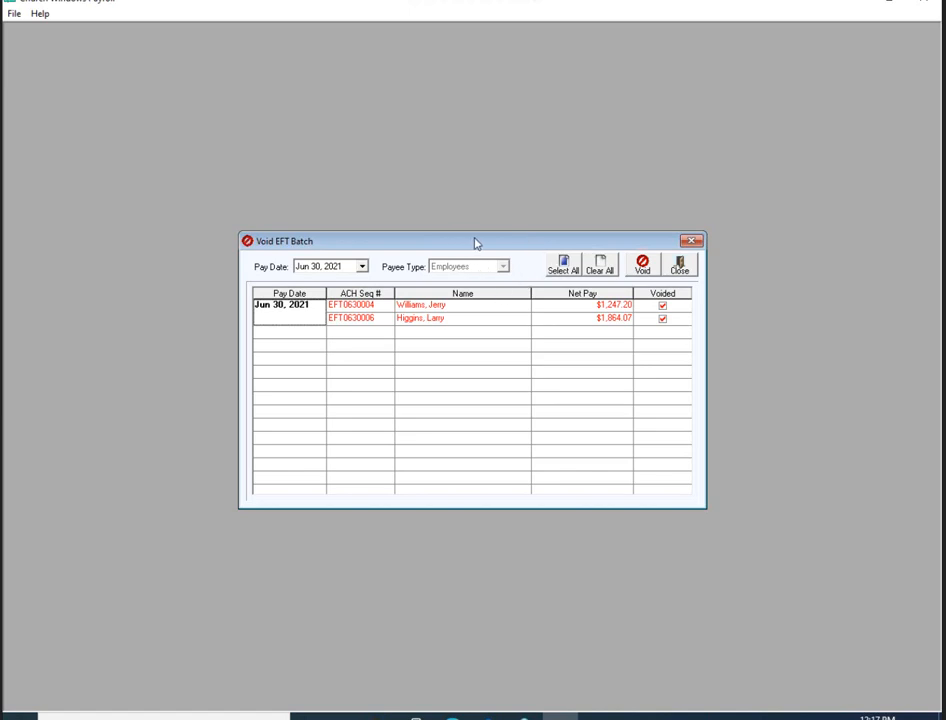
mouse_move(468, 252)
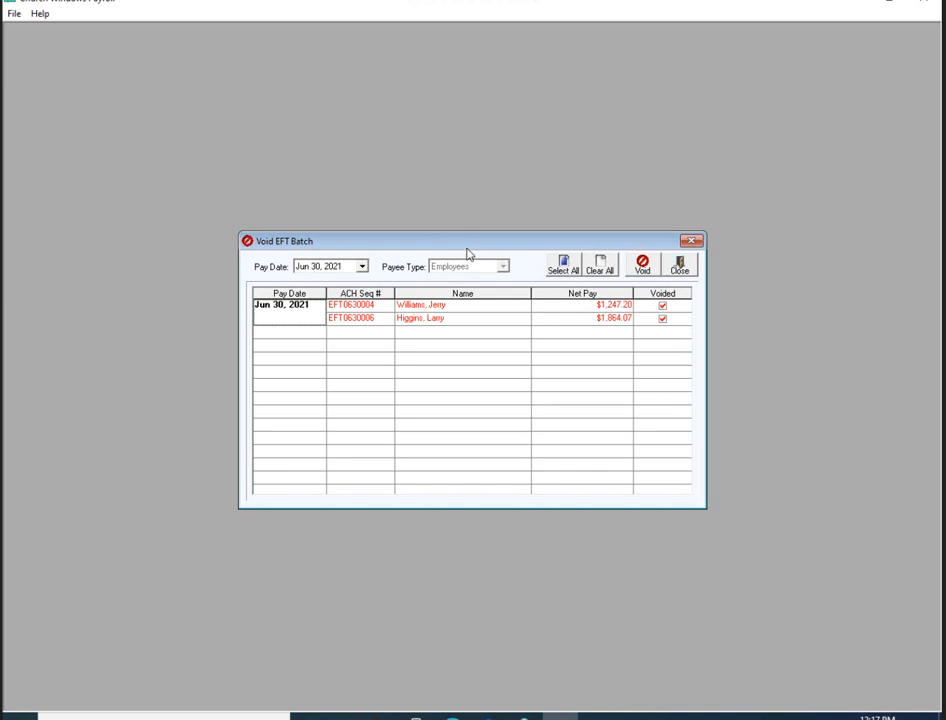